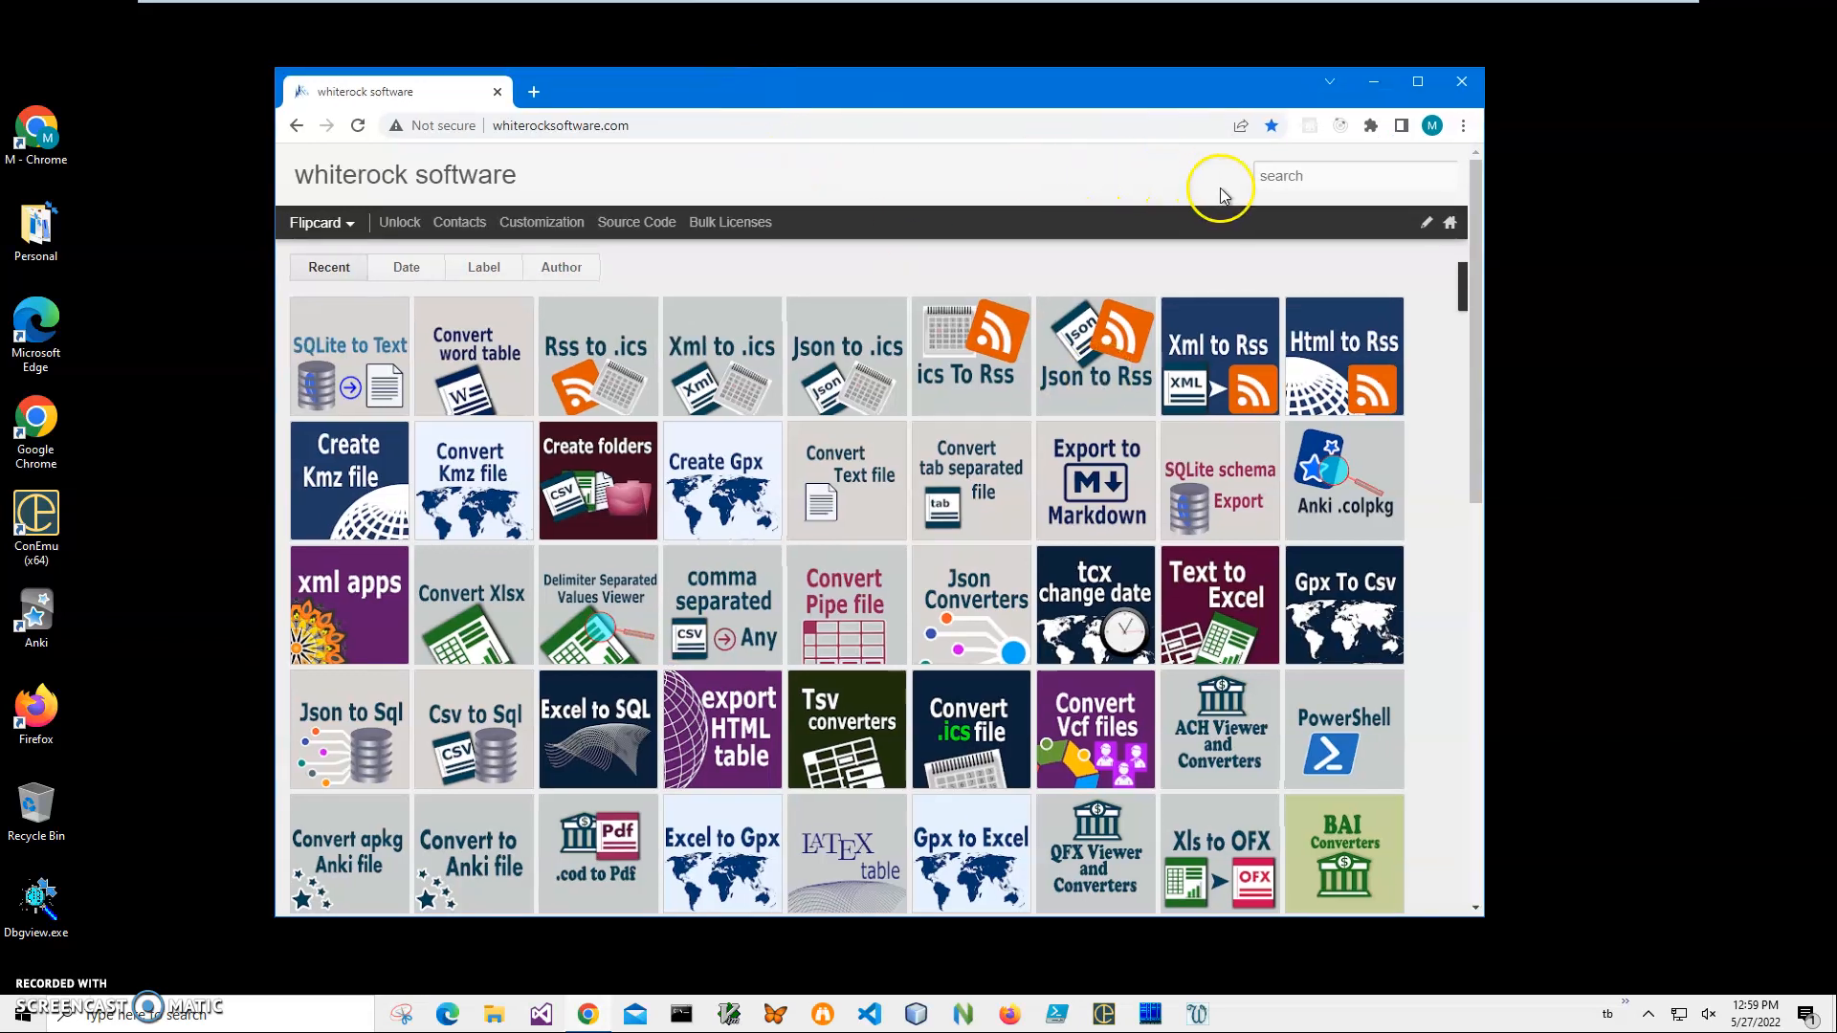
Search the whiterock software site for 'xml to rss'.
left_click(1352, 174)
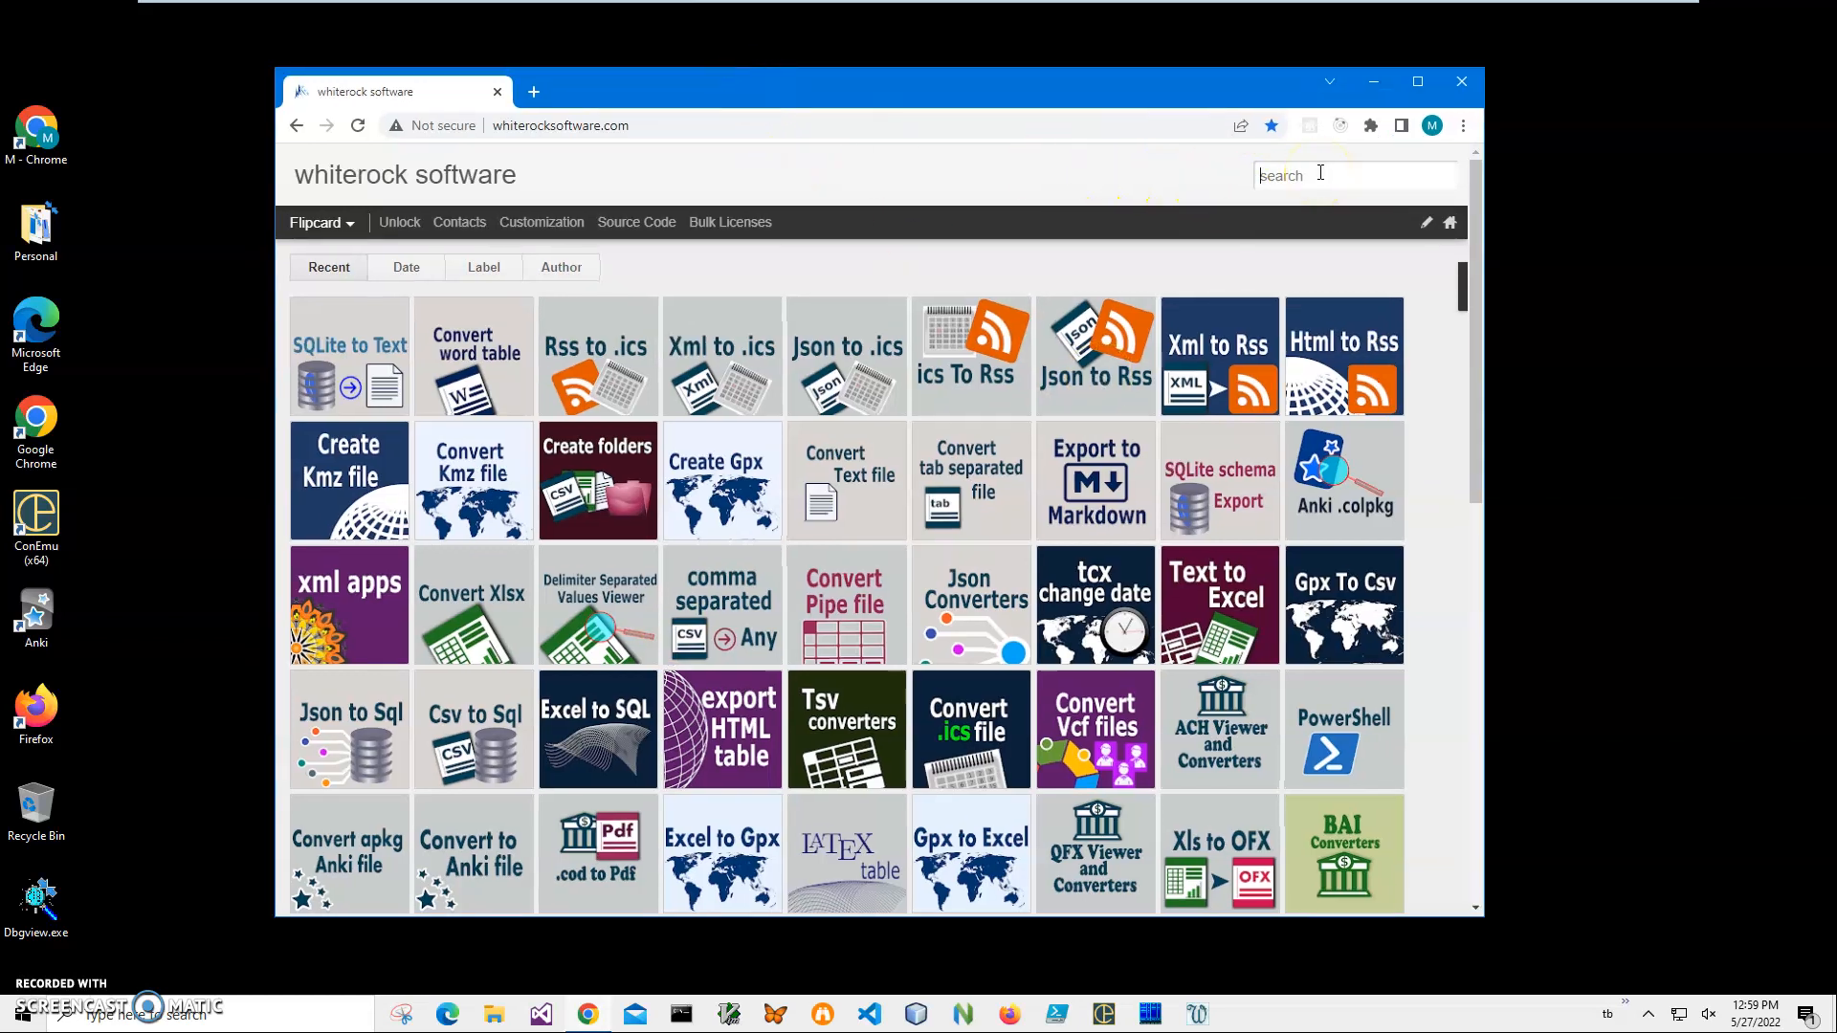
type("xml to")
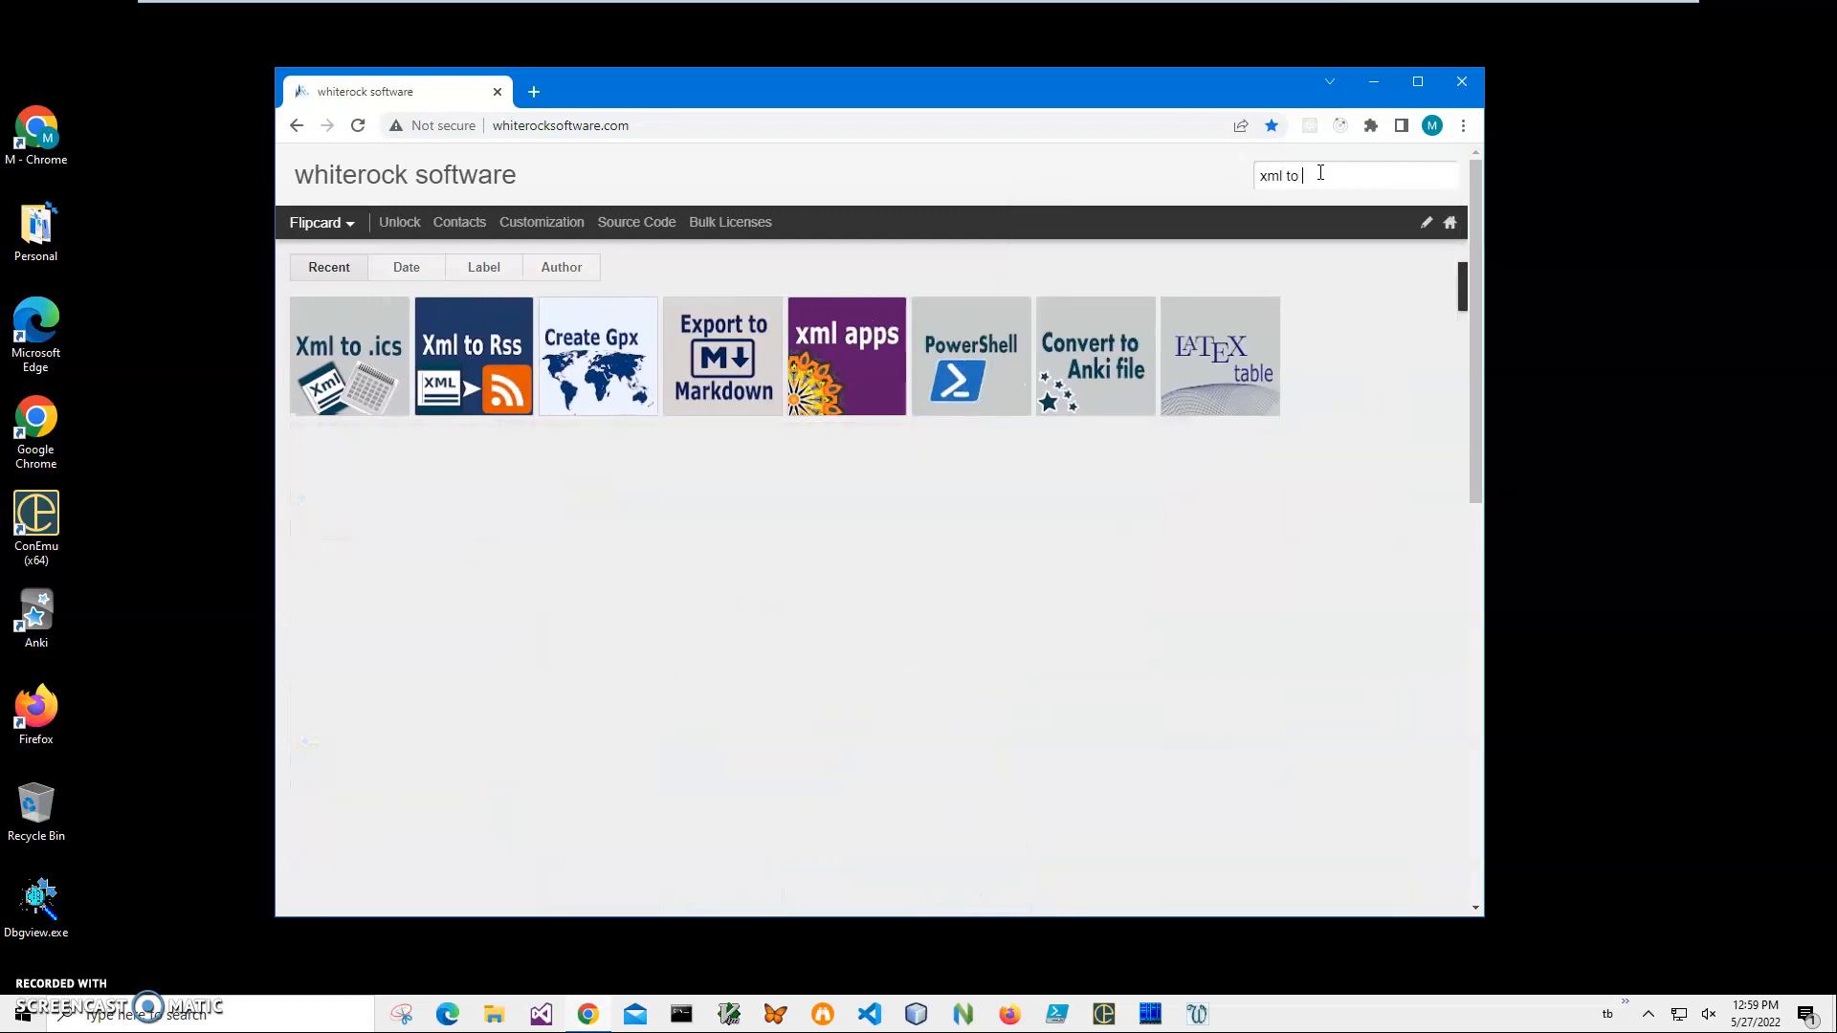
type("rss")
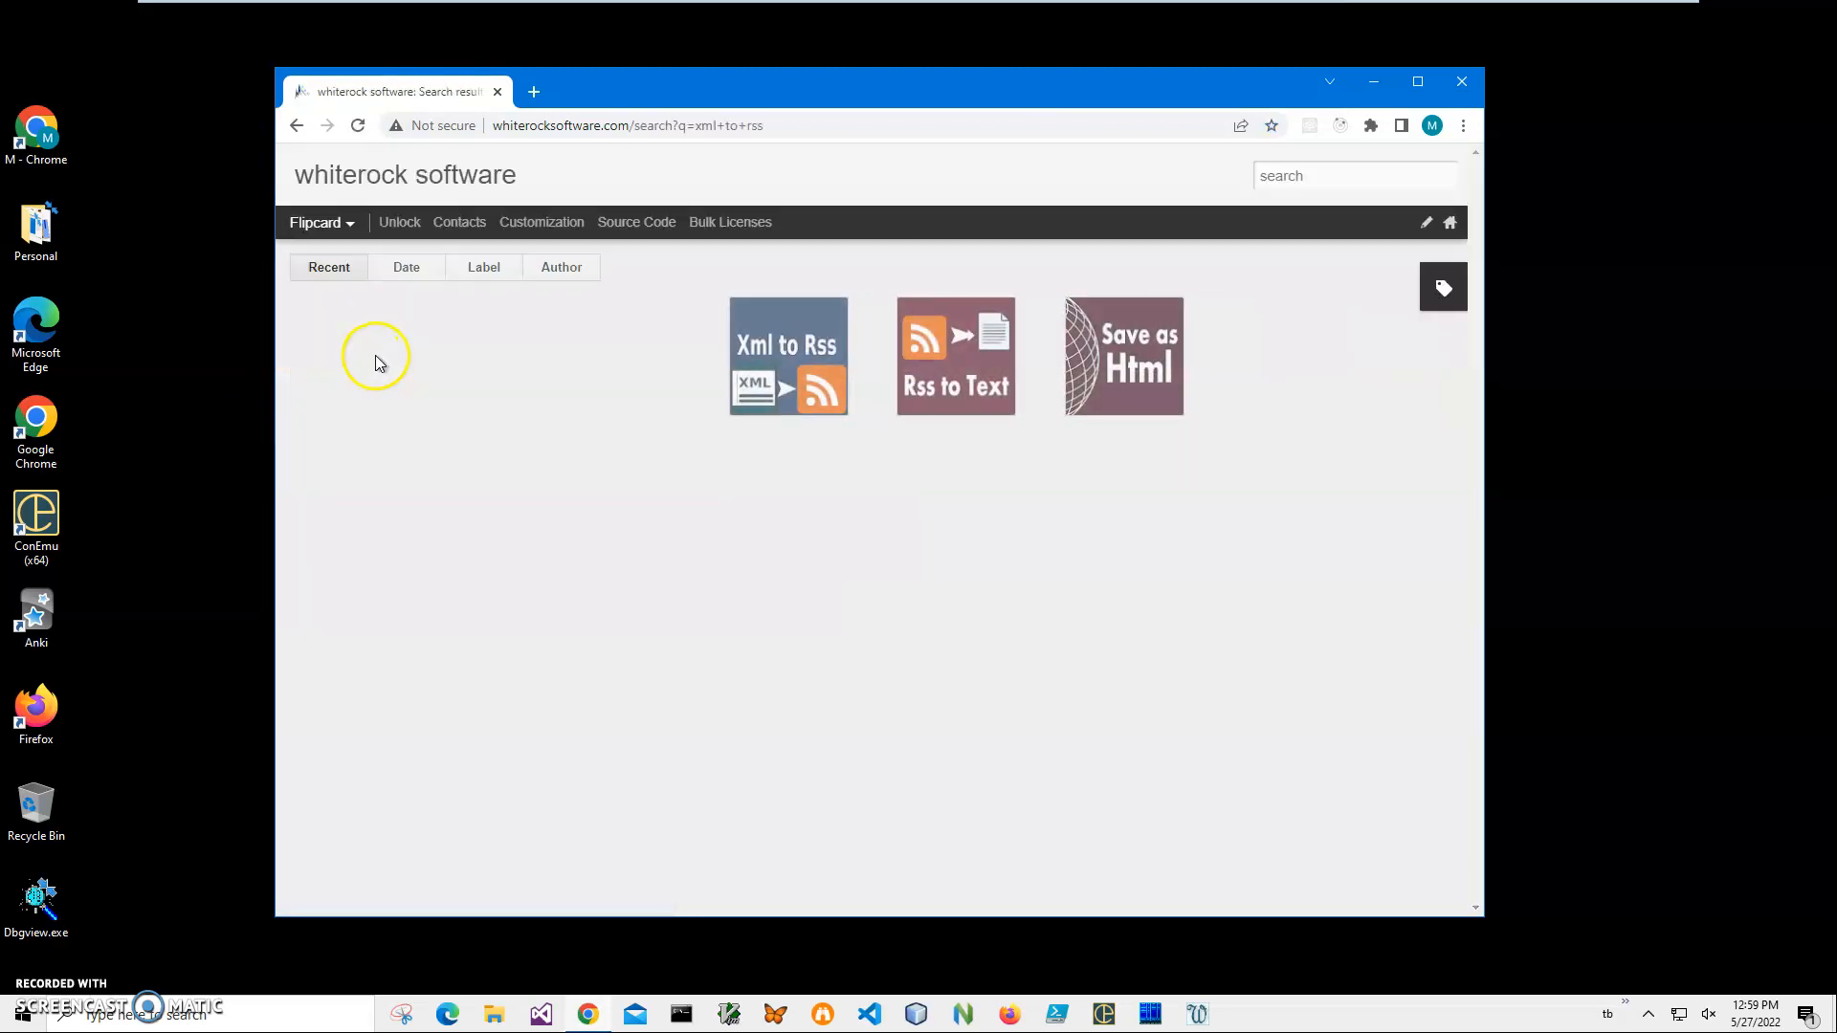
Open the Xml to Rss result and download XmlToRssSetup.zip.
left_click(787, 355)
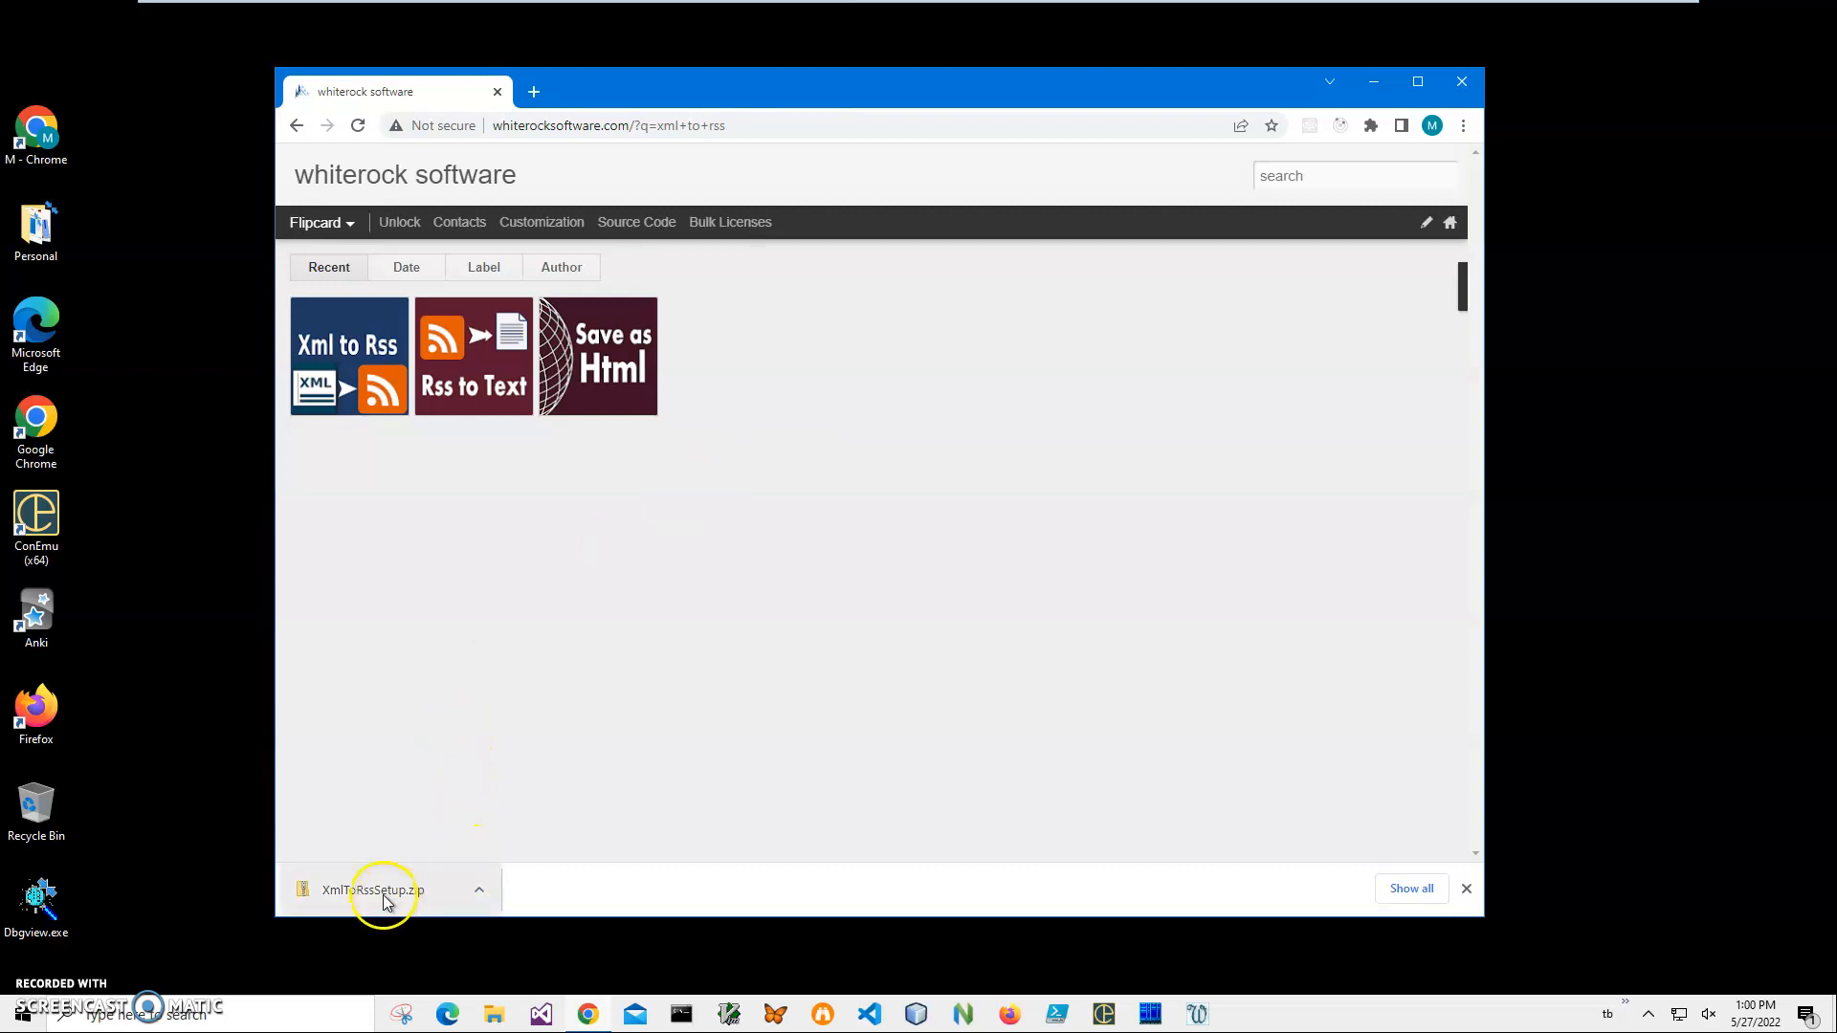
Open XmlToRssSetup.zip and run XmlToRssSetup.msi past the 'Run anyway' warning.
left_click(373, 890)
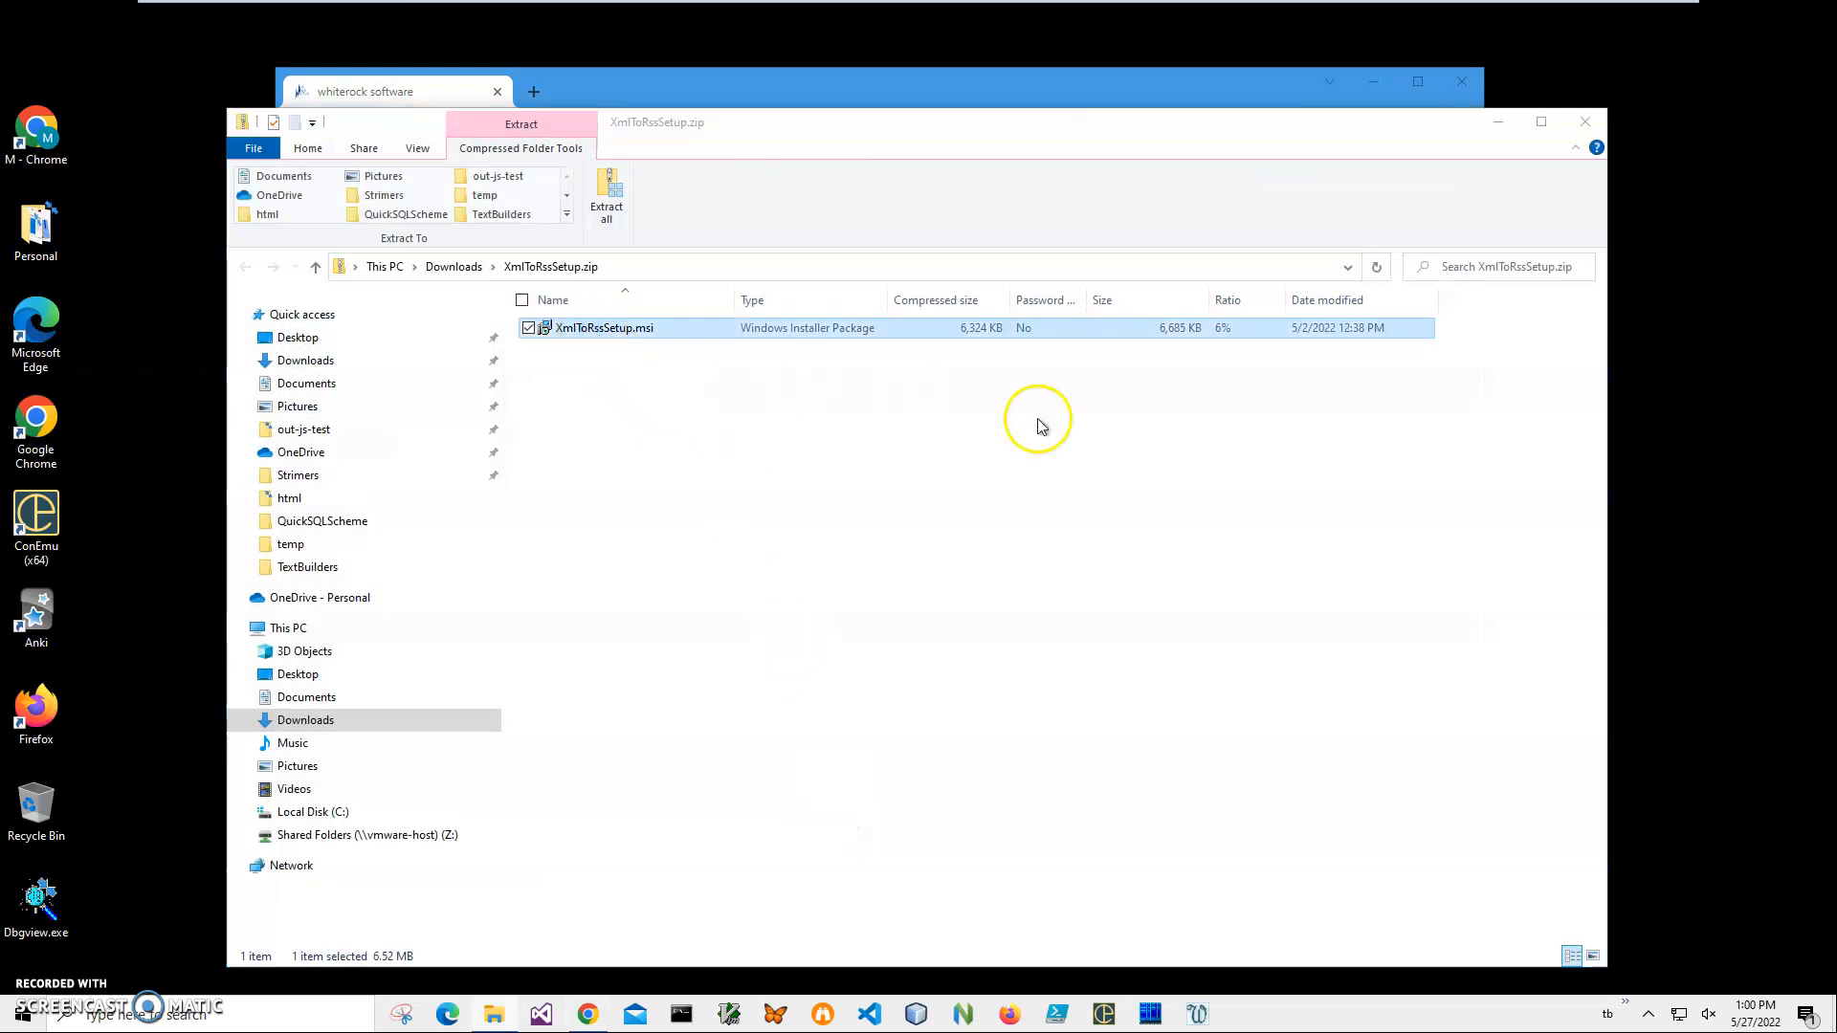
double_click(606, 327)
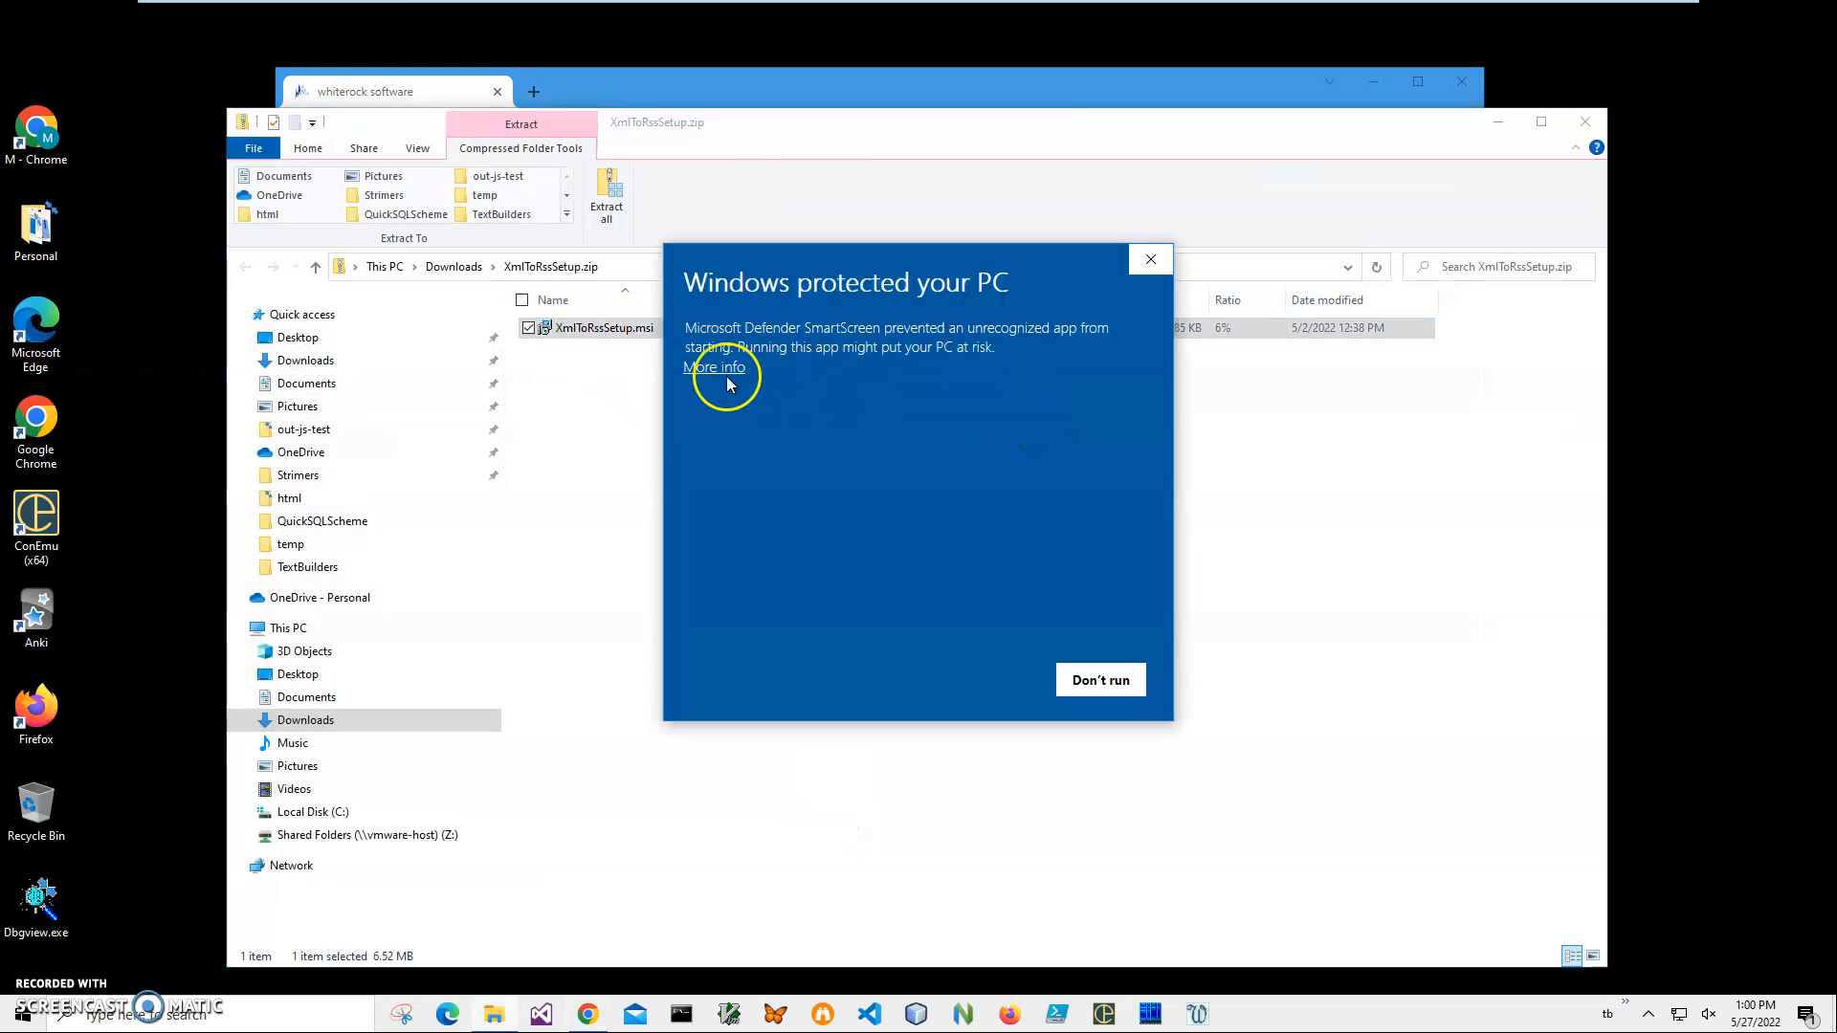
left_click(713, 366)
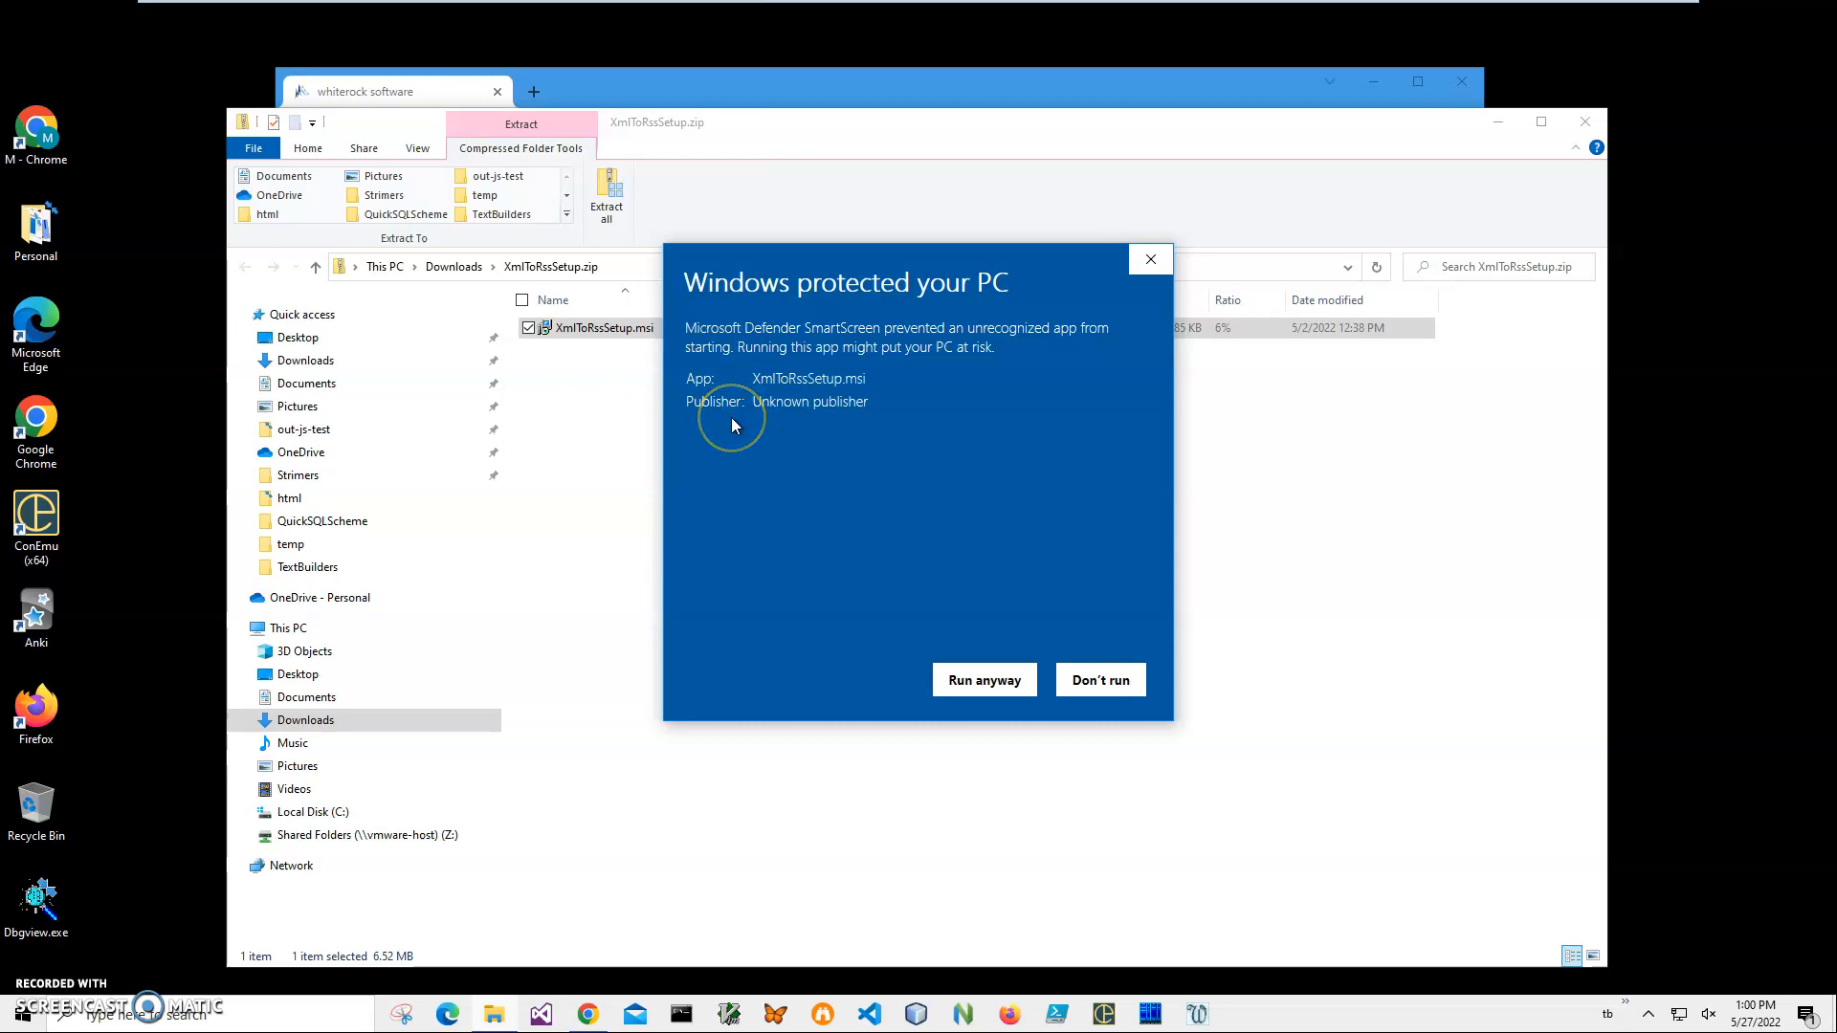
mouse_move(729, 494)
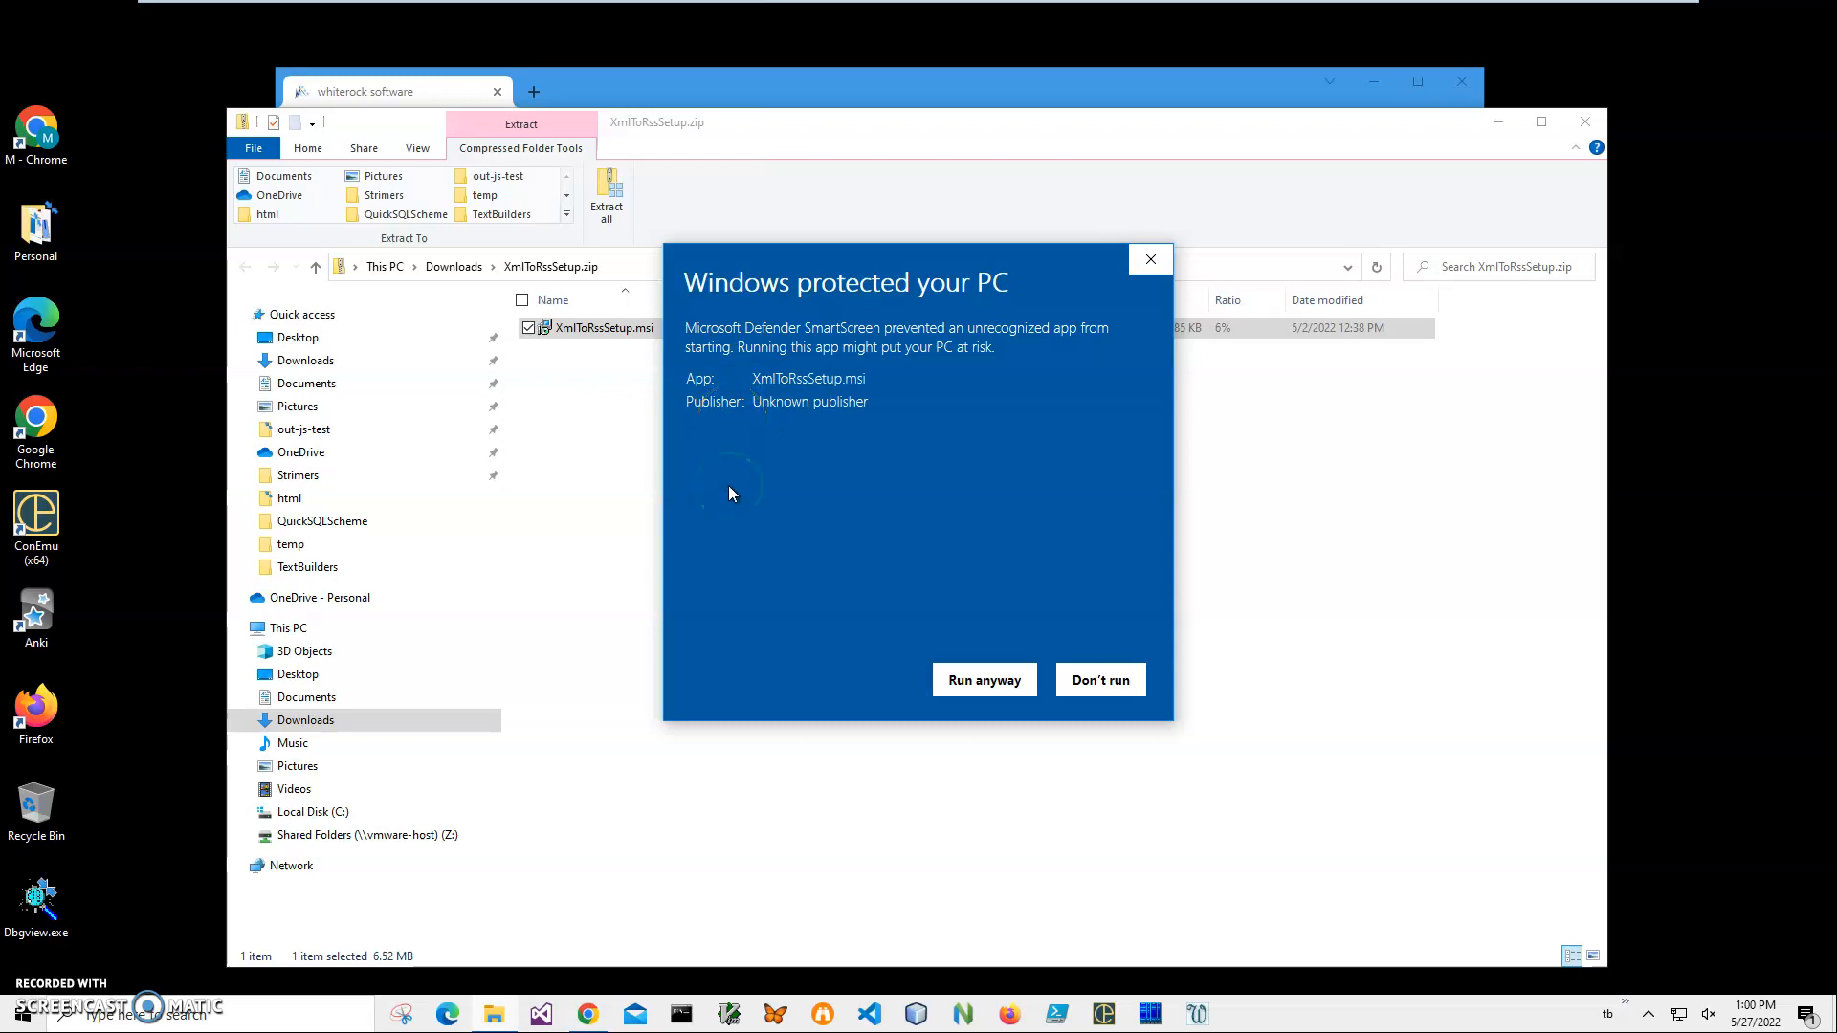
left_click(982, 679)
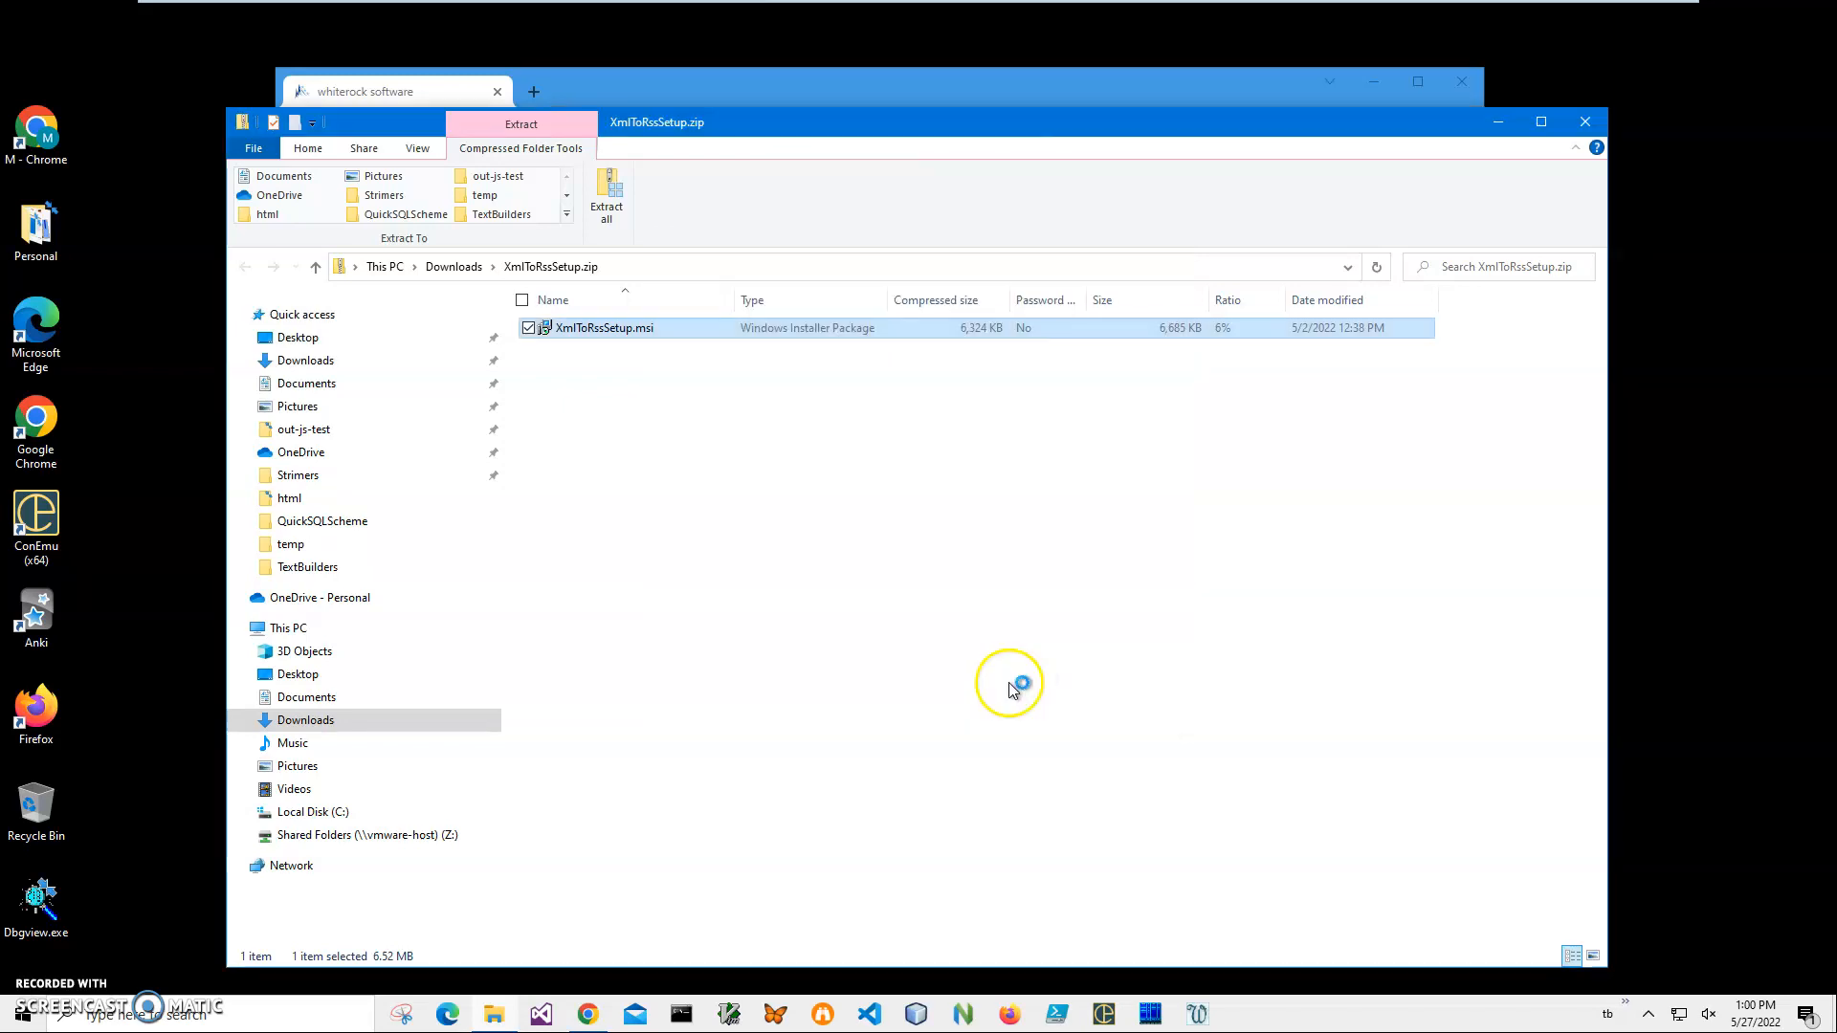
Install Xml To Rss and launch it from its desktop icon.
double_click(604, 327)
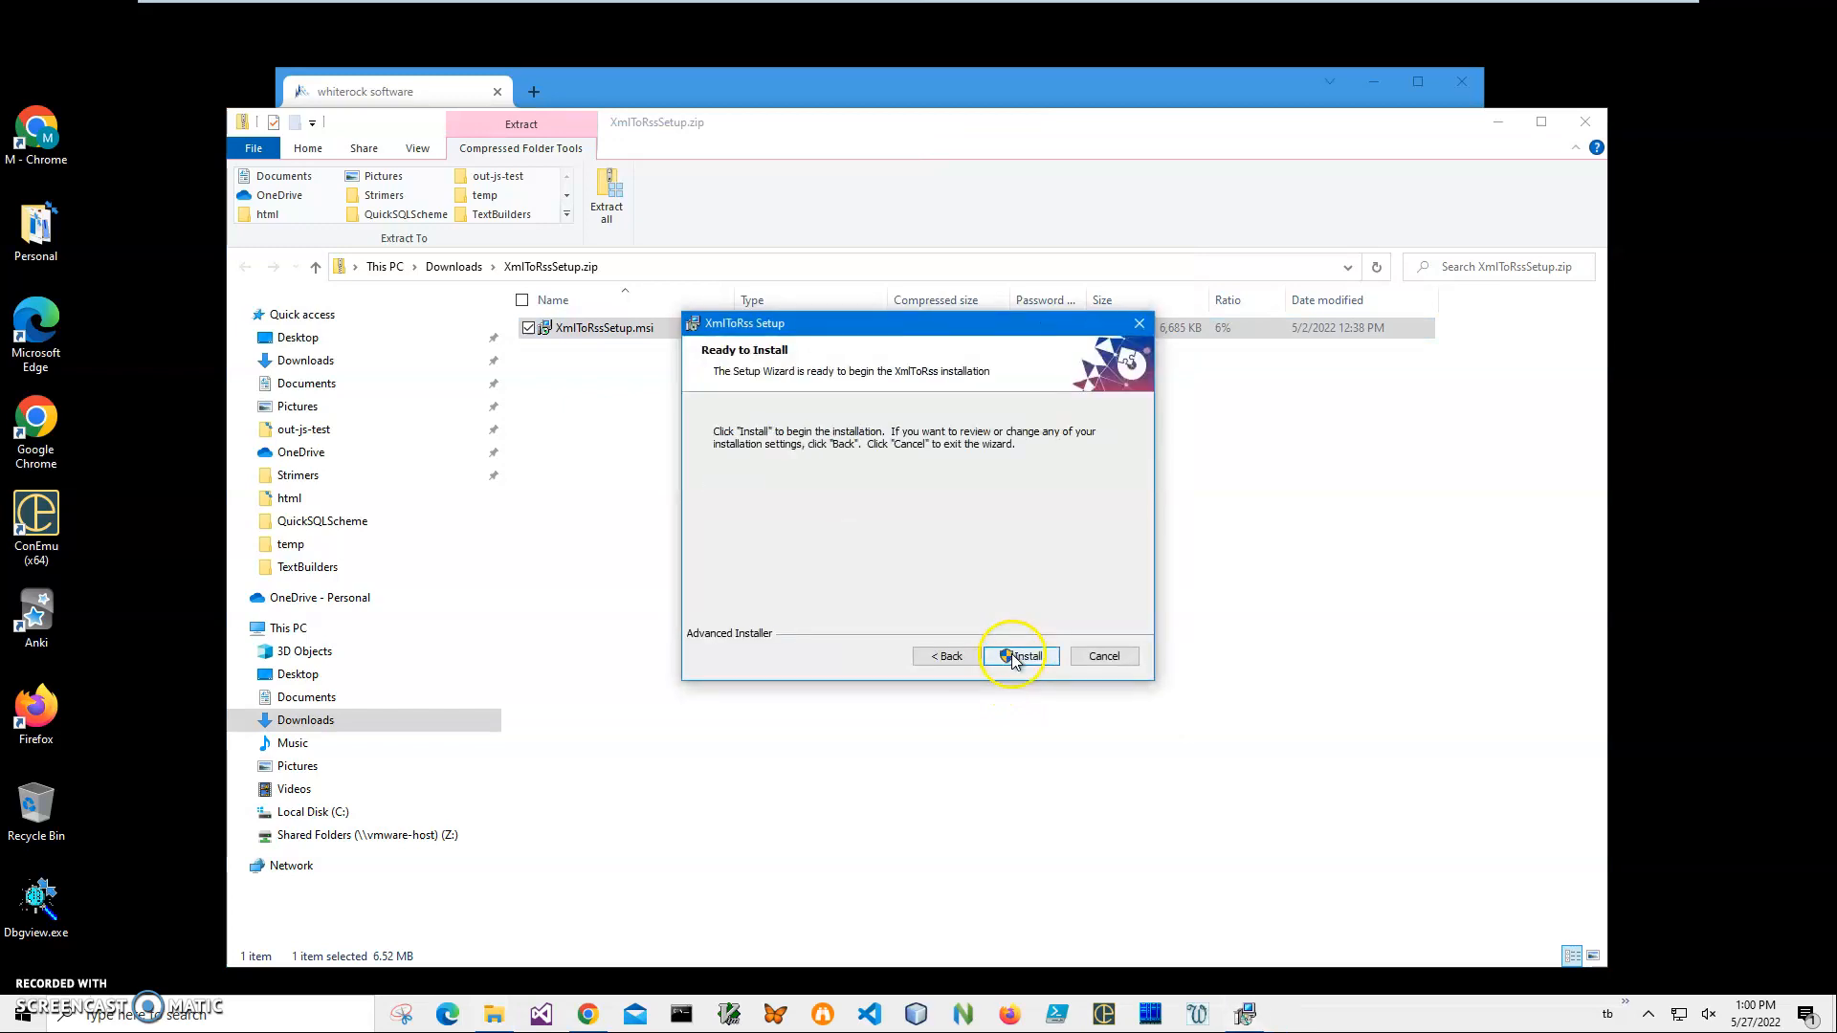
left_click(1019, 654)
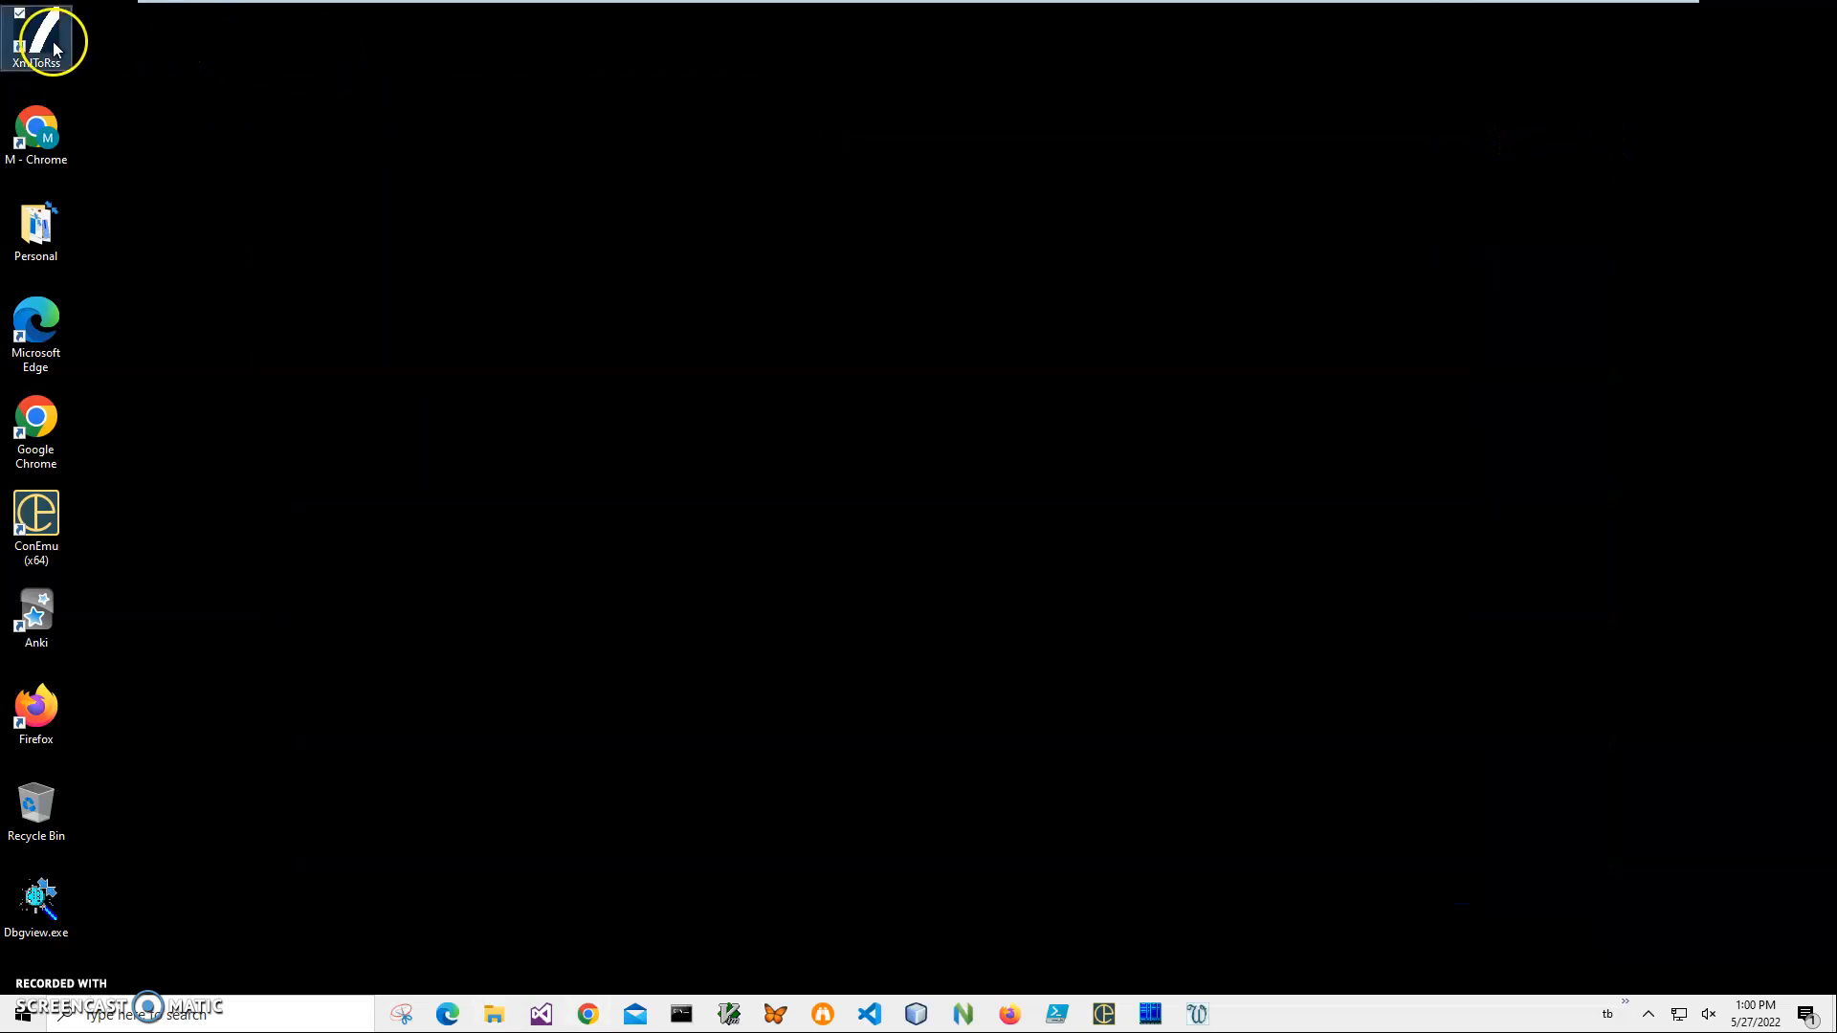
double_click(36, 39)
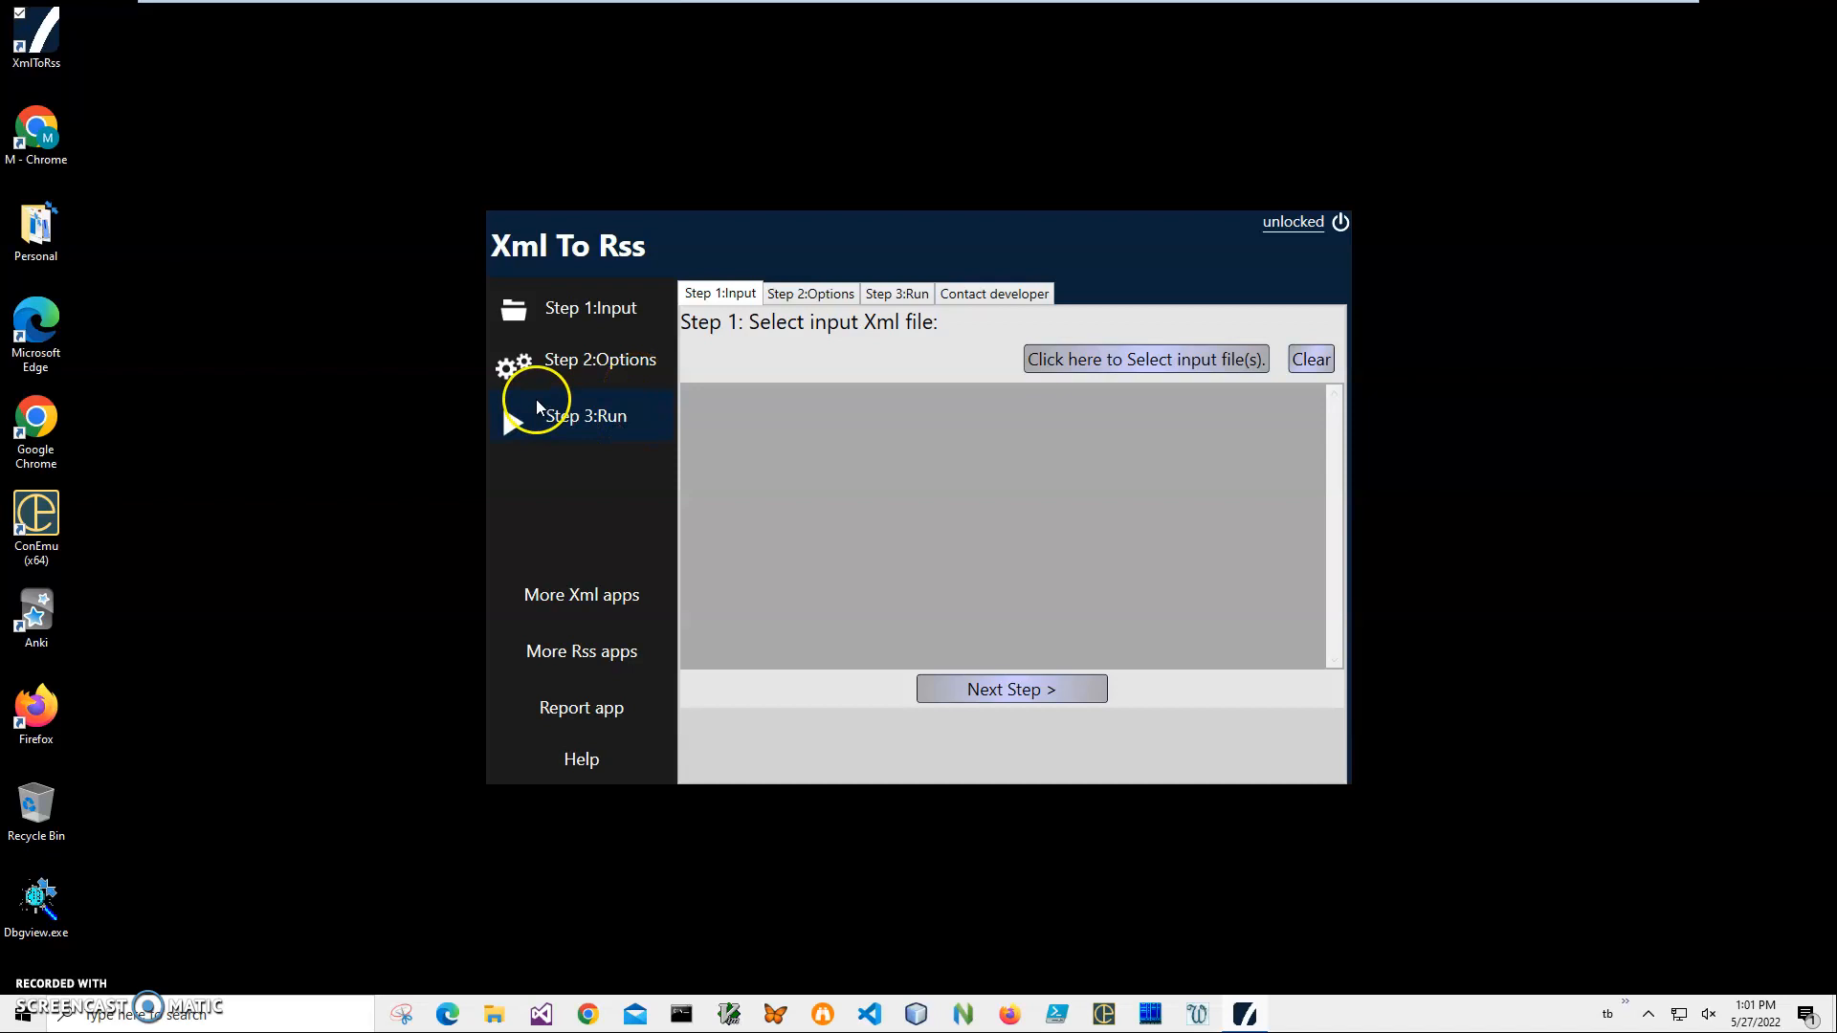
mouse_move(1160, 370)
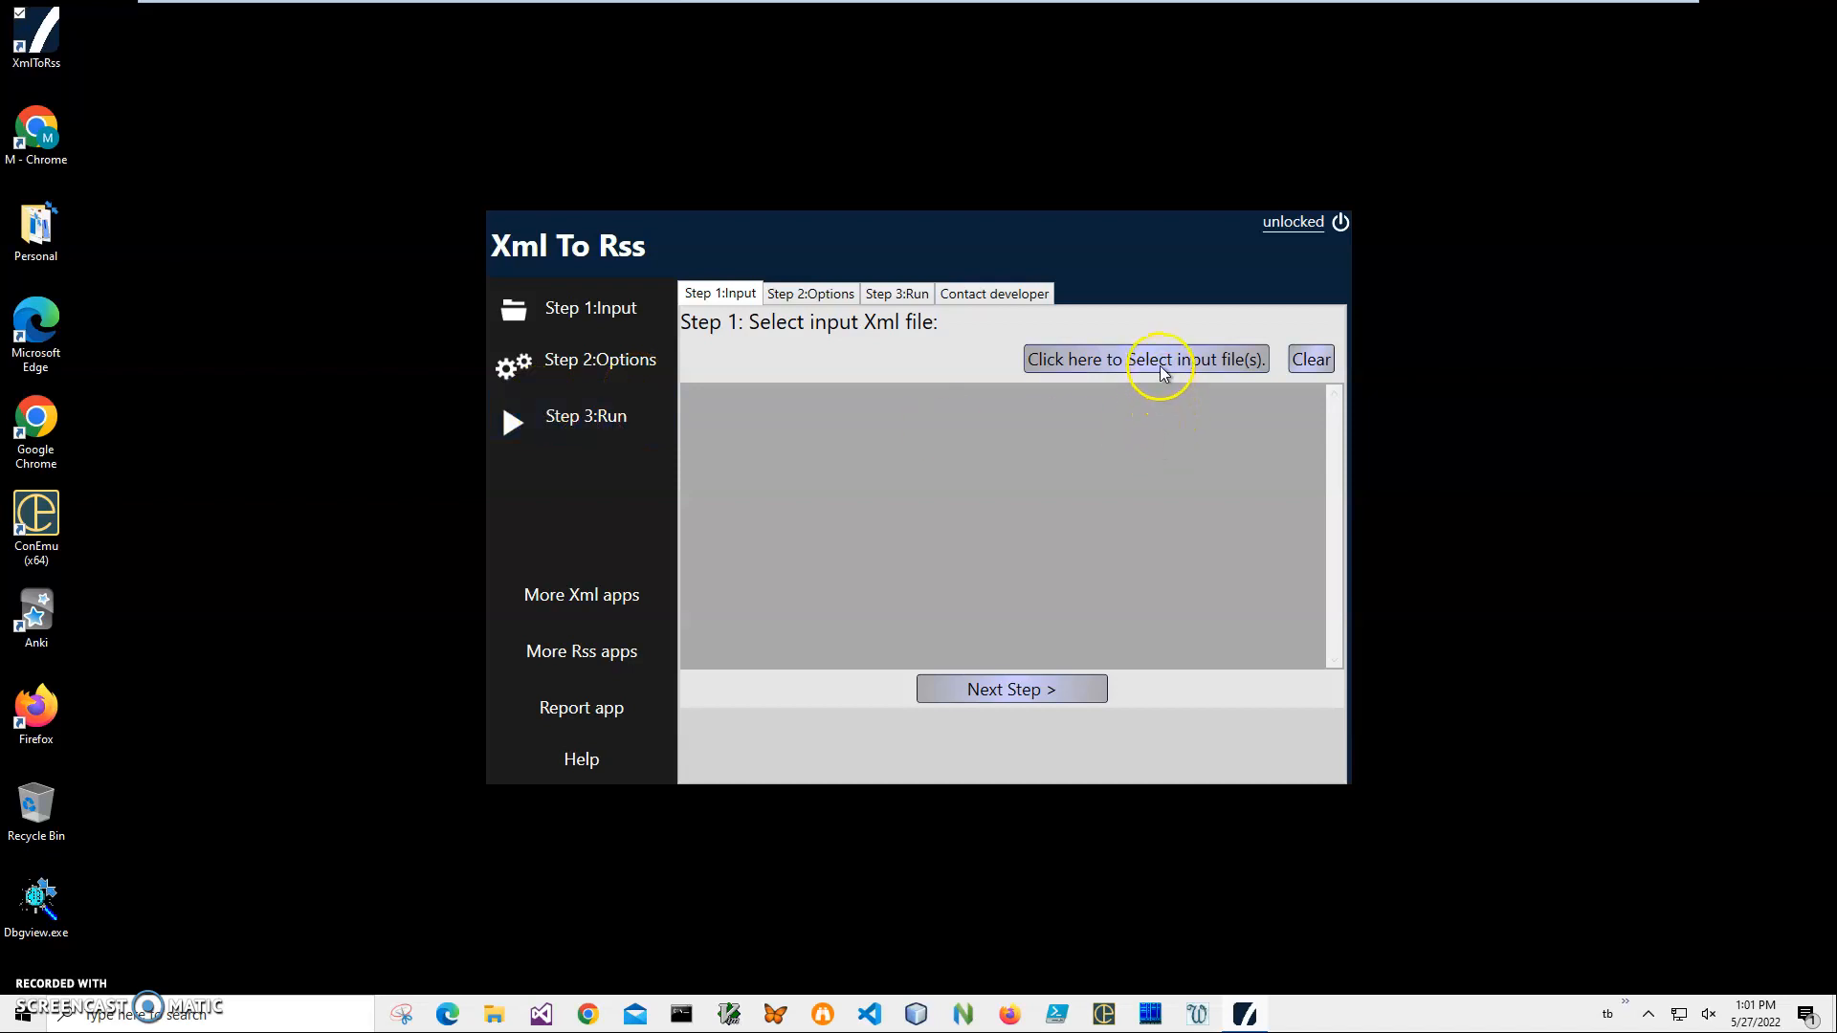
Pick MyRssFeed.xml from the Documents folder as the input file.
left_click(1144, 359)
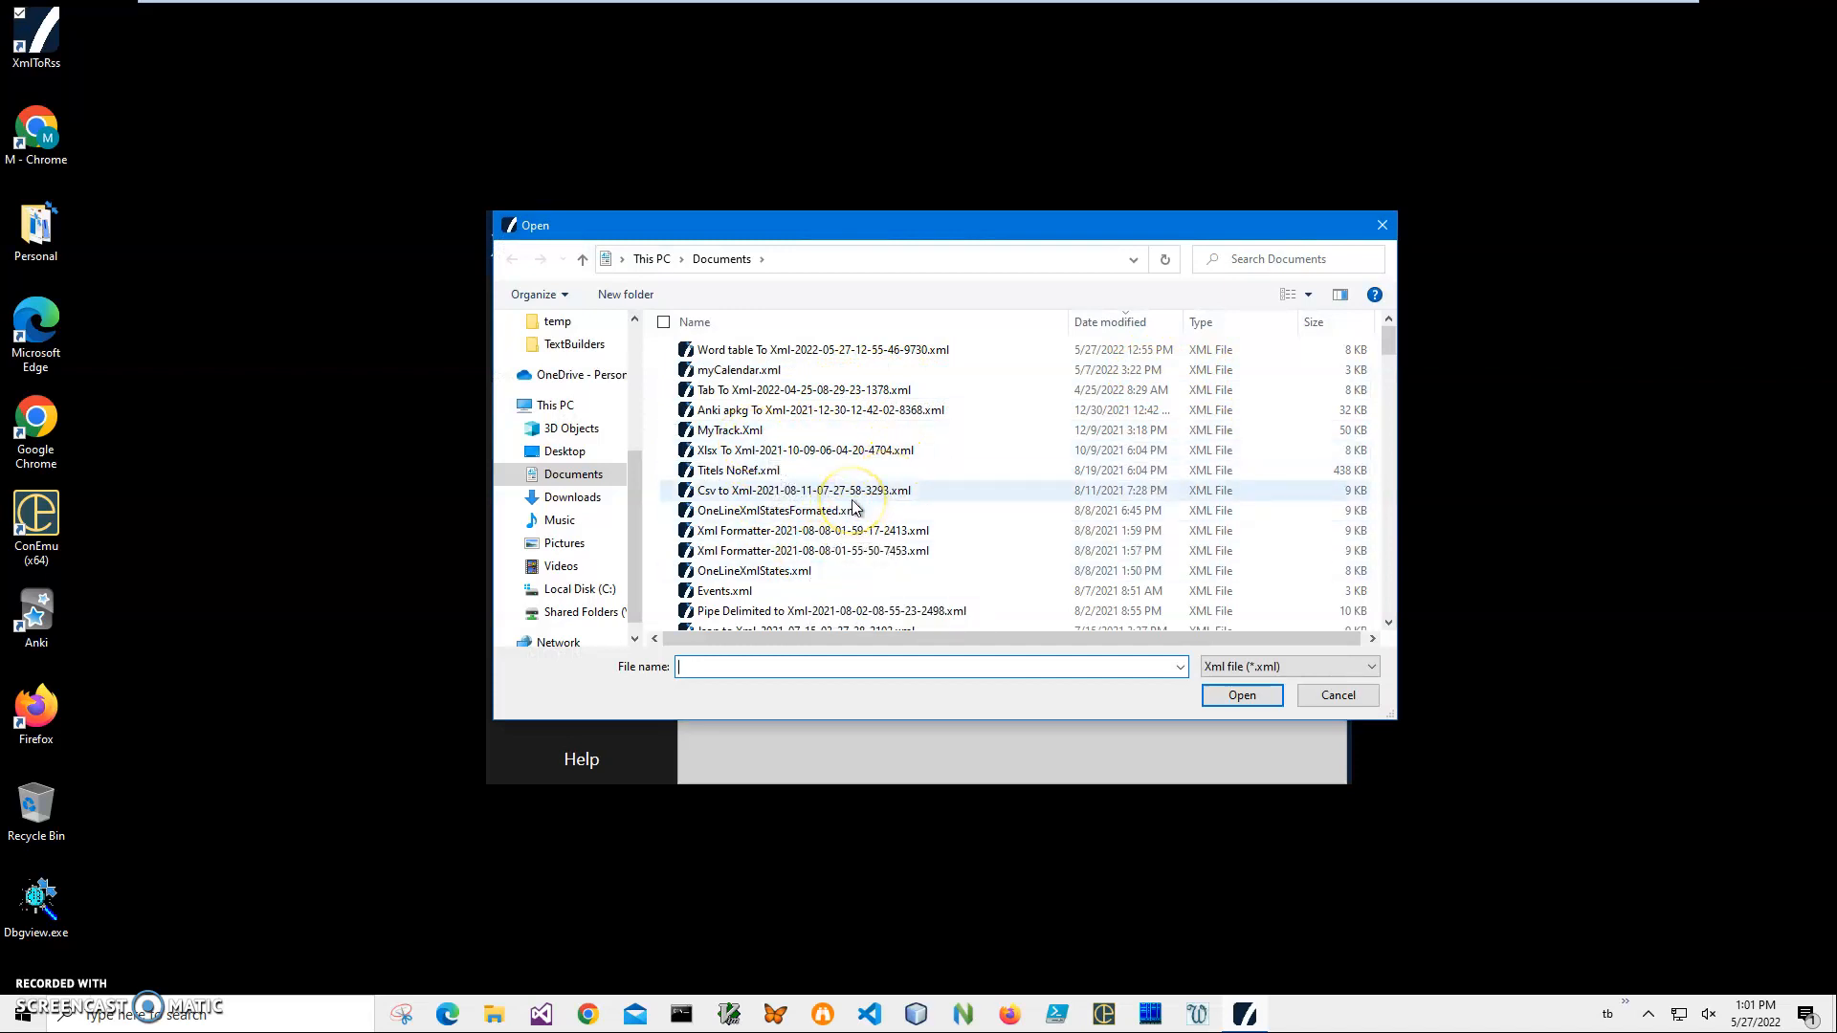
scroll("down", 3)
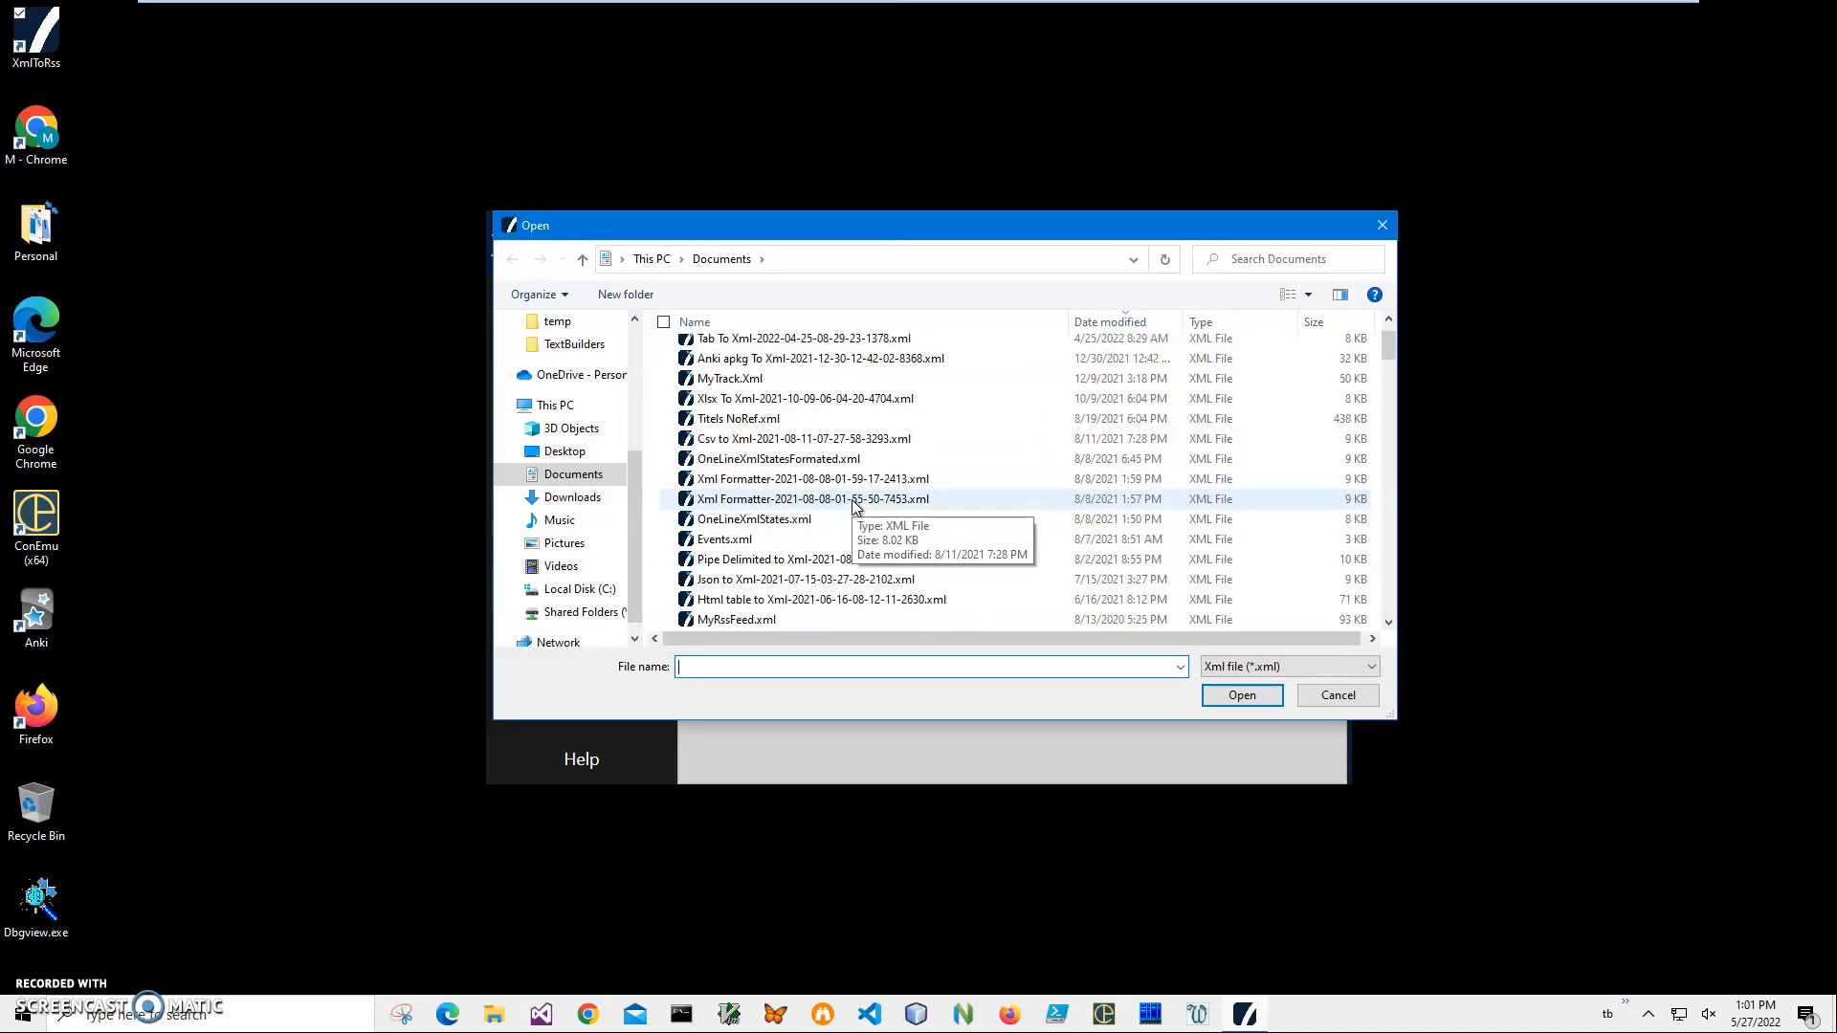
left_click(734, 559)
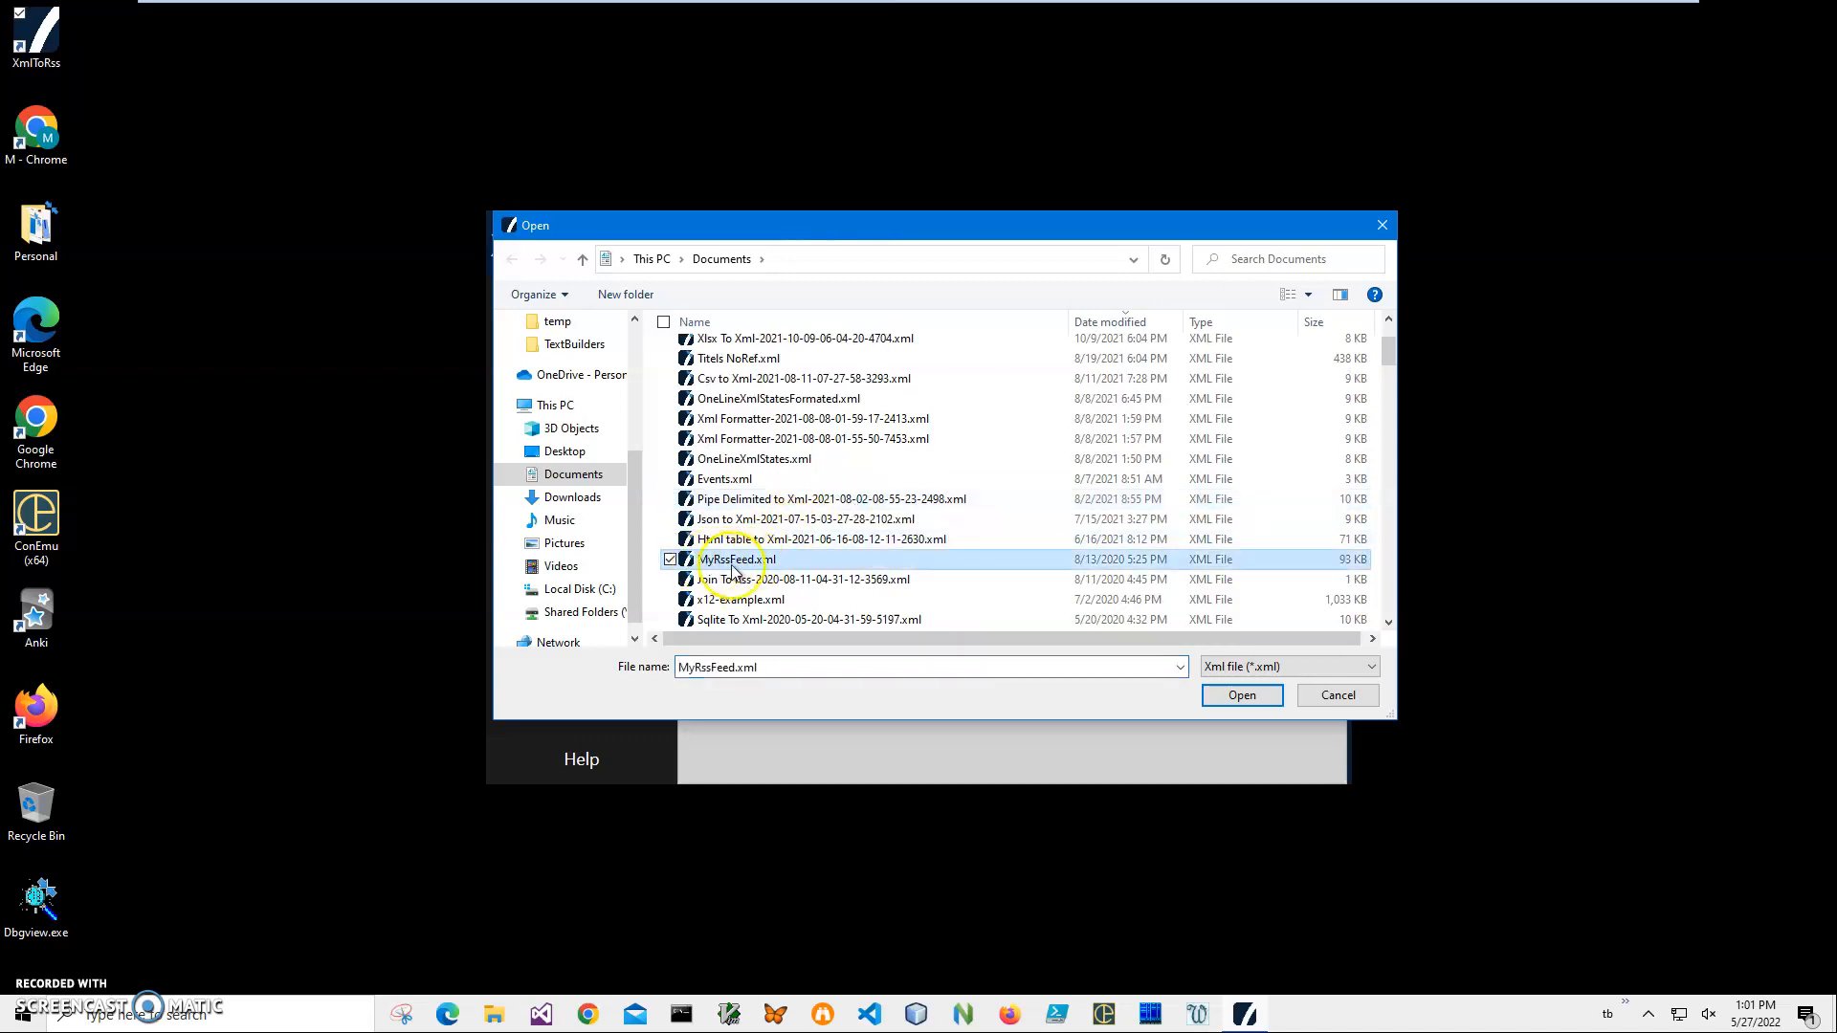
left_click(1241, 695)
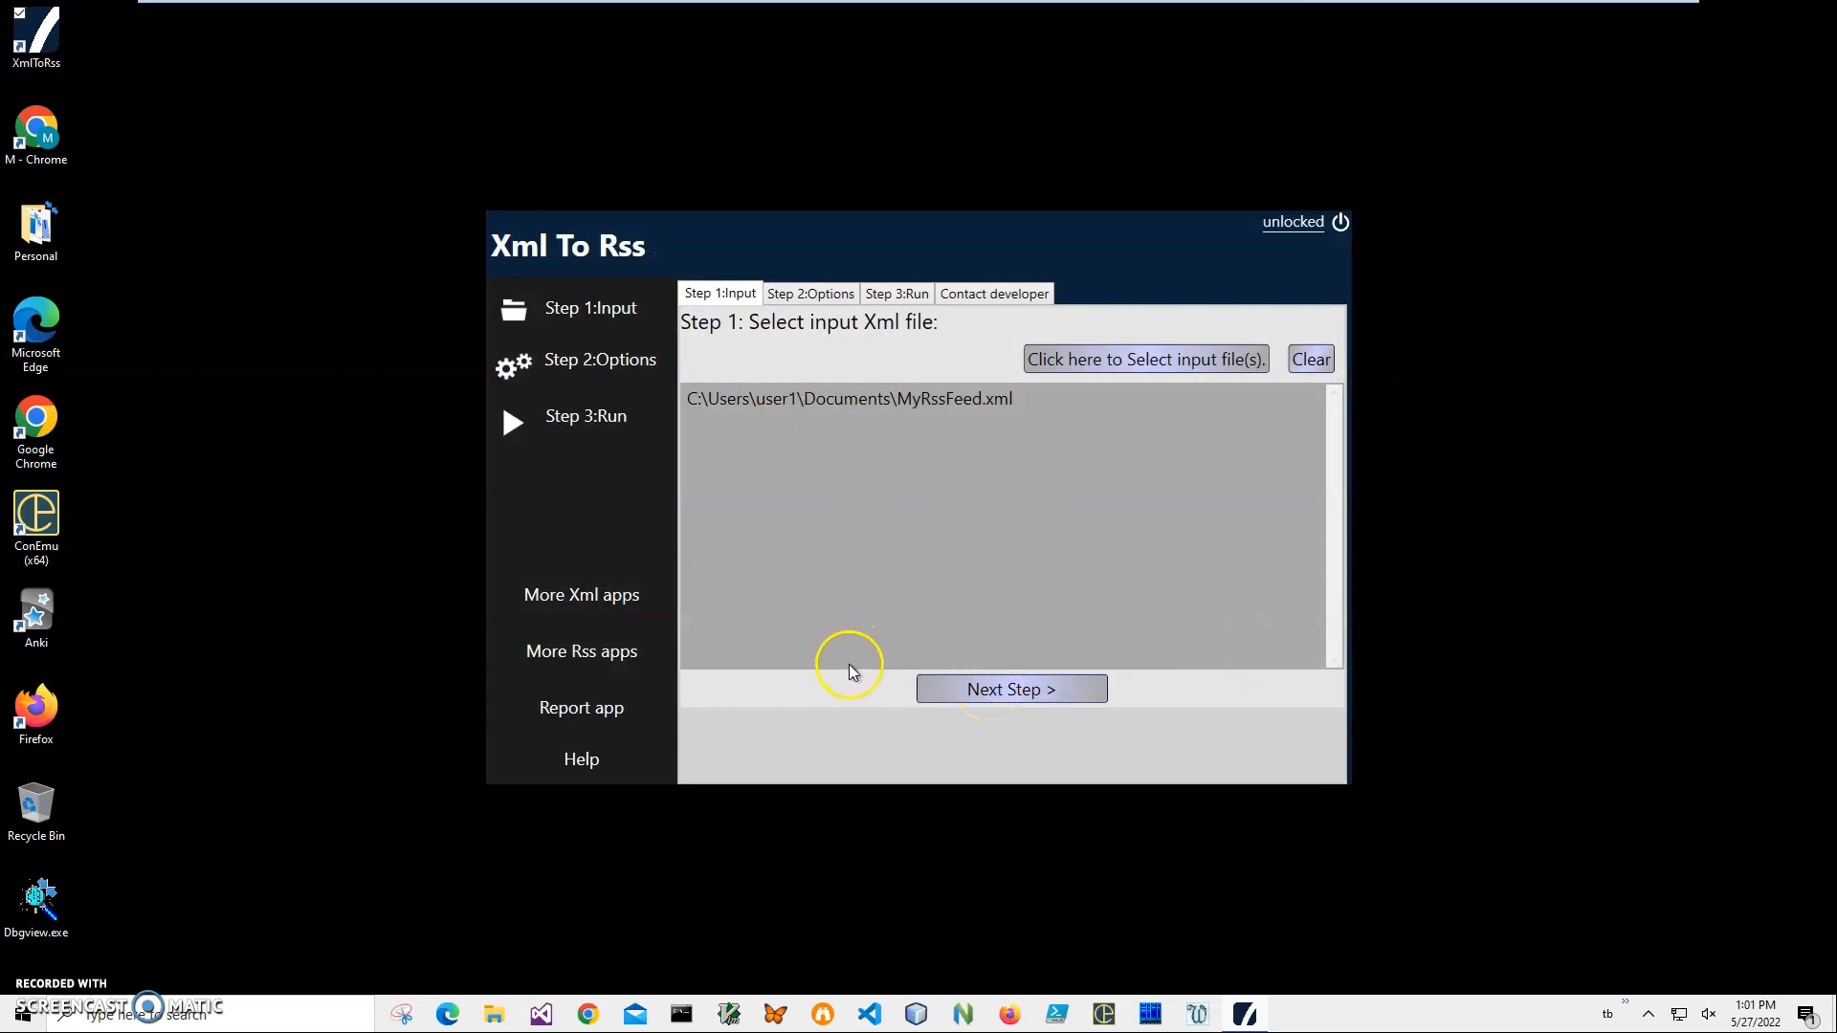
mouse_move(1018, 461)
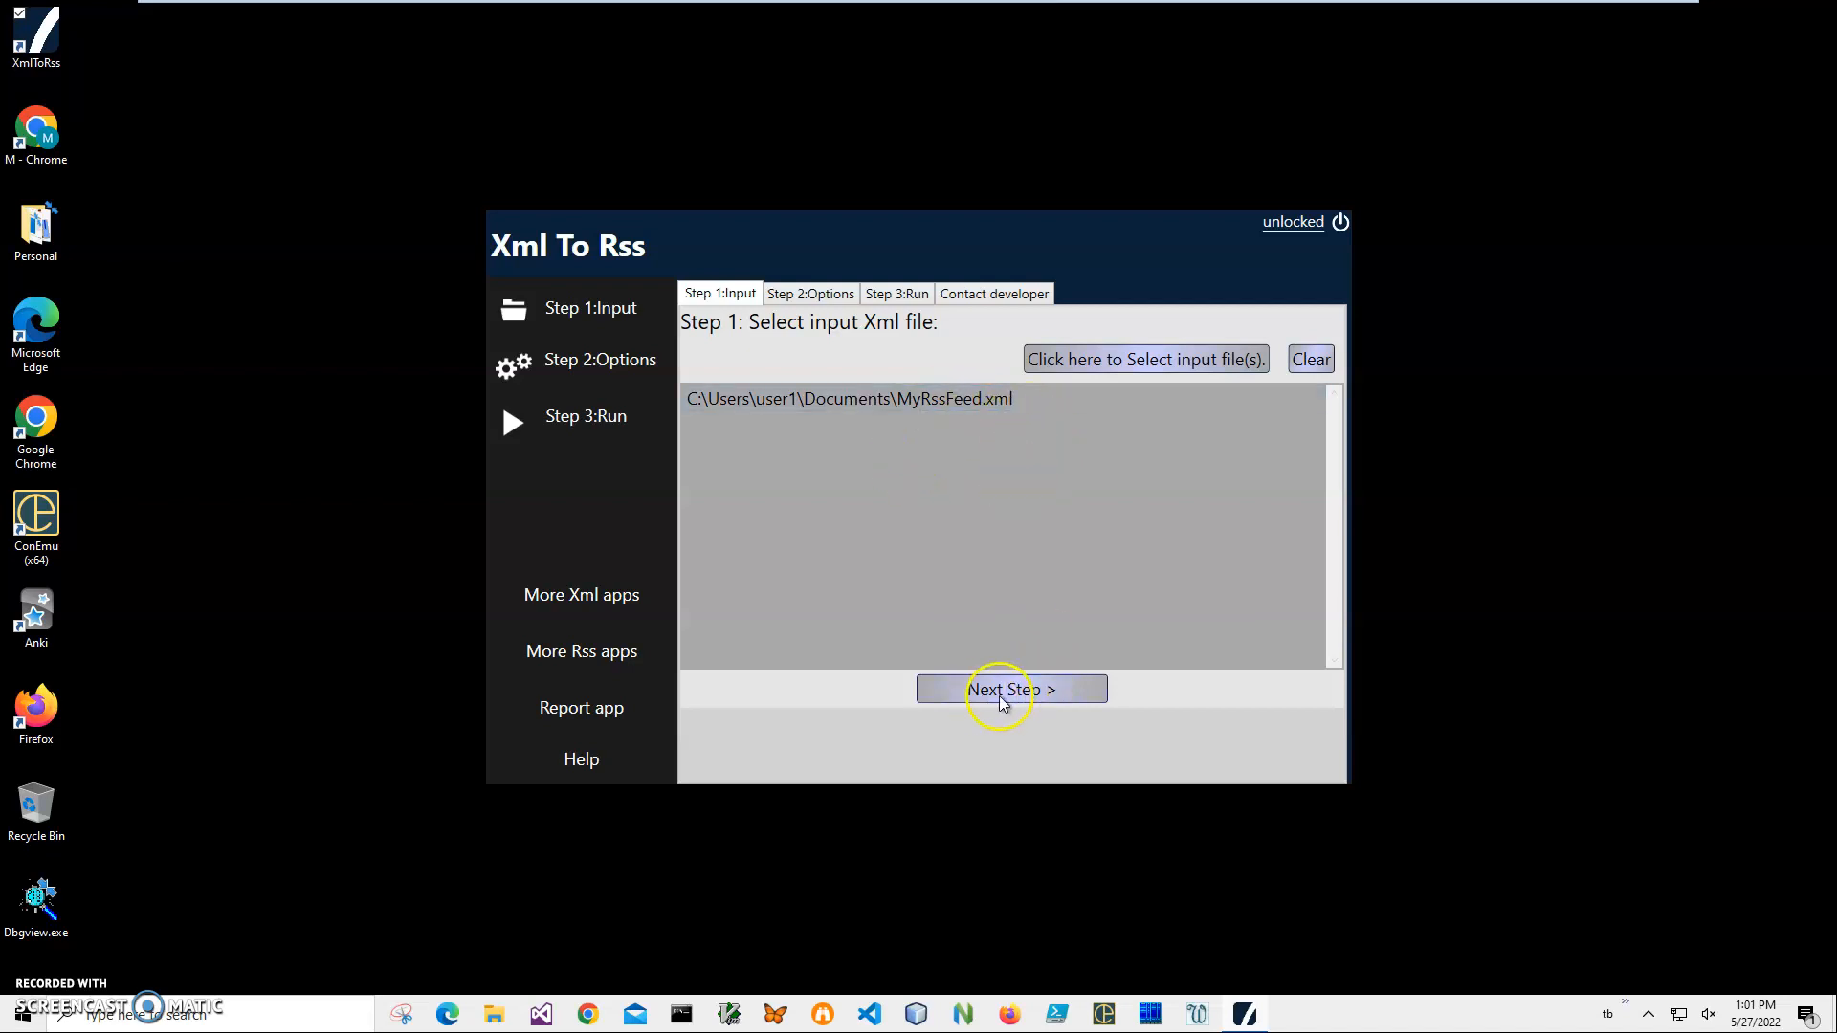
On Step 2 Options, map title, description, link, date to item_title, item_description, item_link, item_pubDate.
left_click(1010, 689)
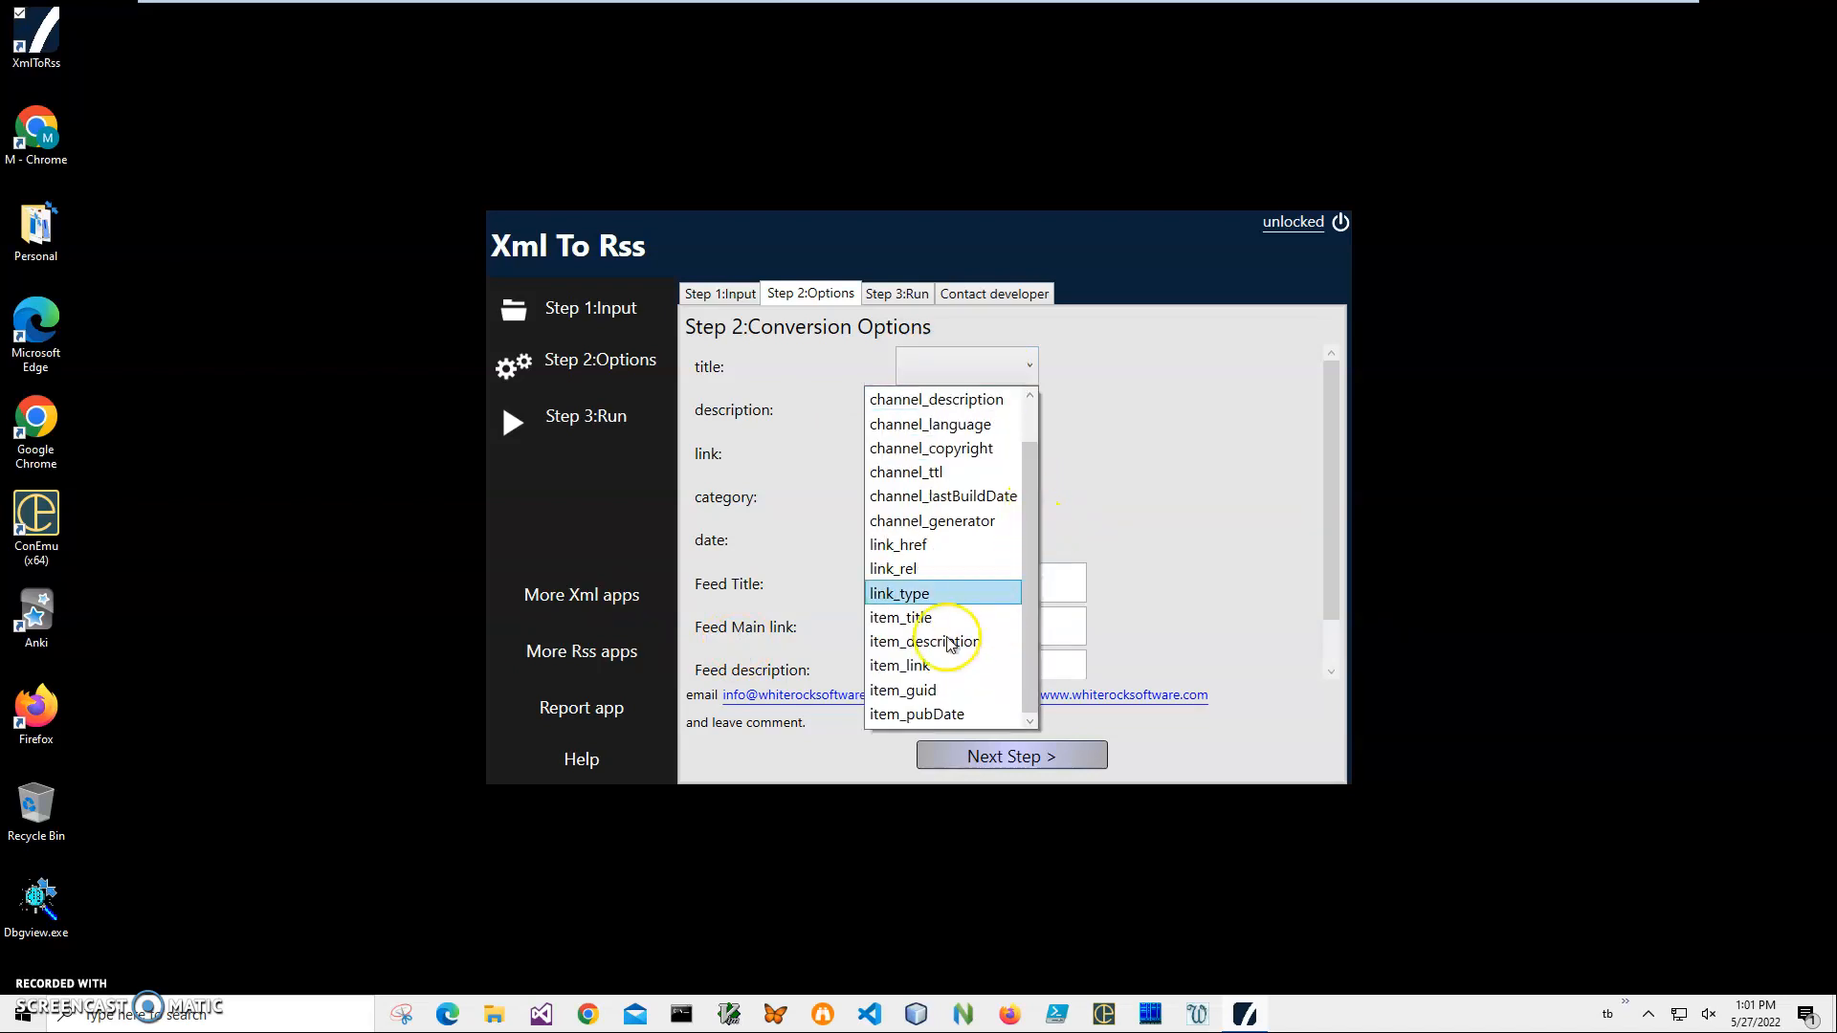
left_click(901, 617)
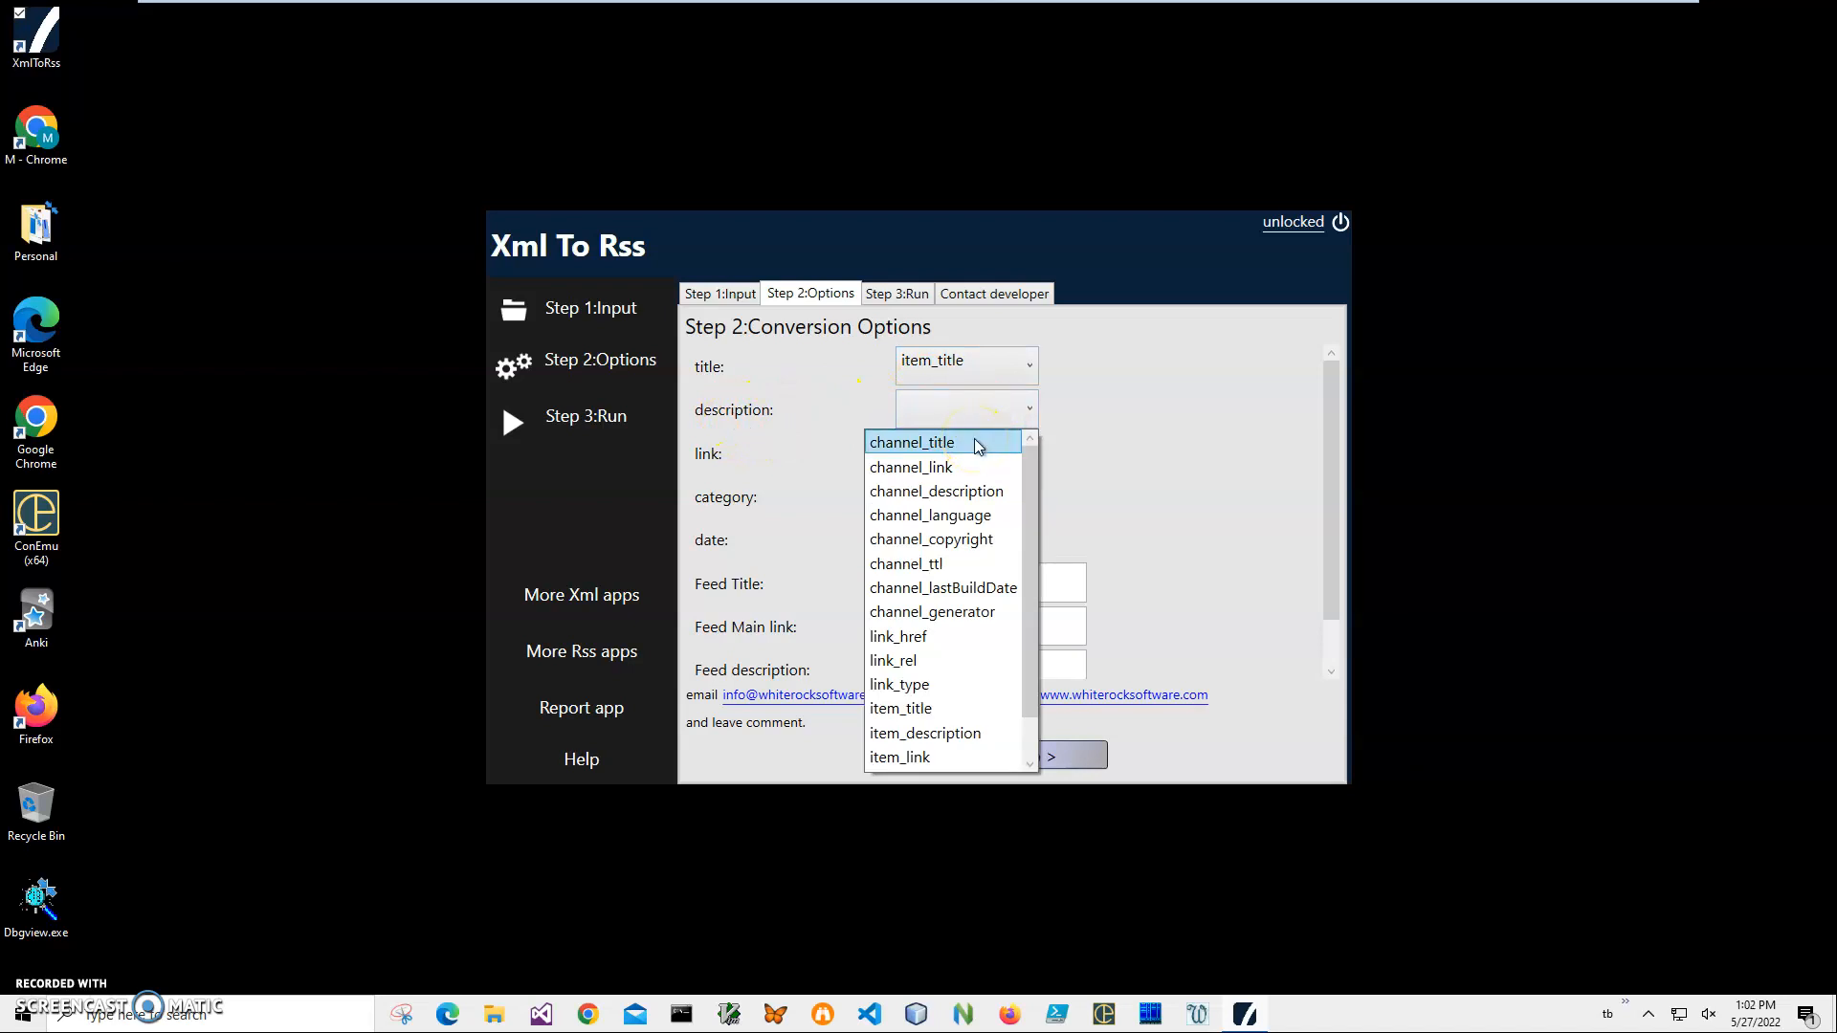
mouse_move(943, 563)
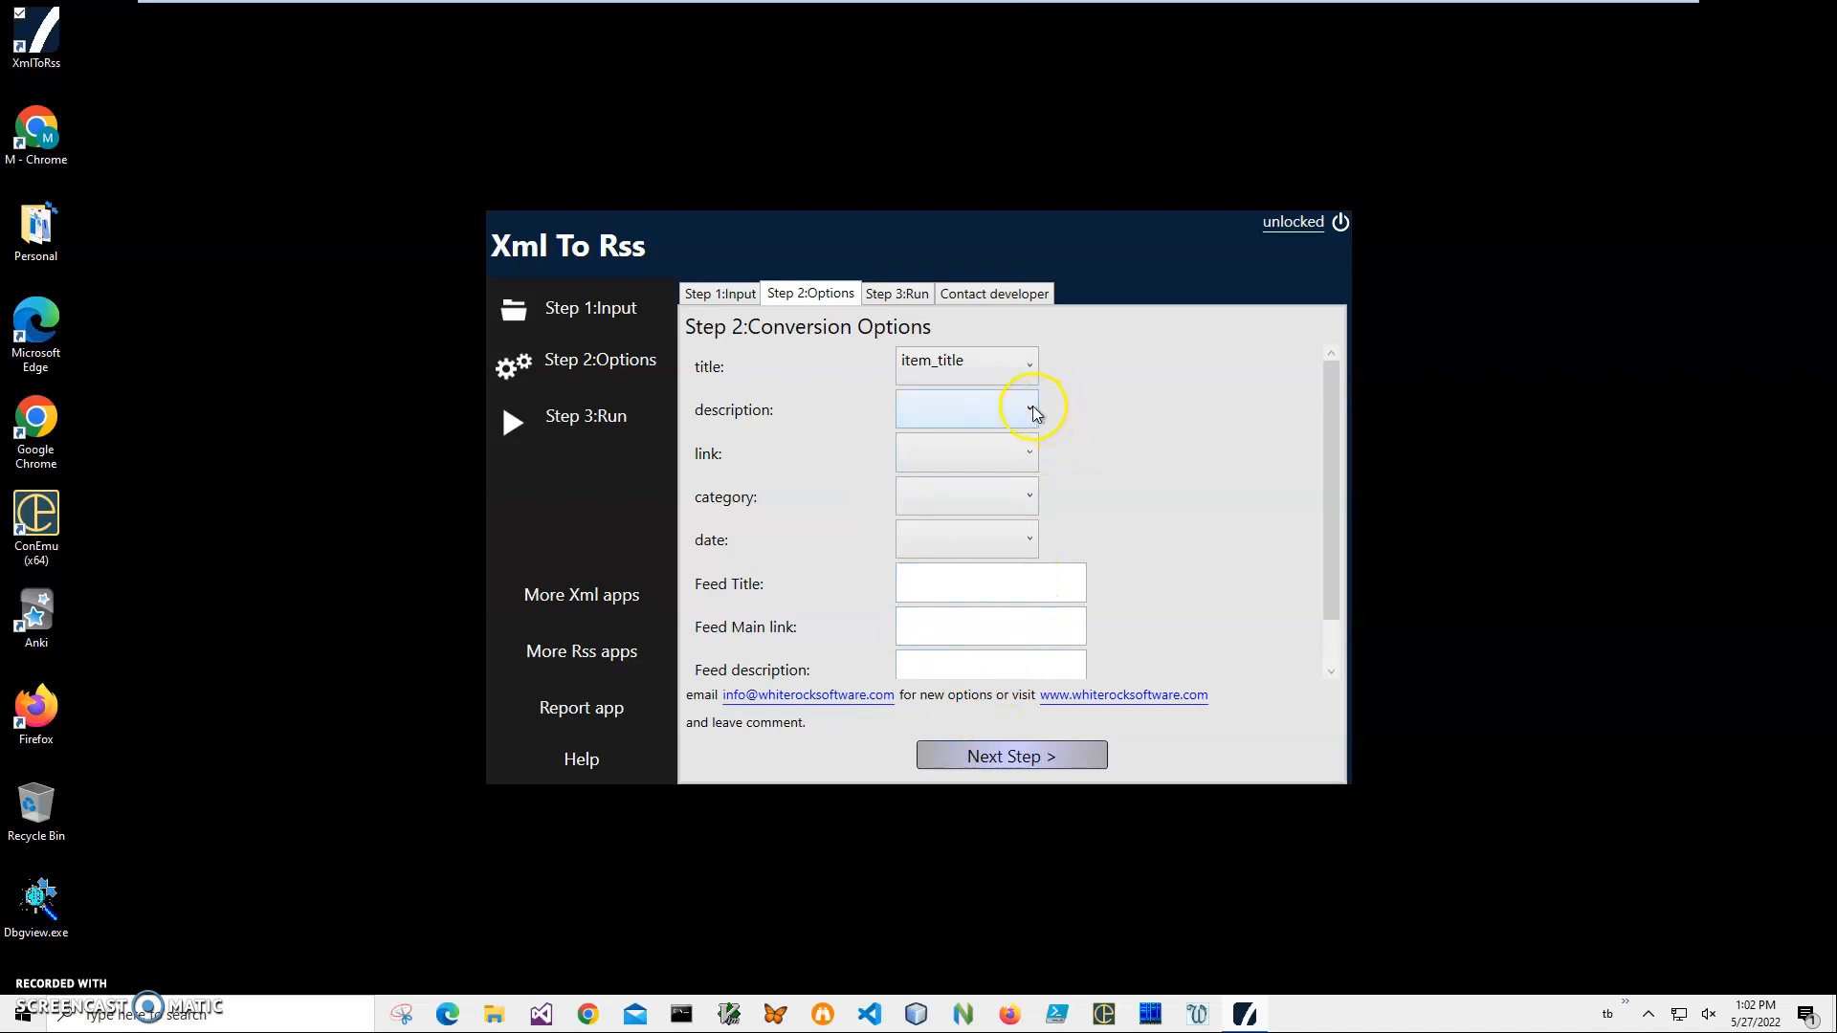
left_click(1029, 409)
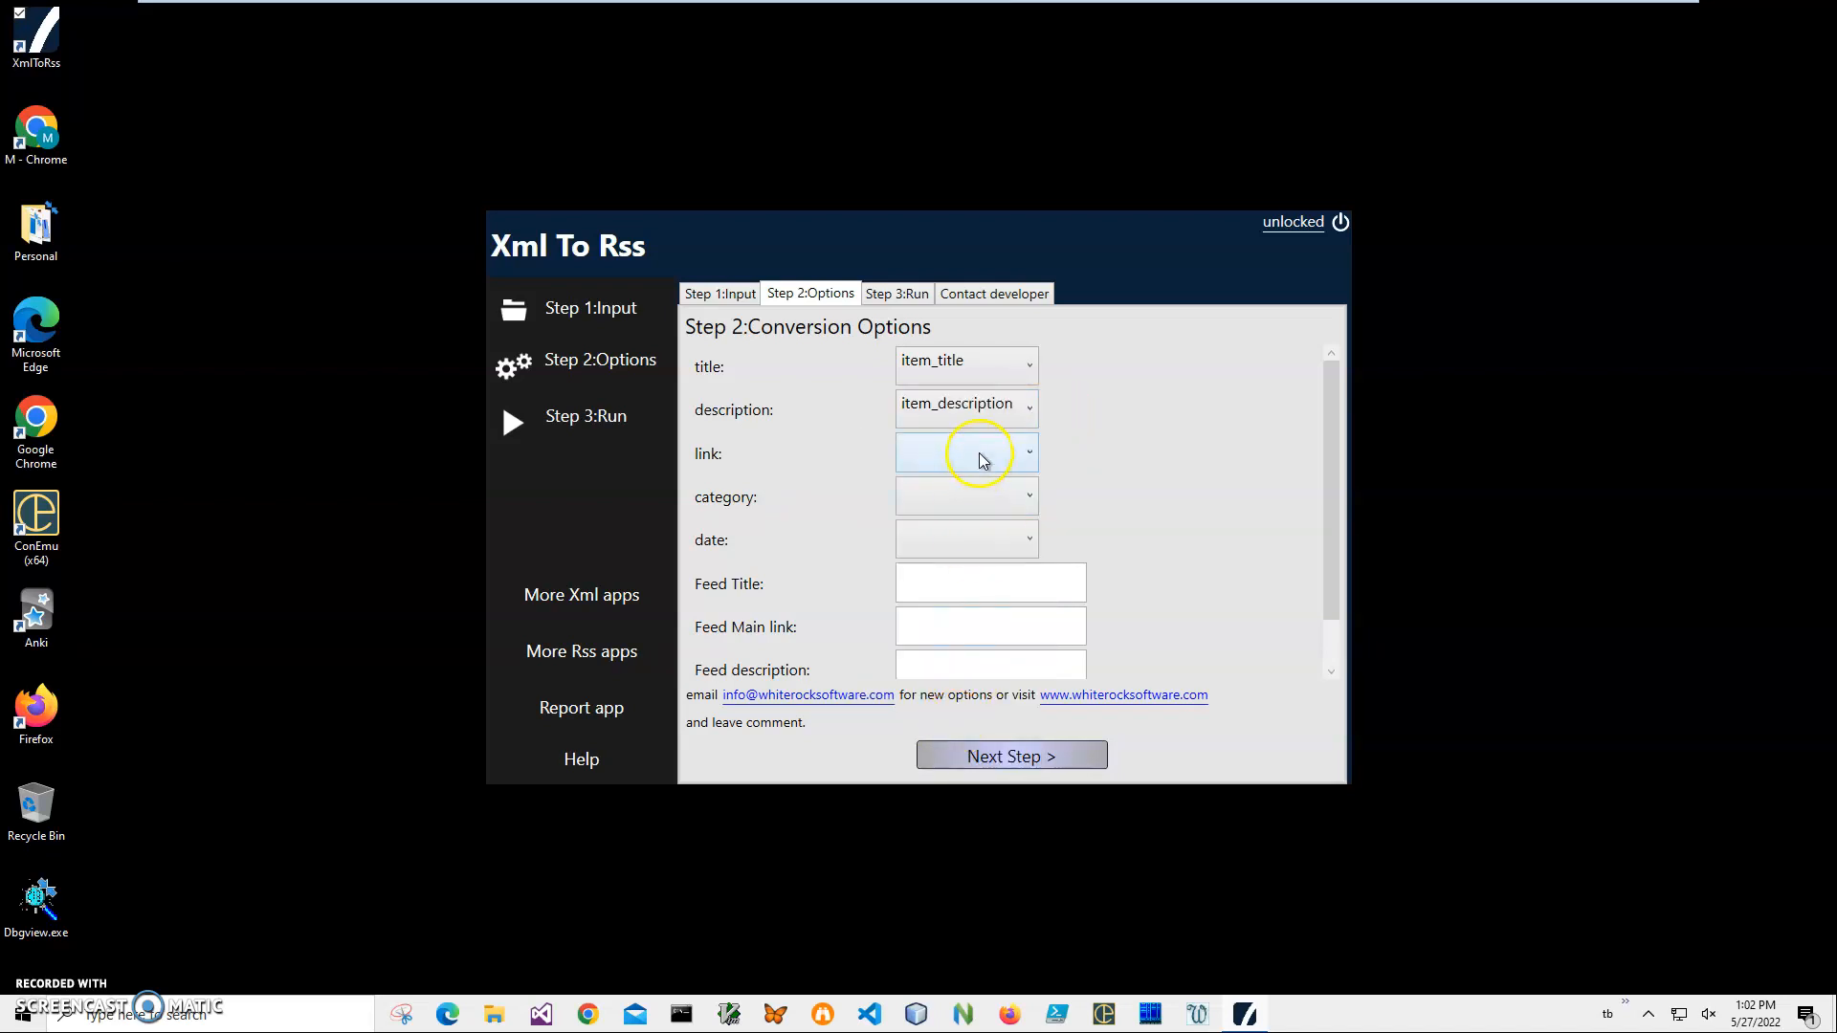
left_click(1024, 453)
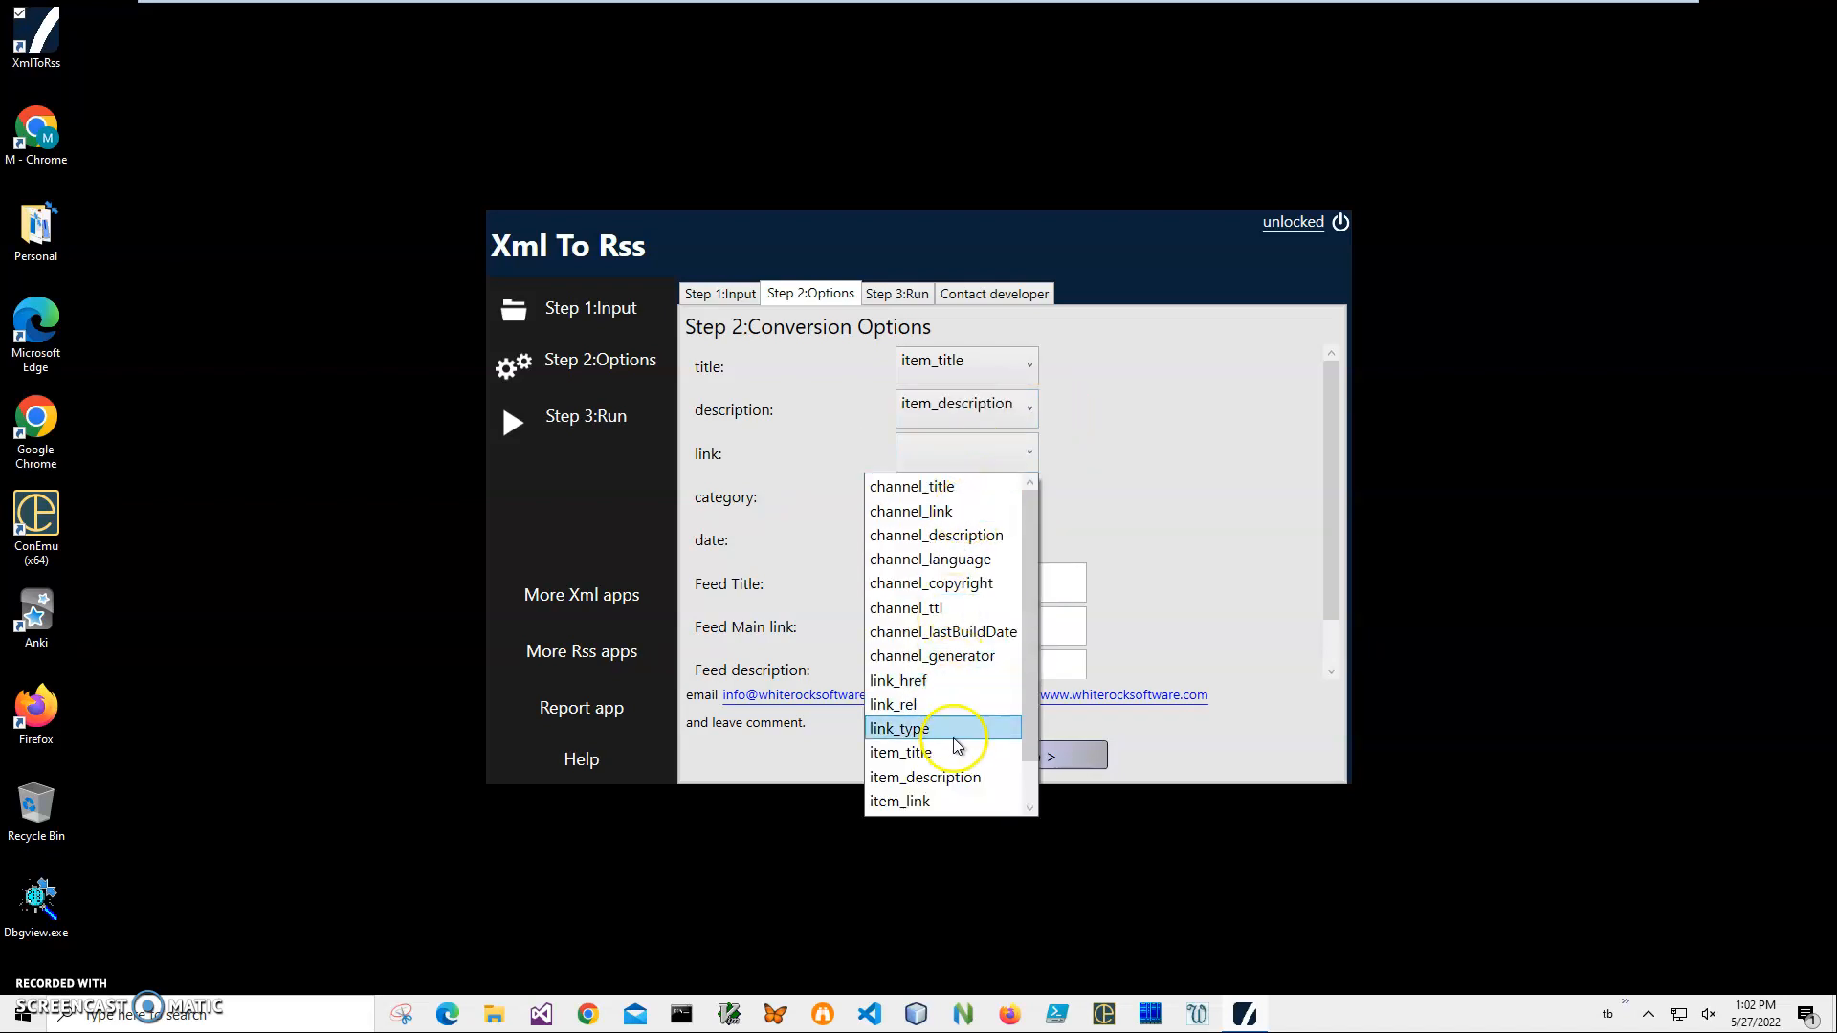
mouse_move(925, 681)
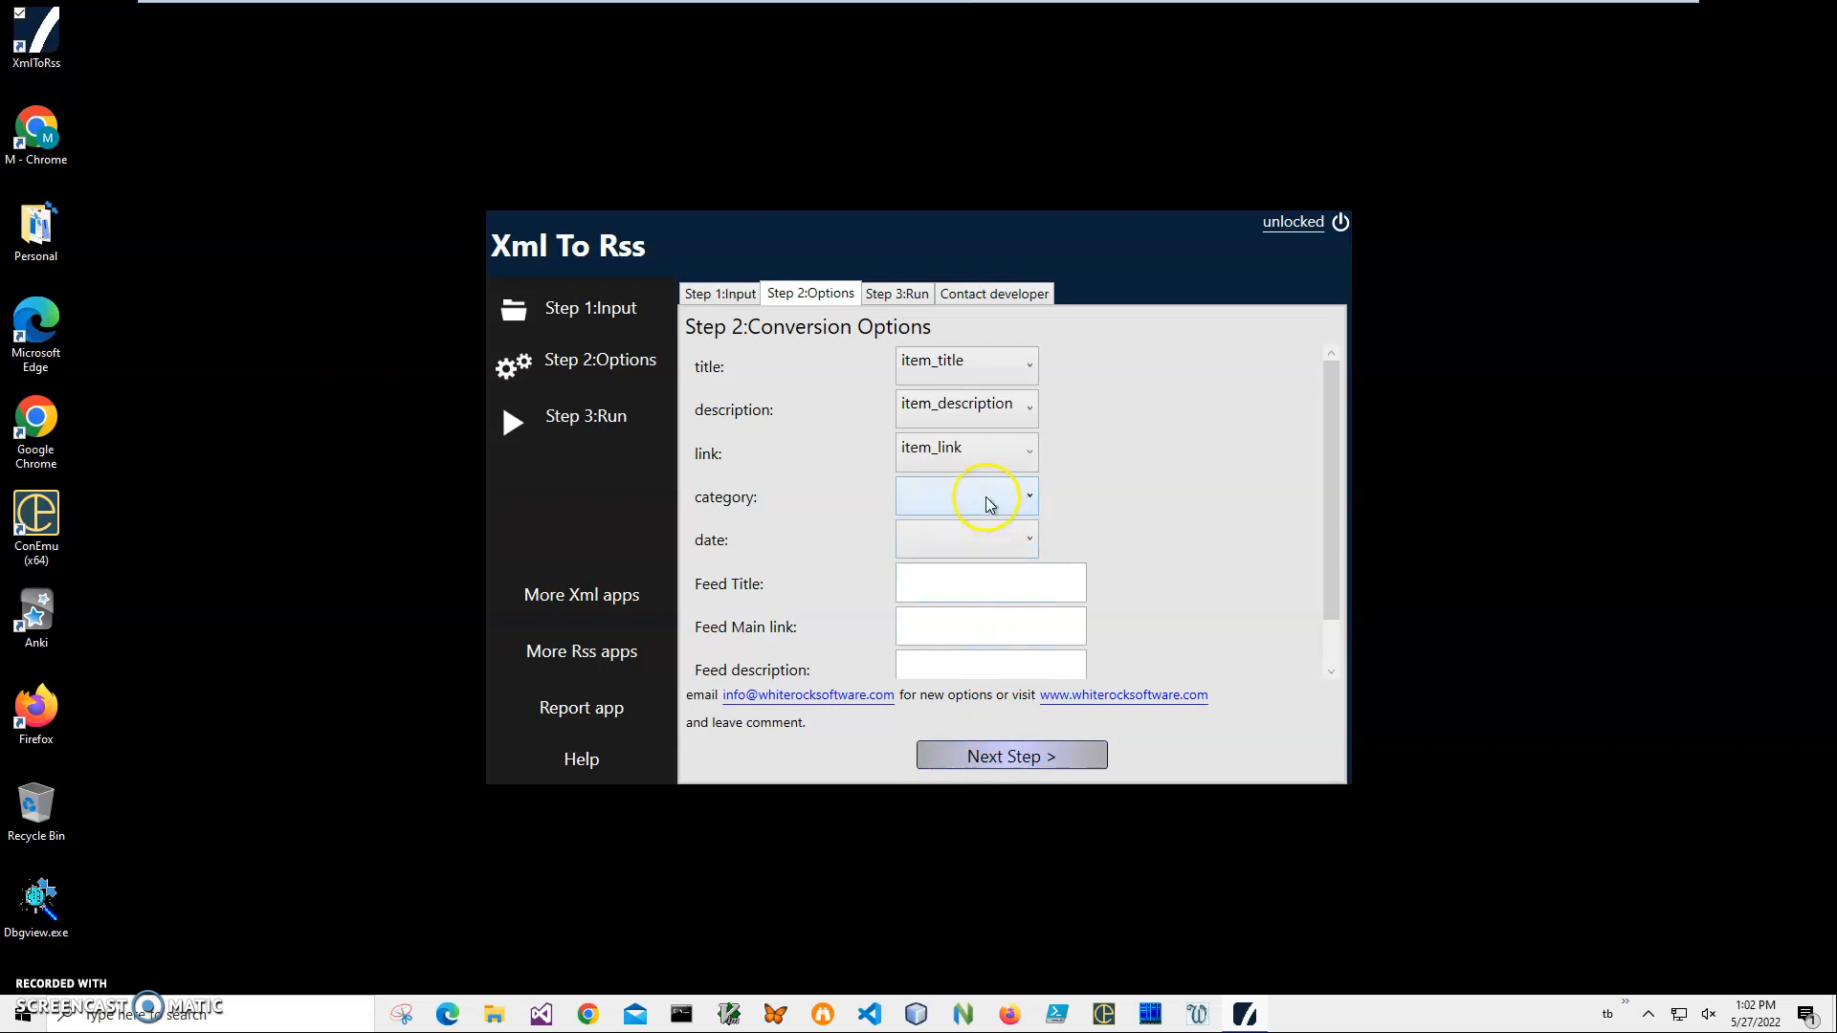
left_click(1027, 495)
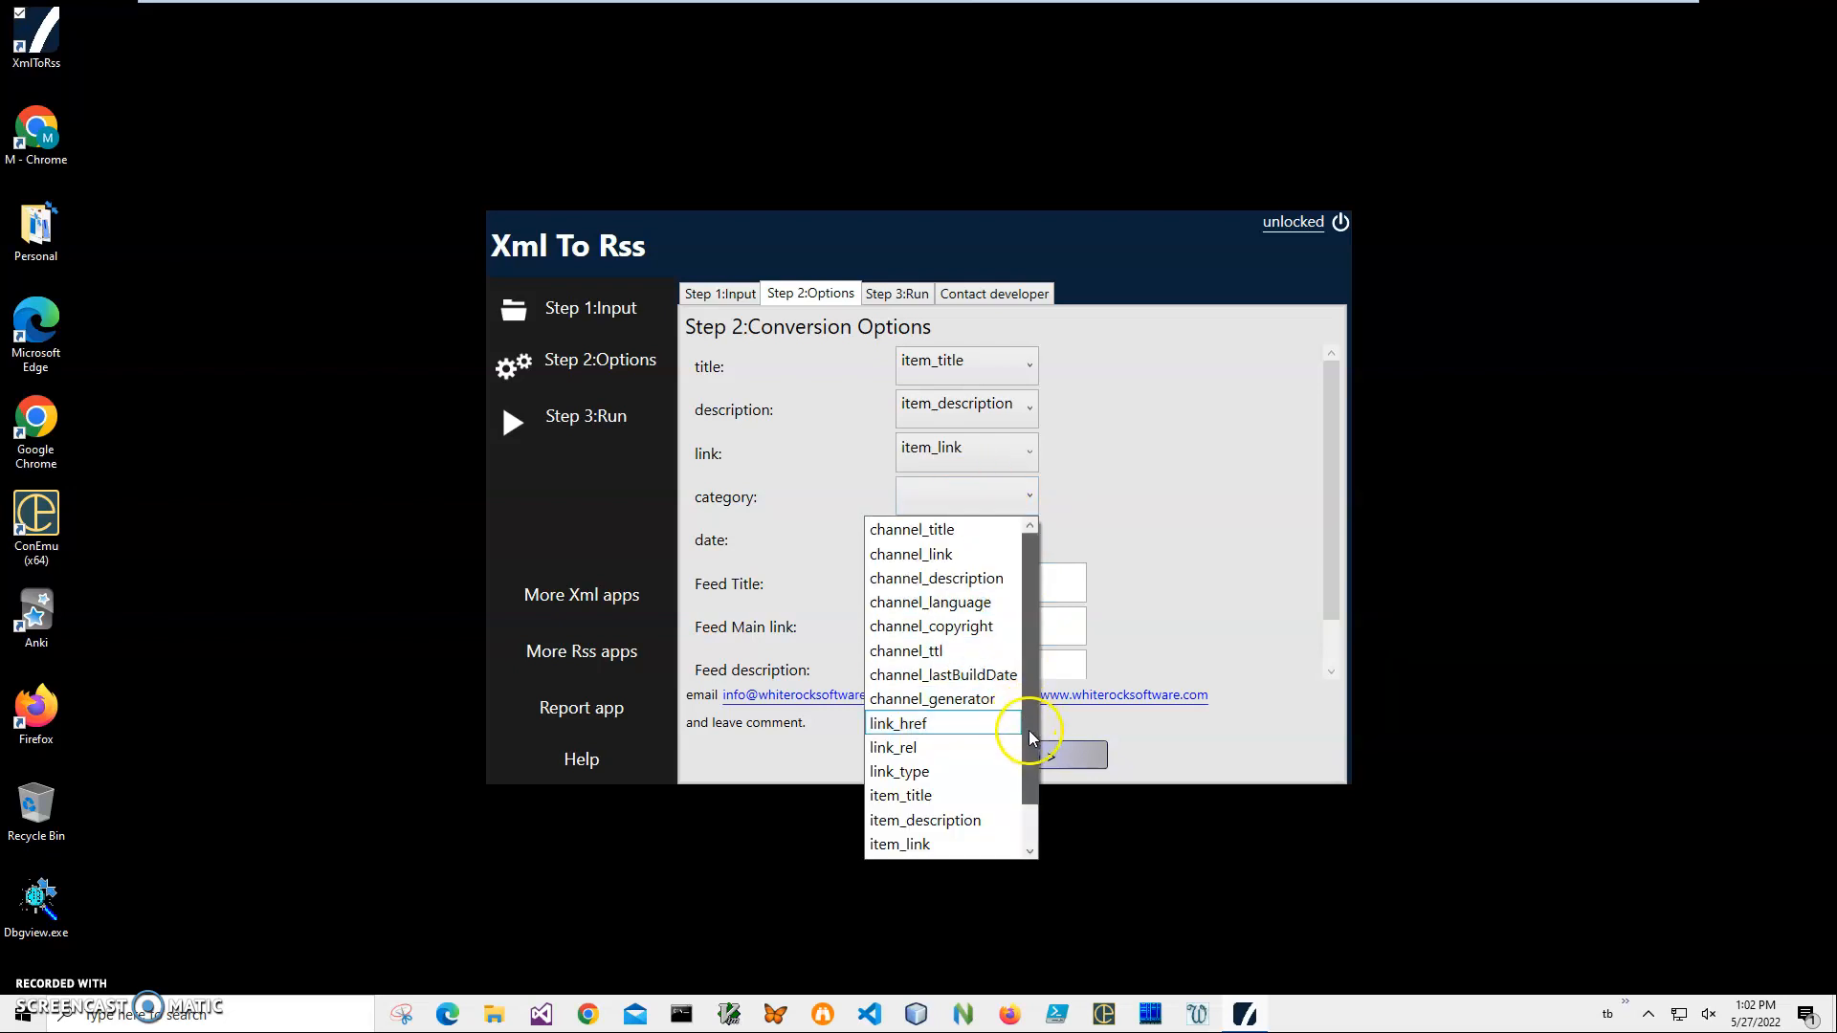
scroll("down", 3)
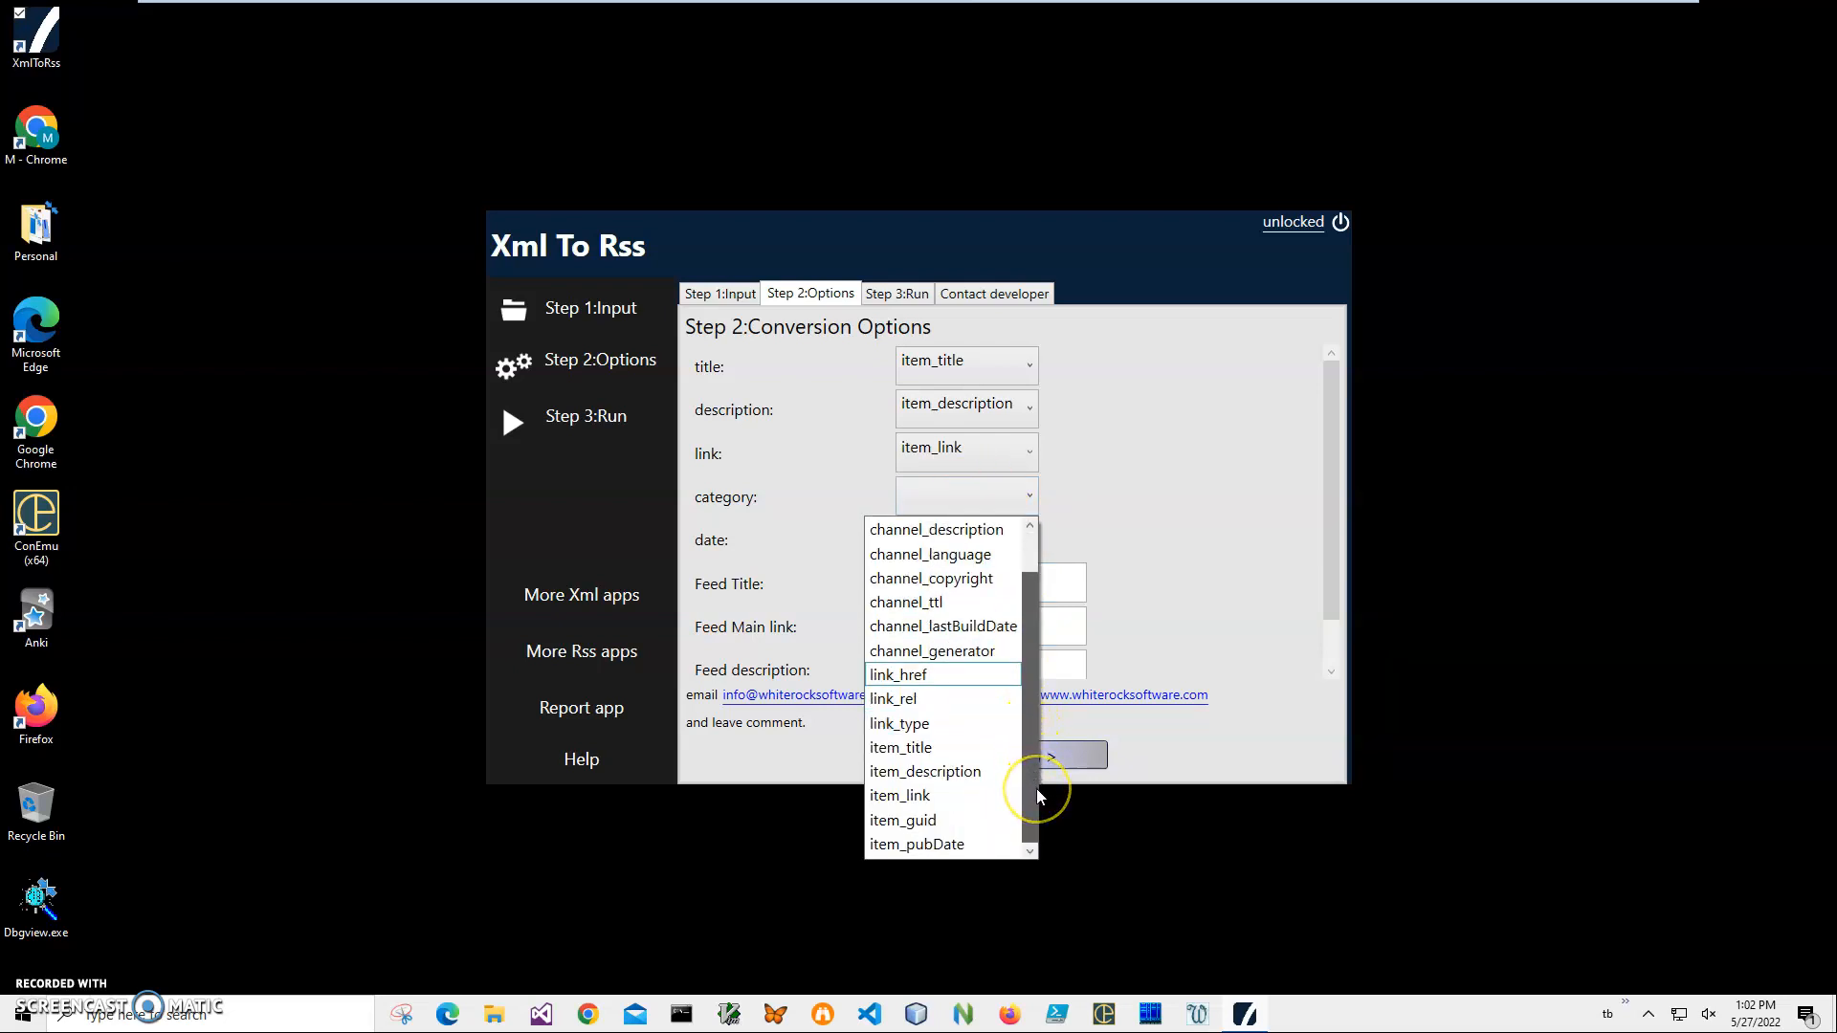
left_click(1107, 519)
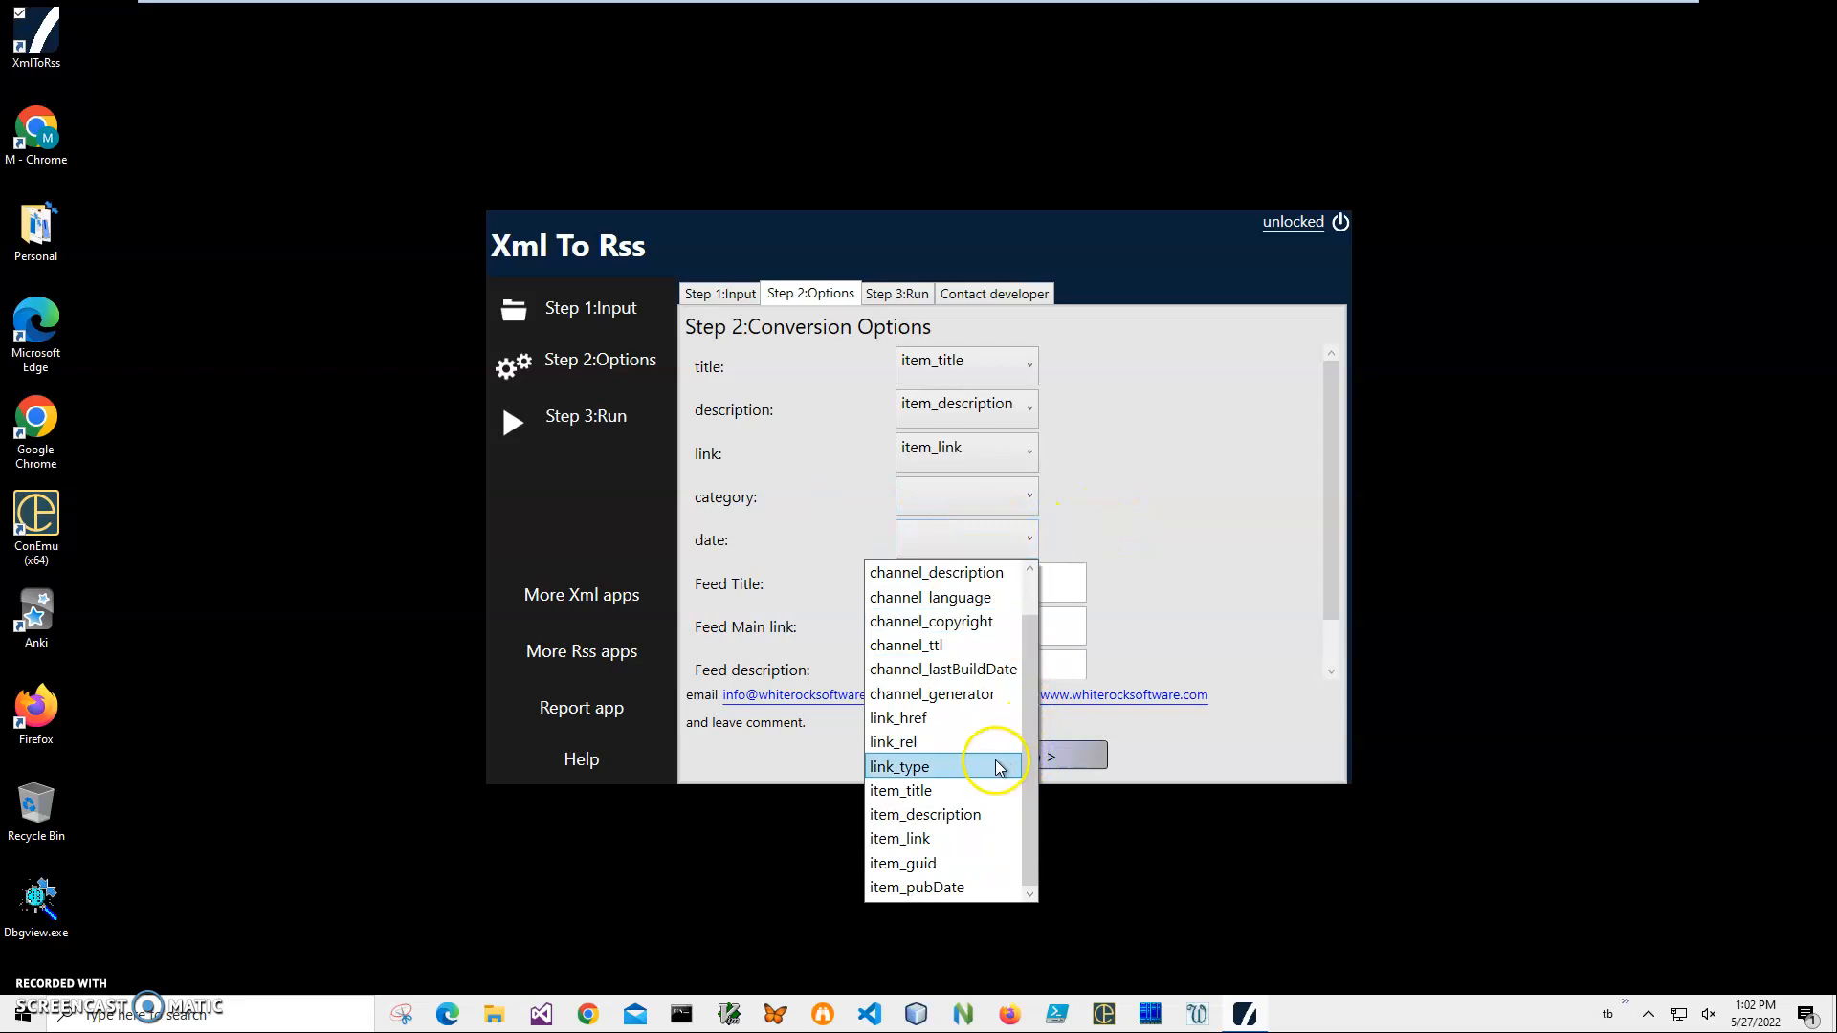
mouse_move(949, 887)
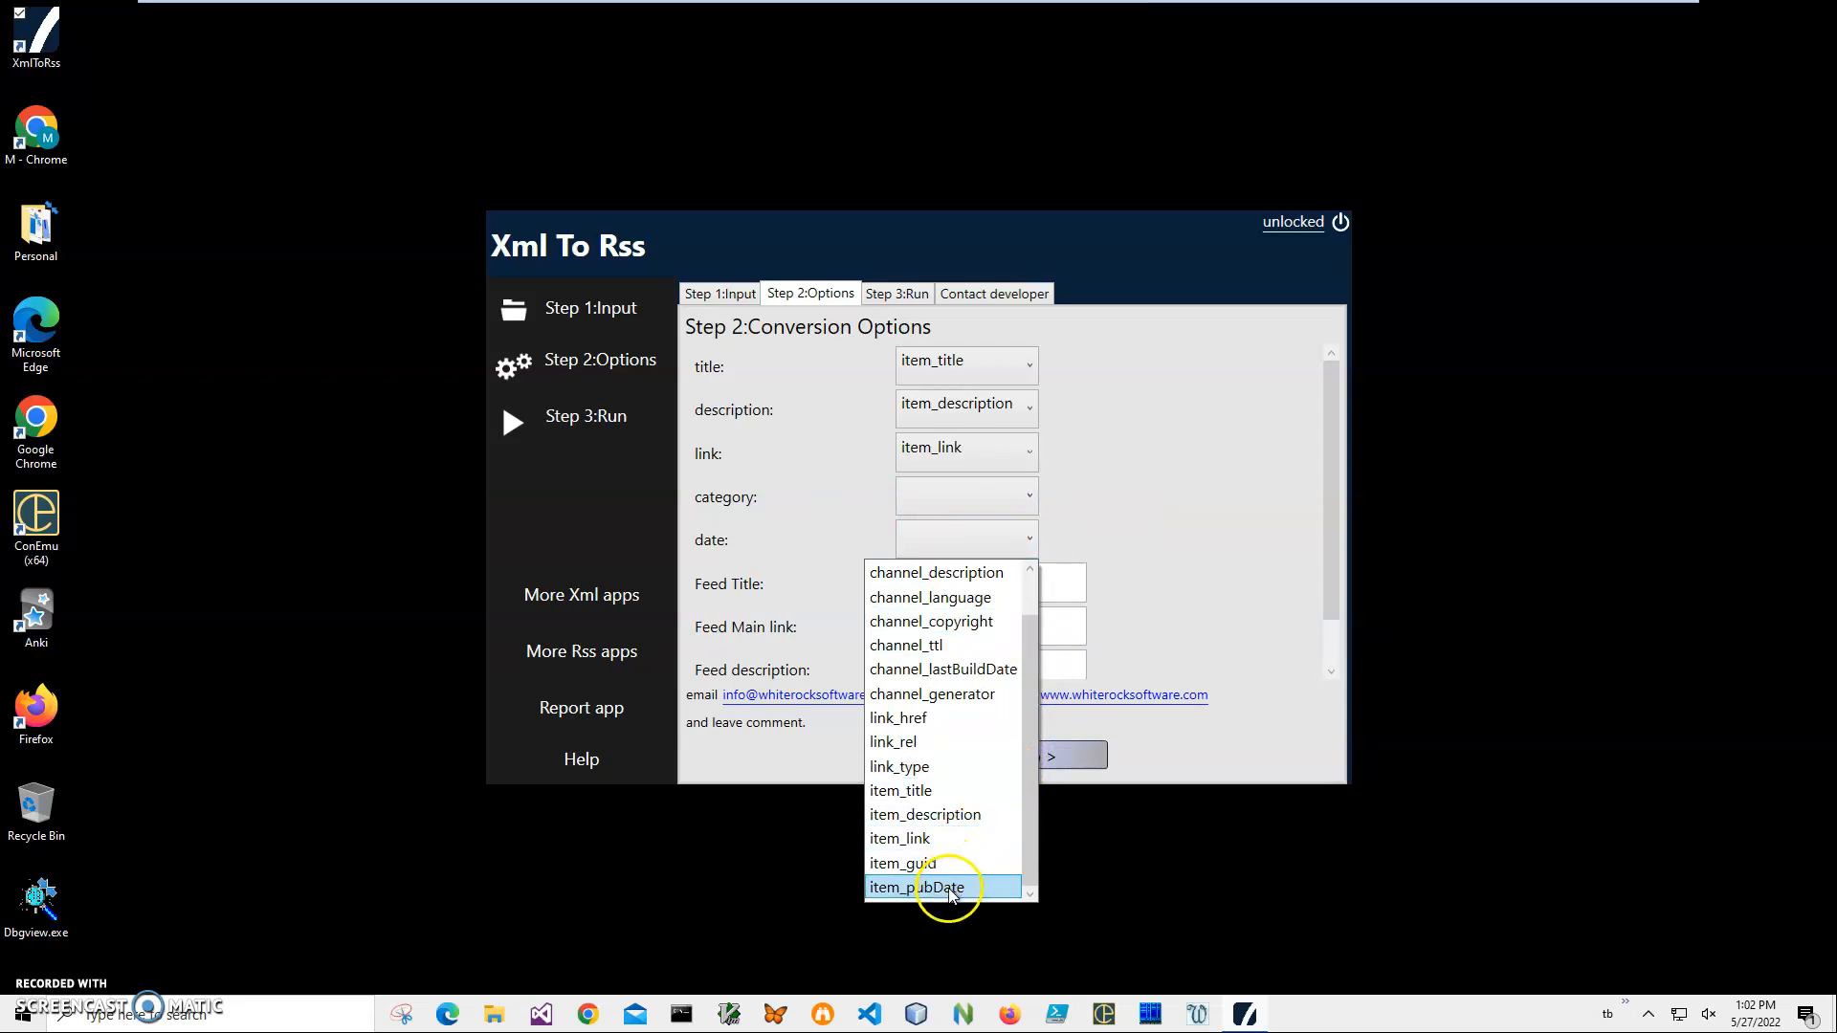
left_click(918, 886)
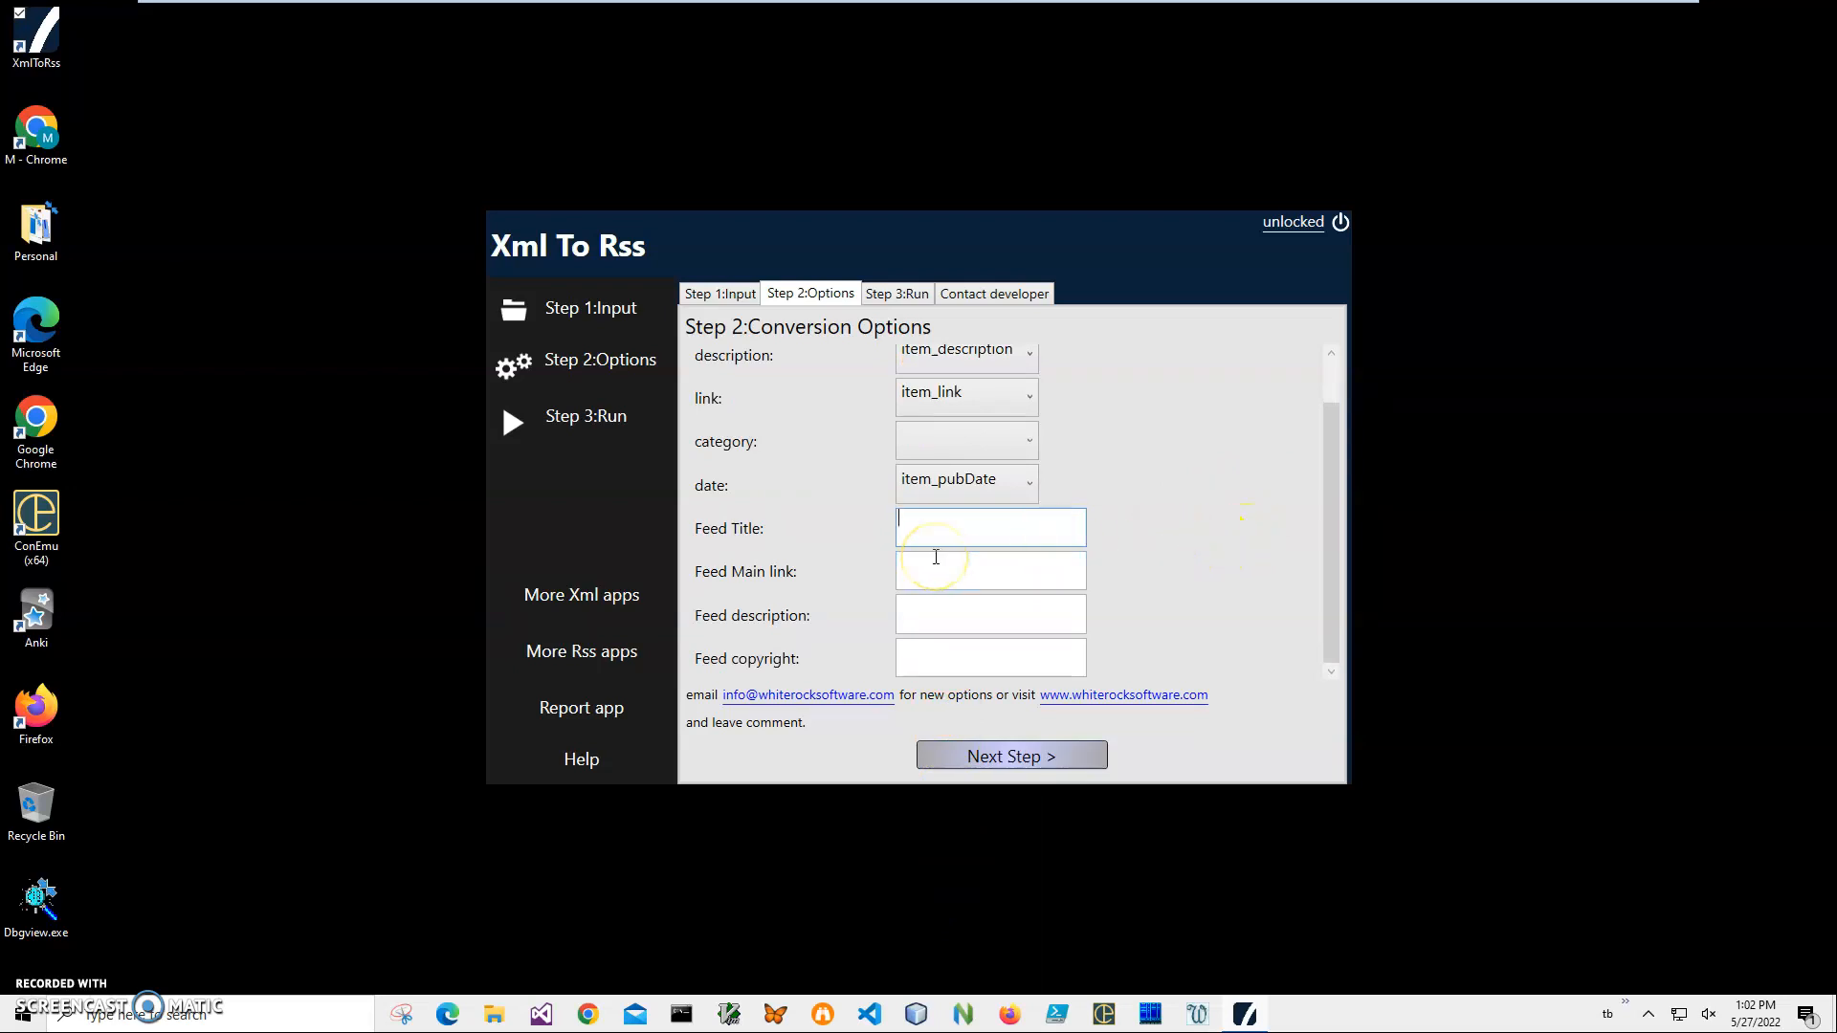
mouse_move(1142, 527)
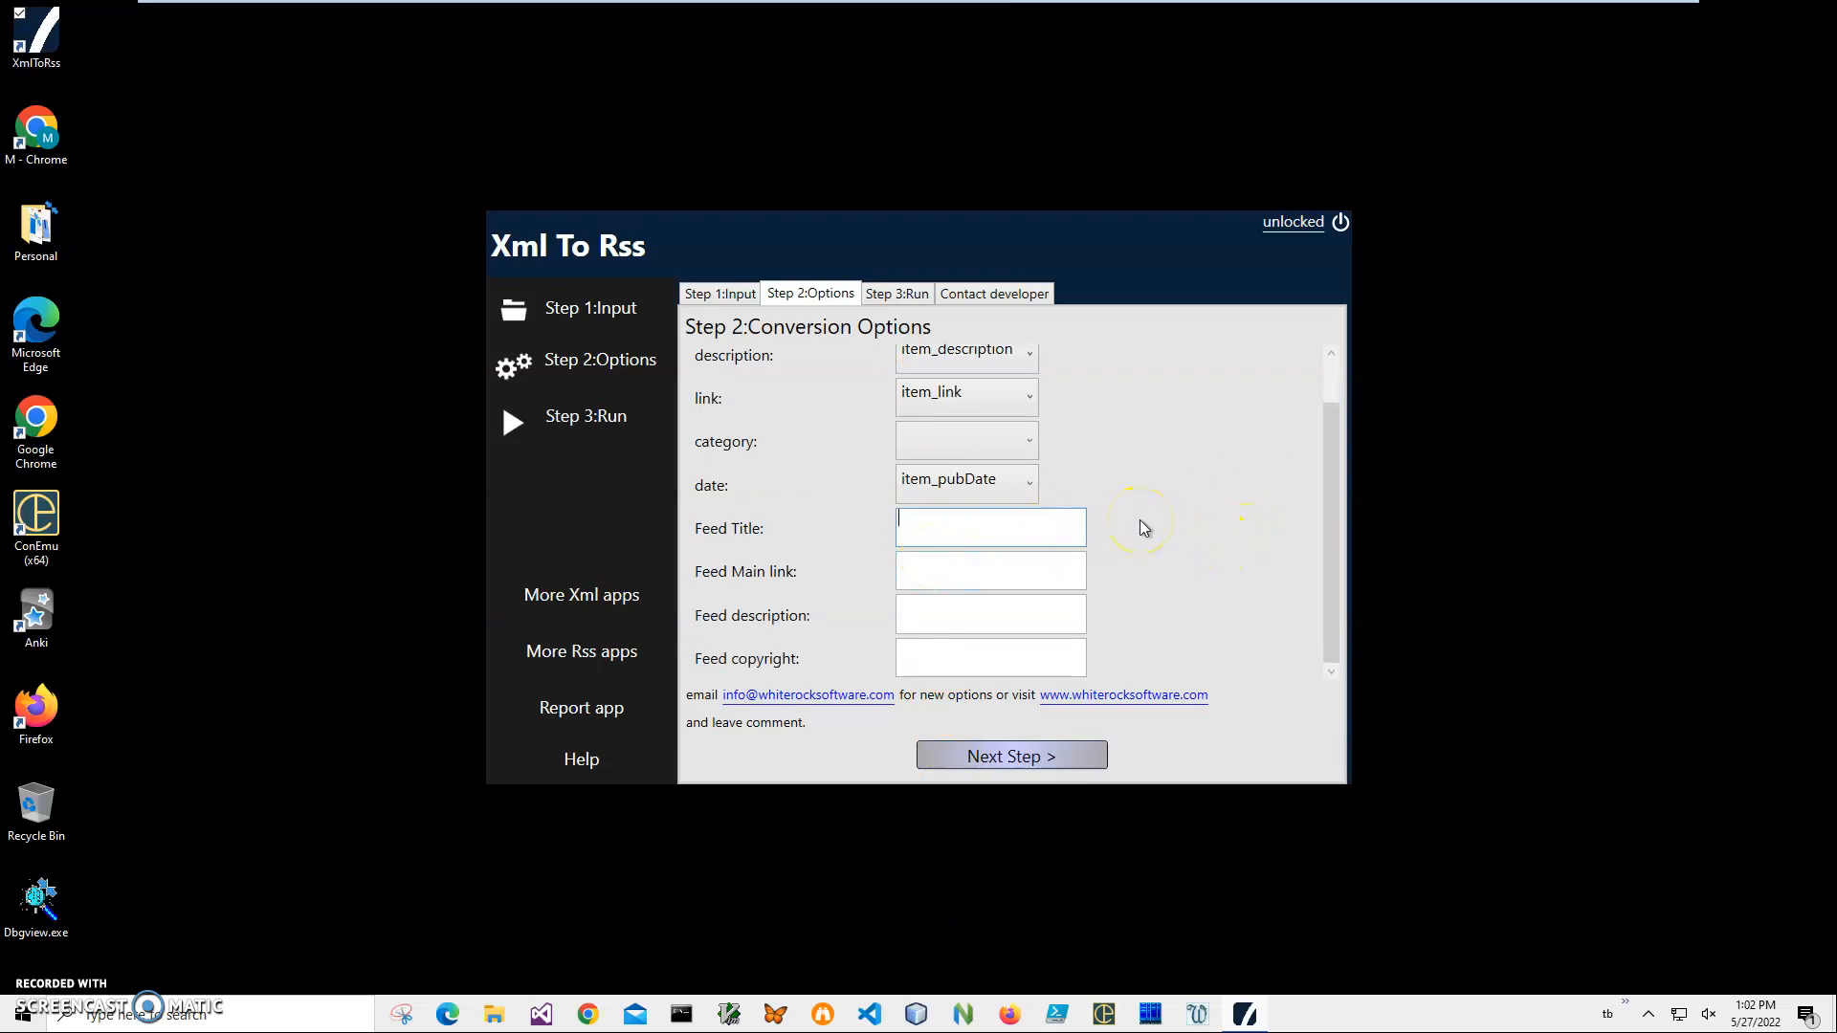
type("mytest")
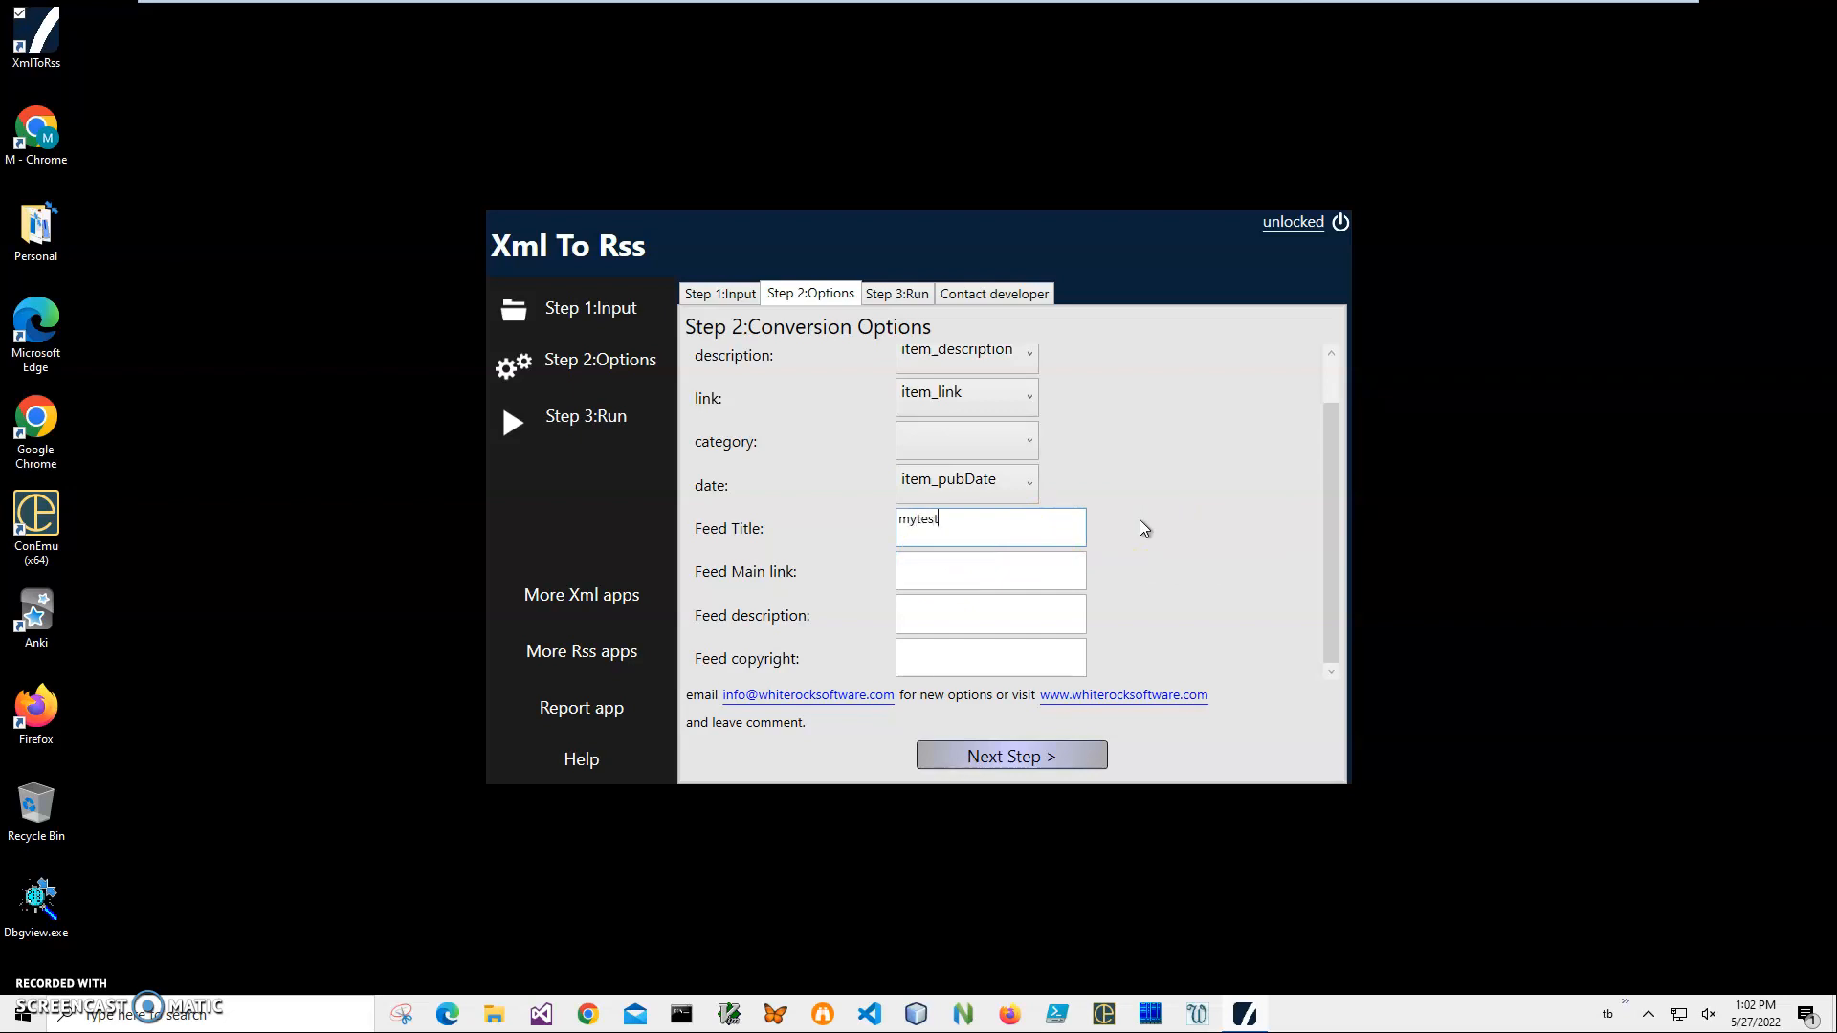
type("rss")
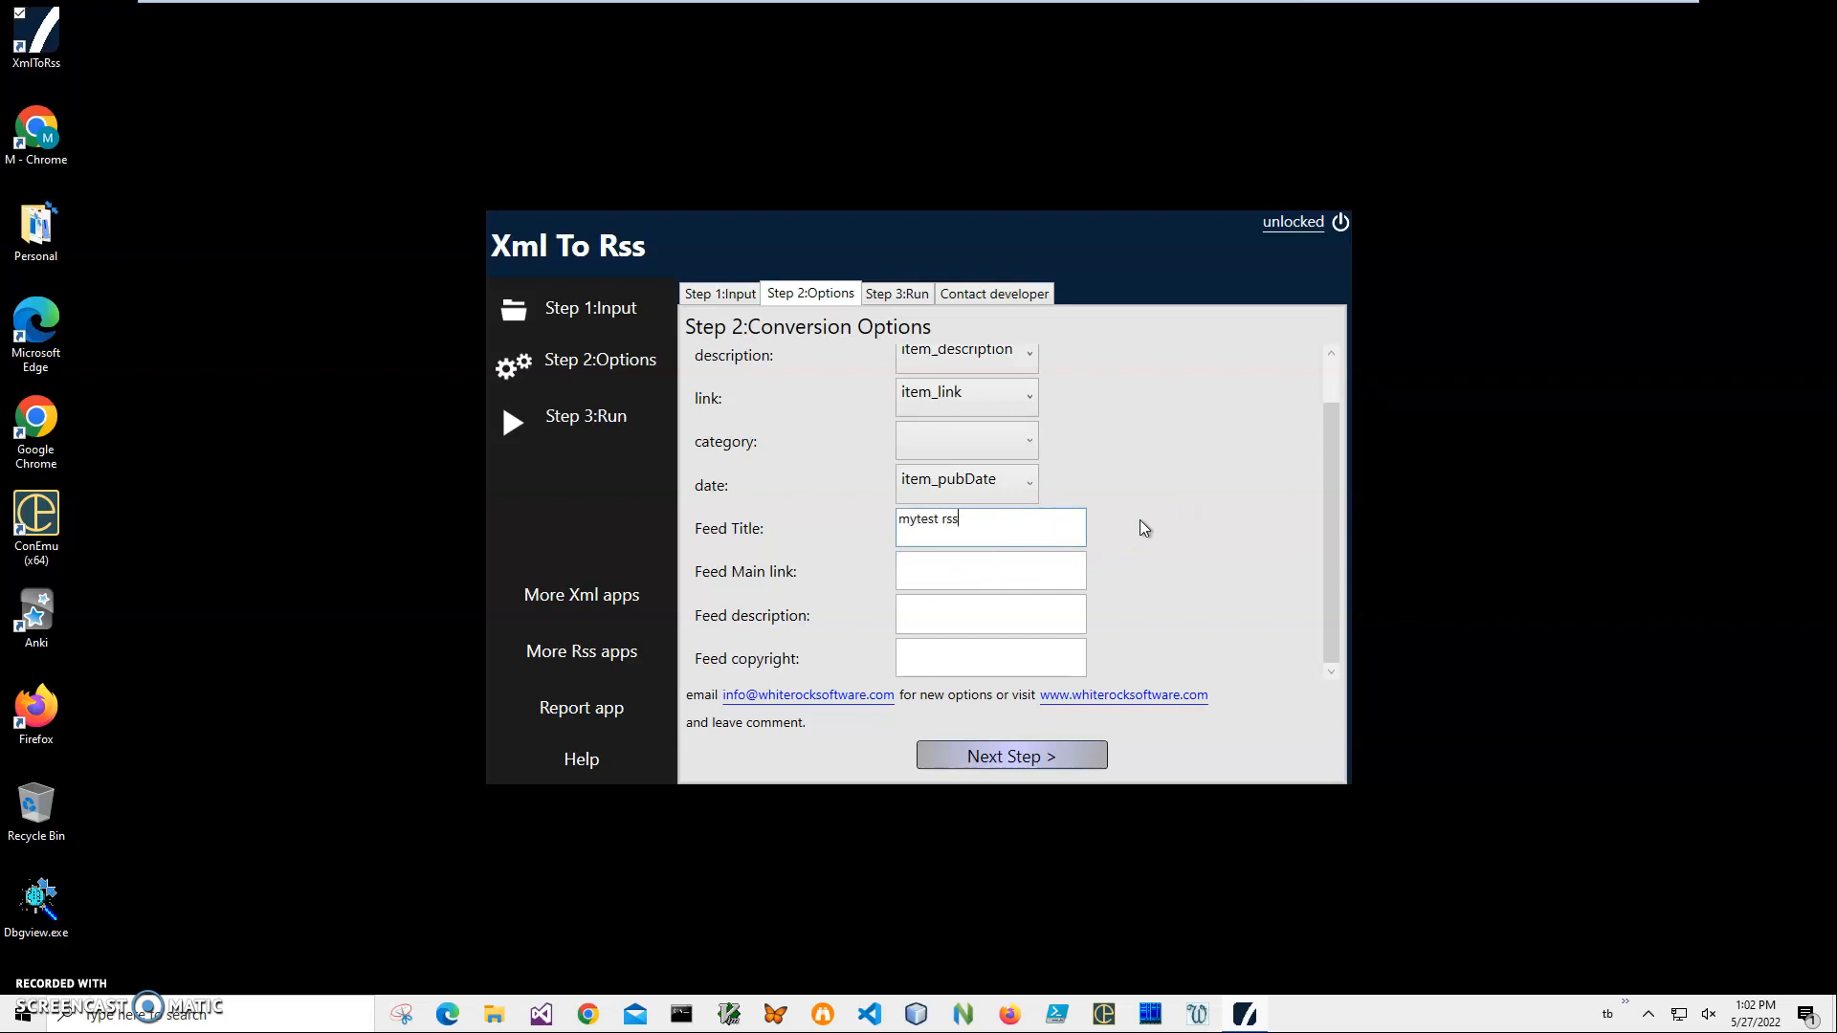
left_click(990, 570)
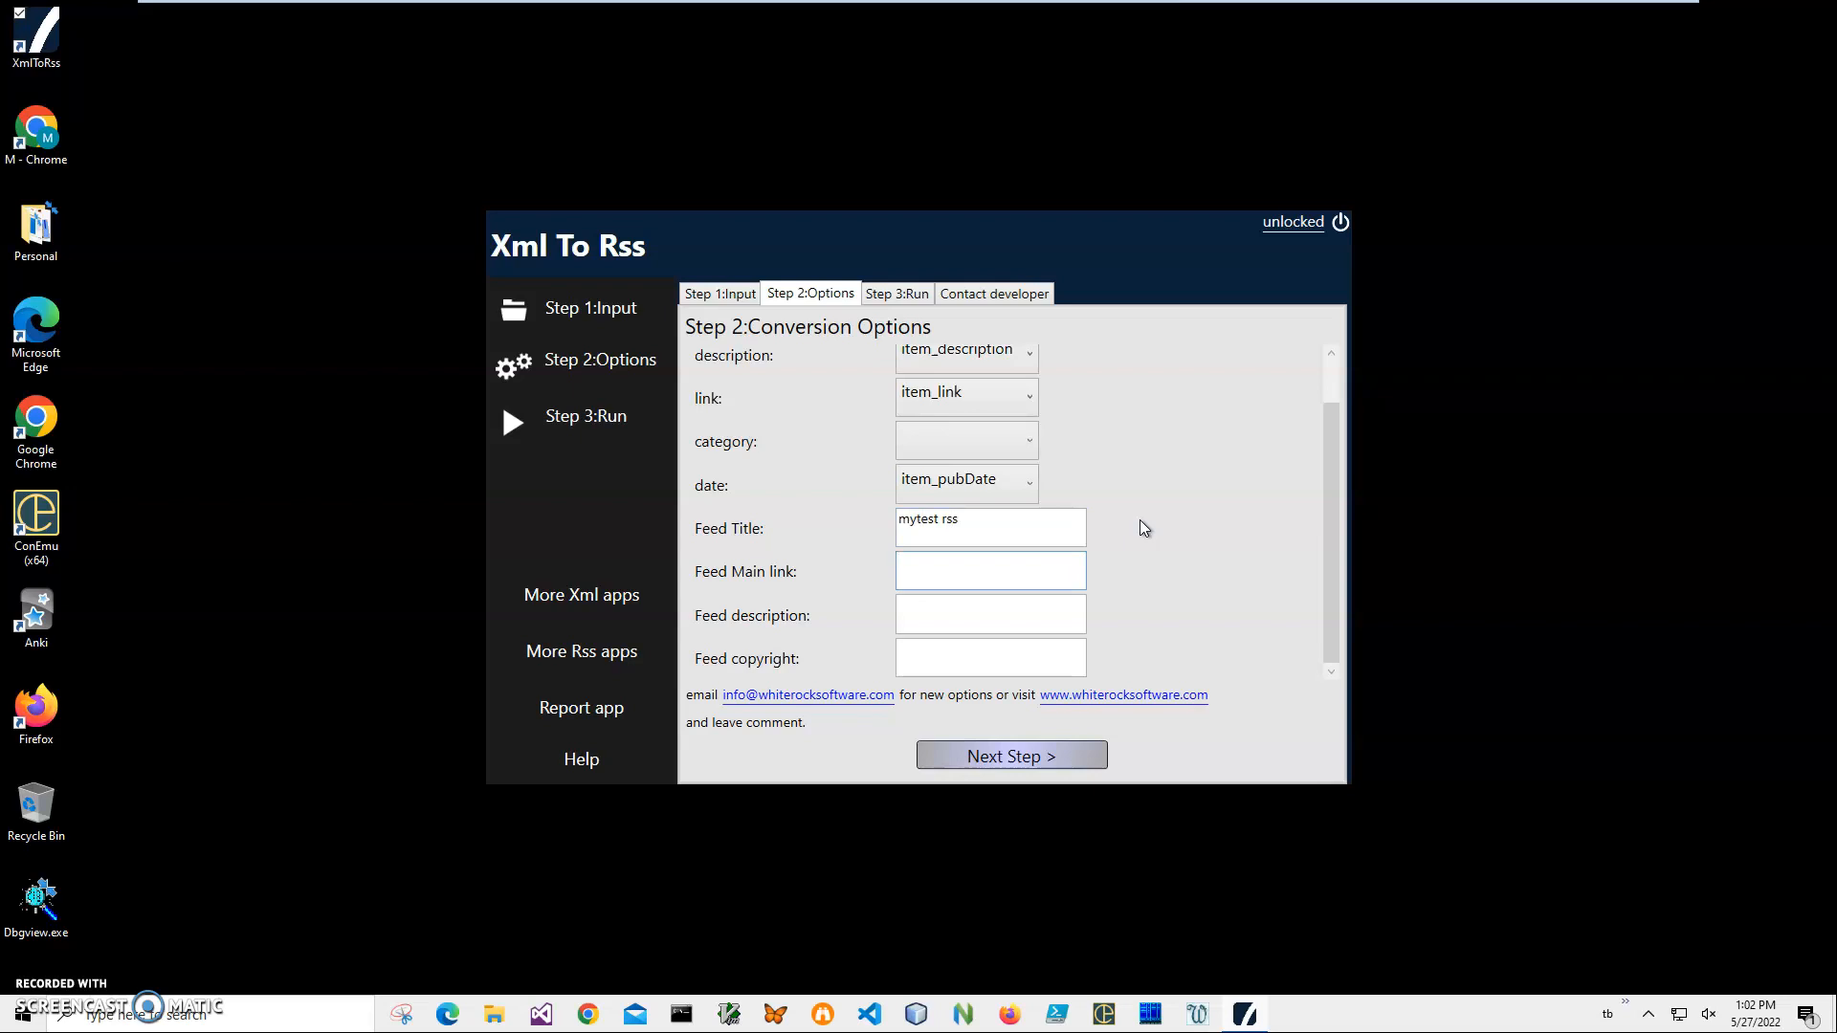
type("whiter")
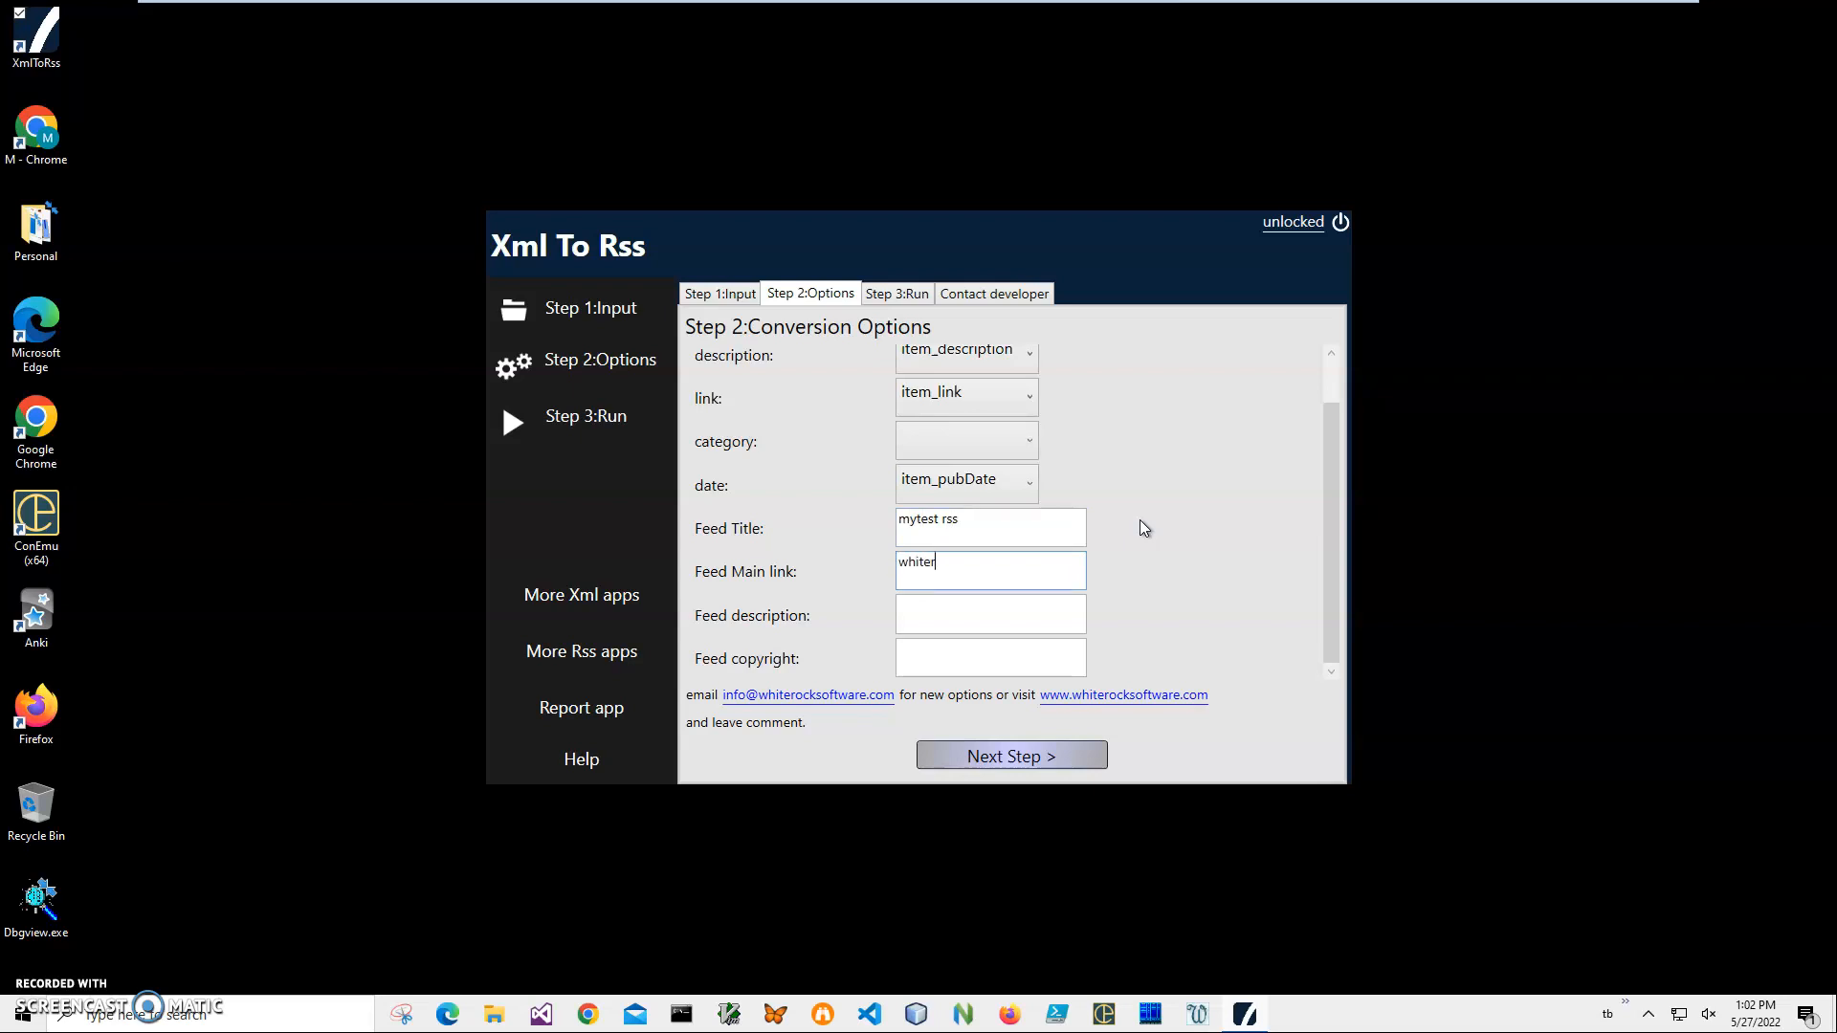
type("ocksof")
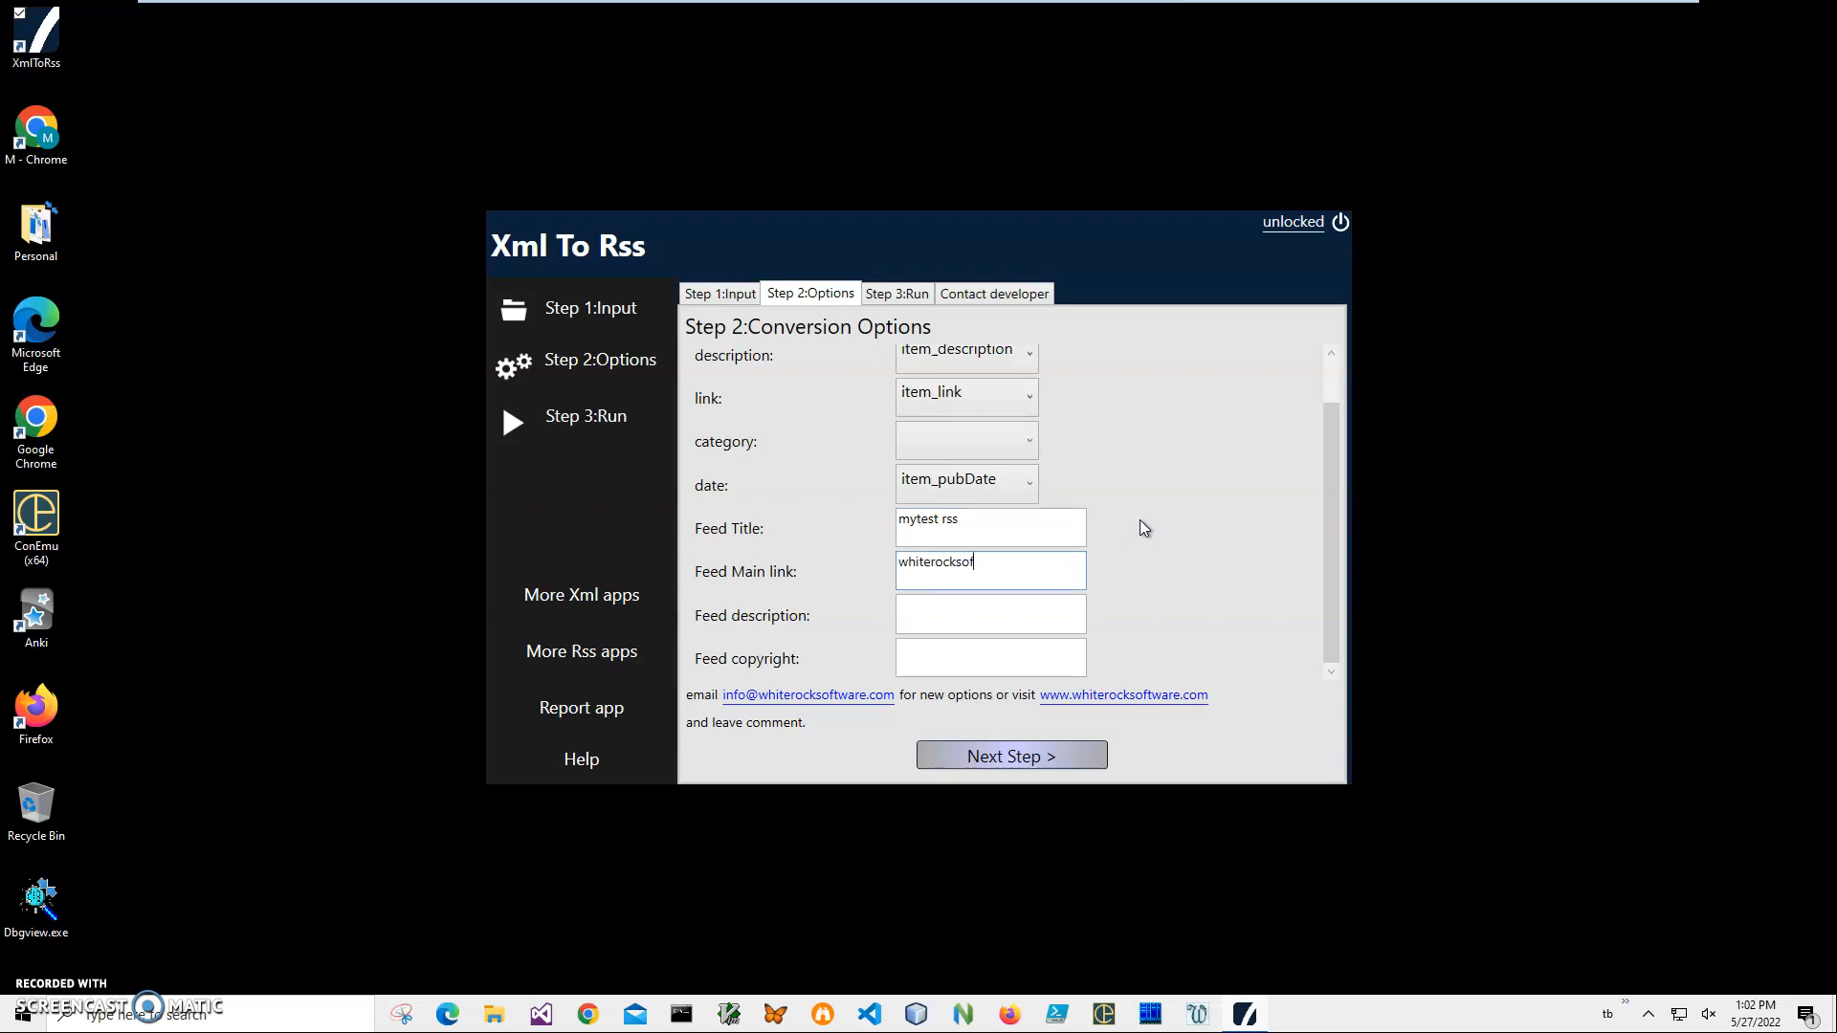
type("tware.com")
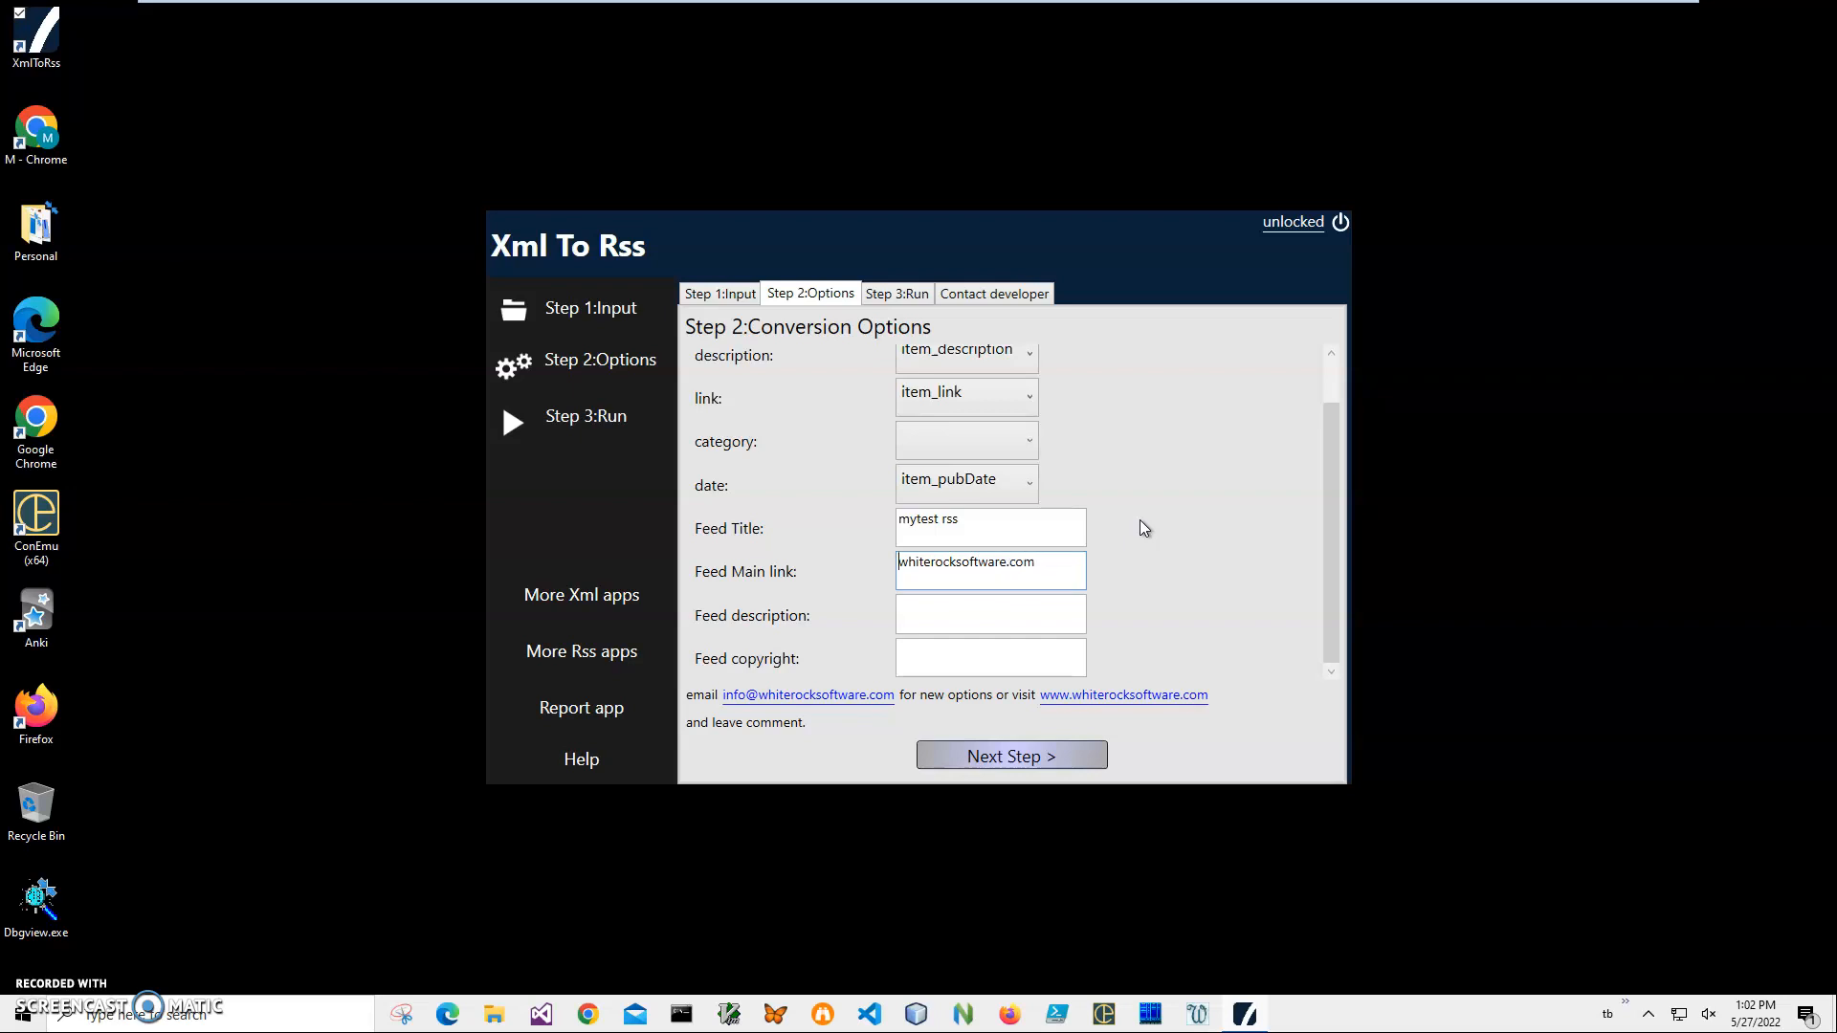
type("http://www.")
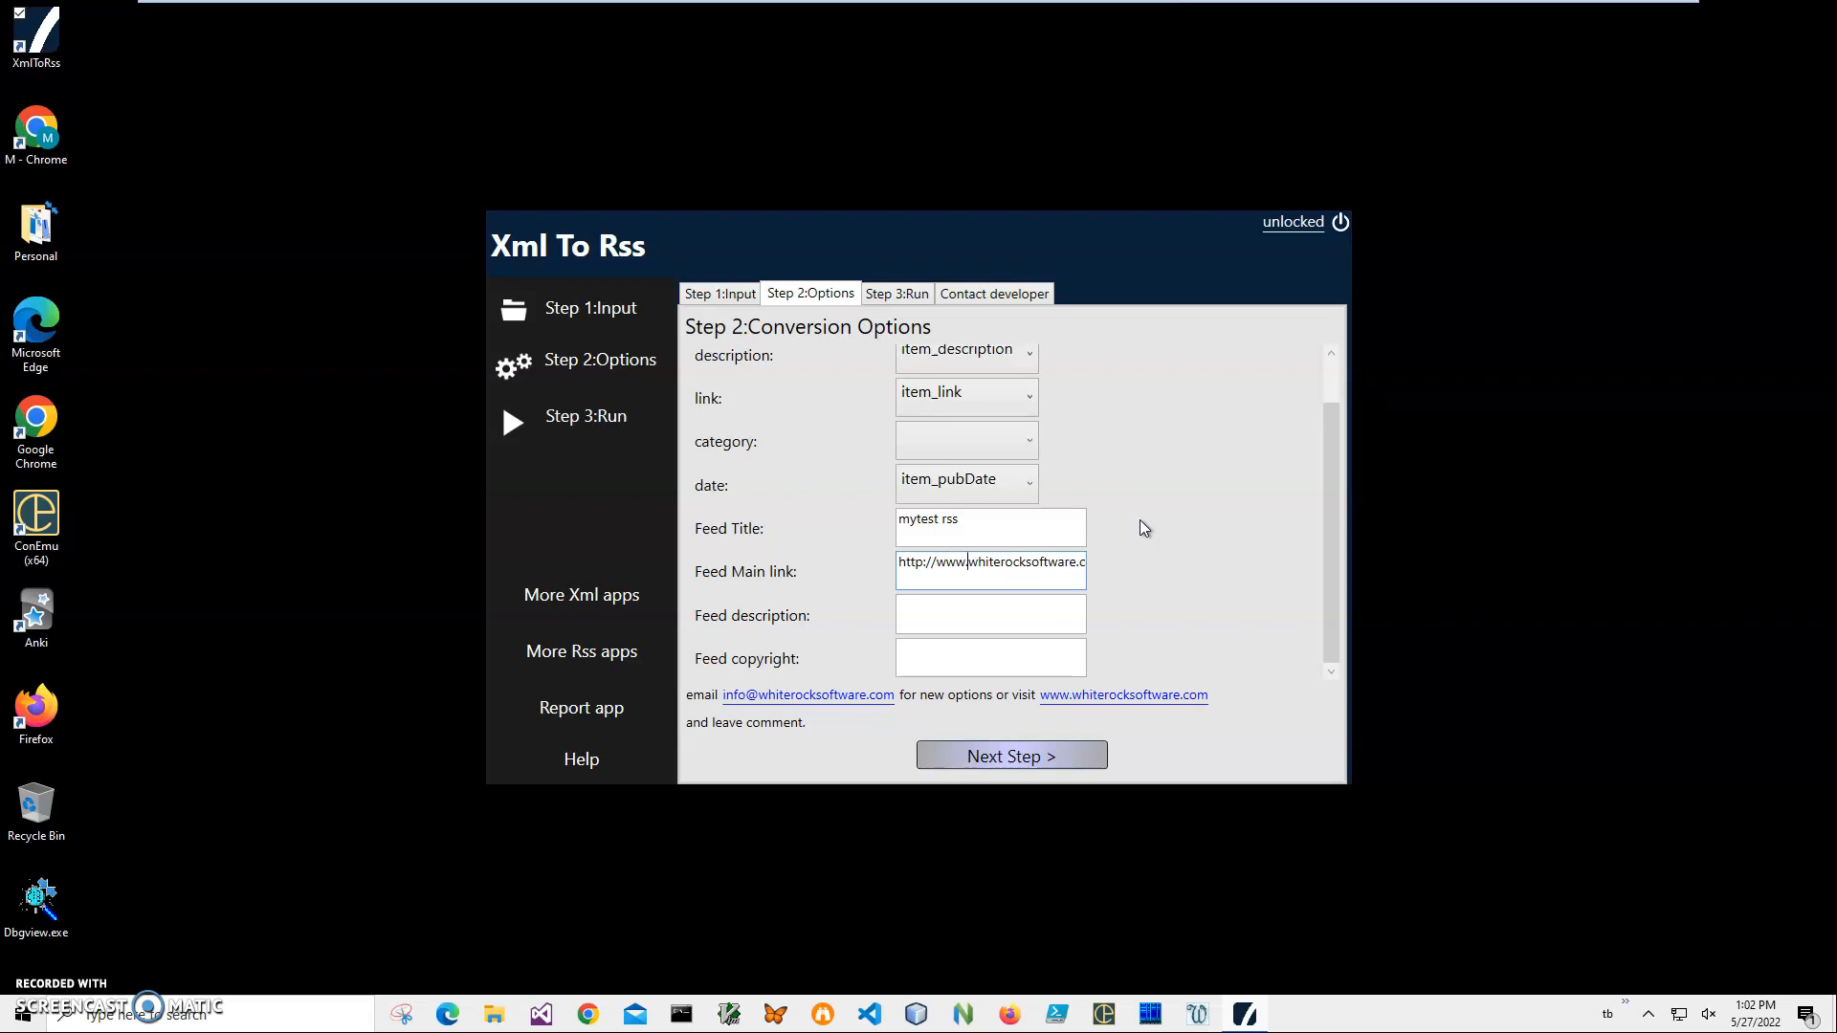
Enter feed description 'my feed' and copyright whiterocksoftware.com.
left_click(990, 614)
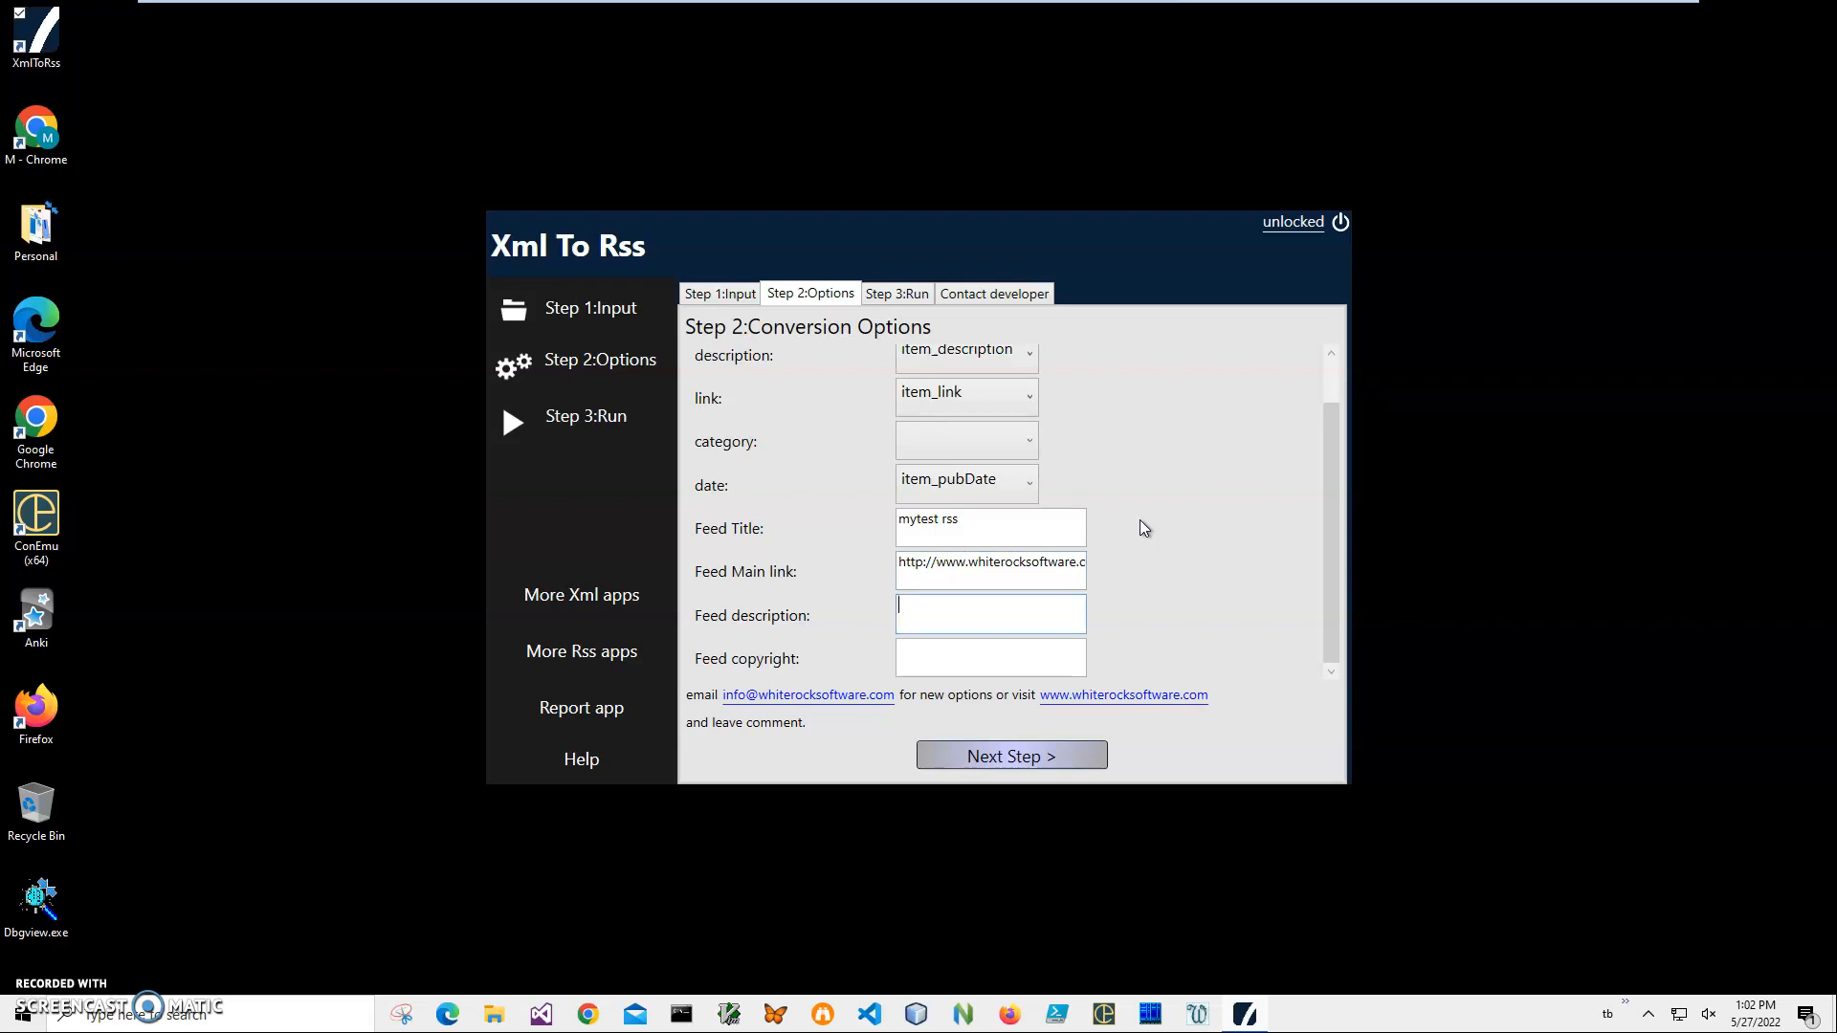
type("my feed")
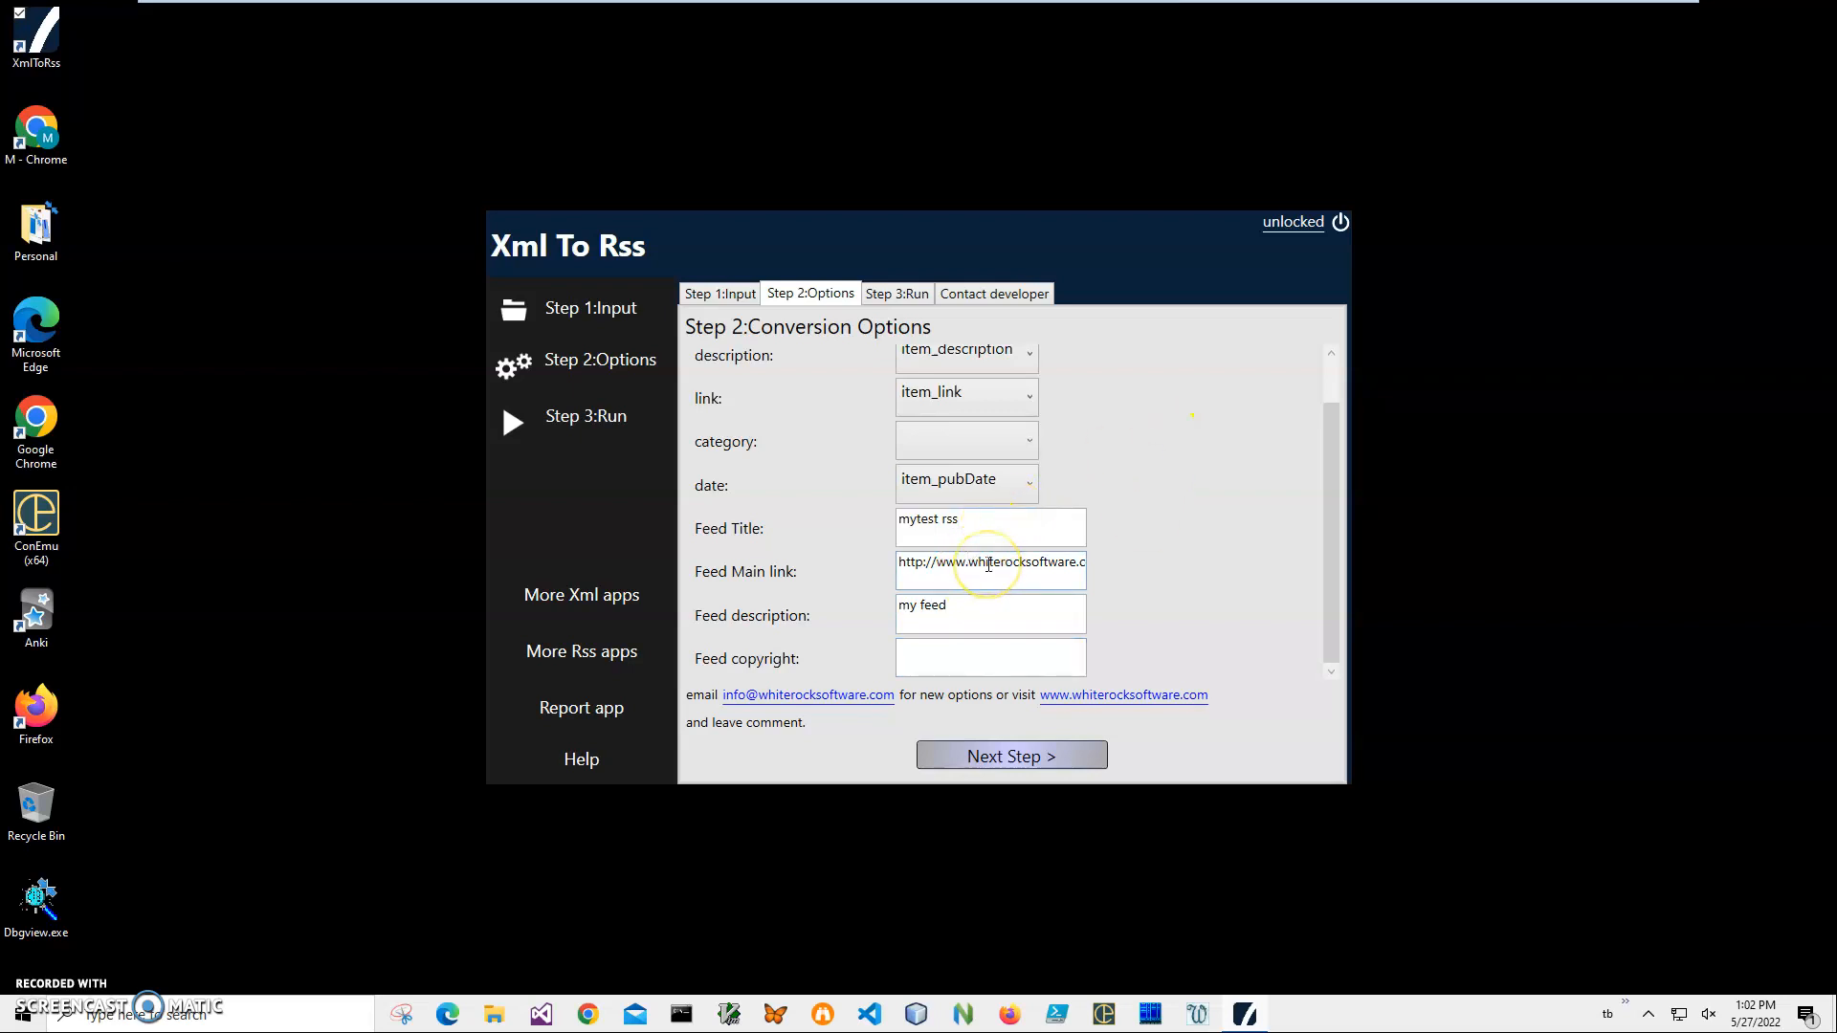
type("whiterocksoftware.com")
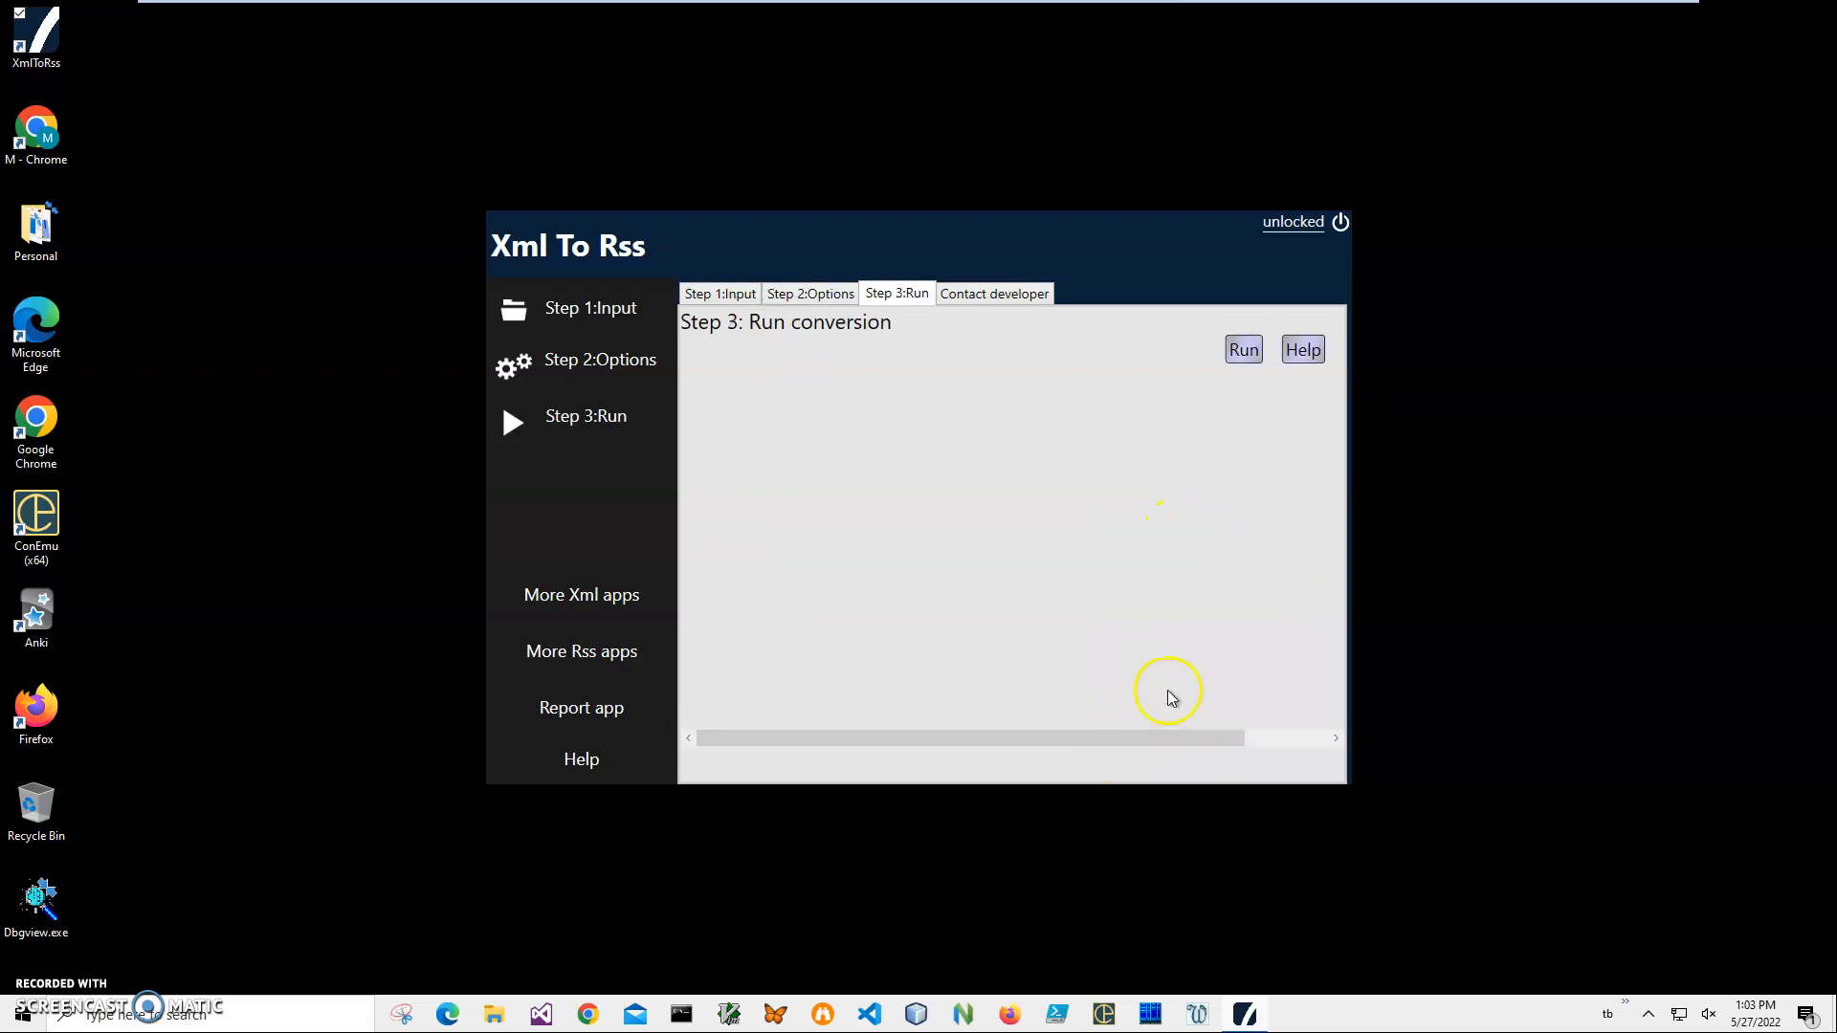
Run the conversion and save the output as MyFeed.rss in Documents.
left_click(1242, 350)
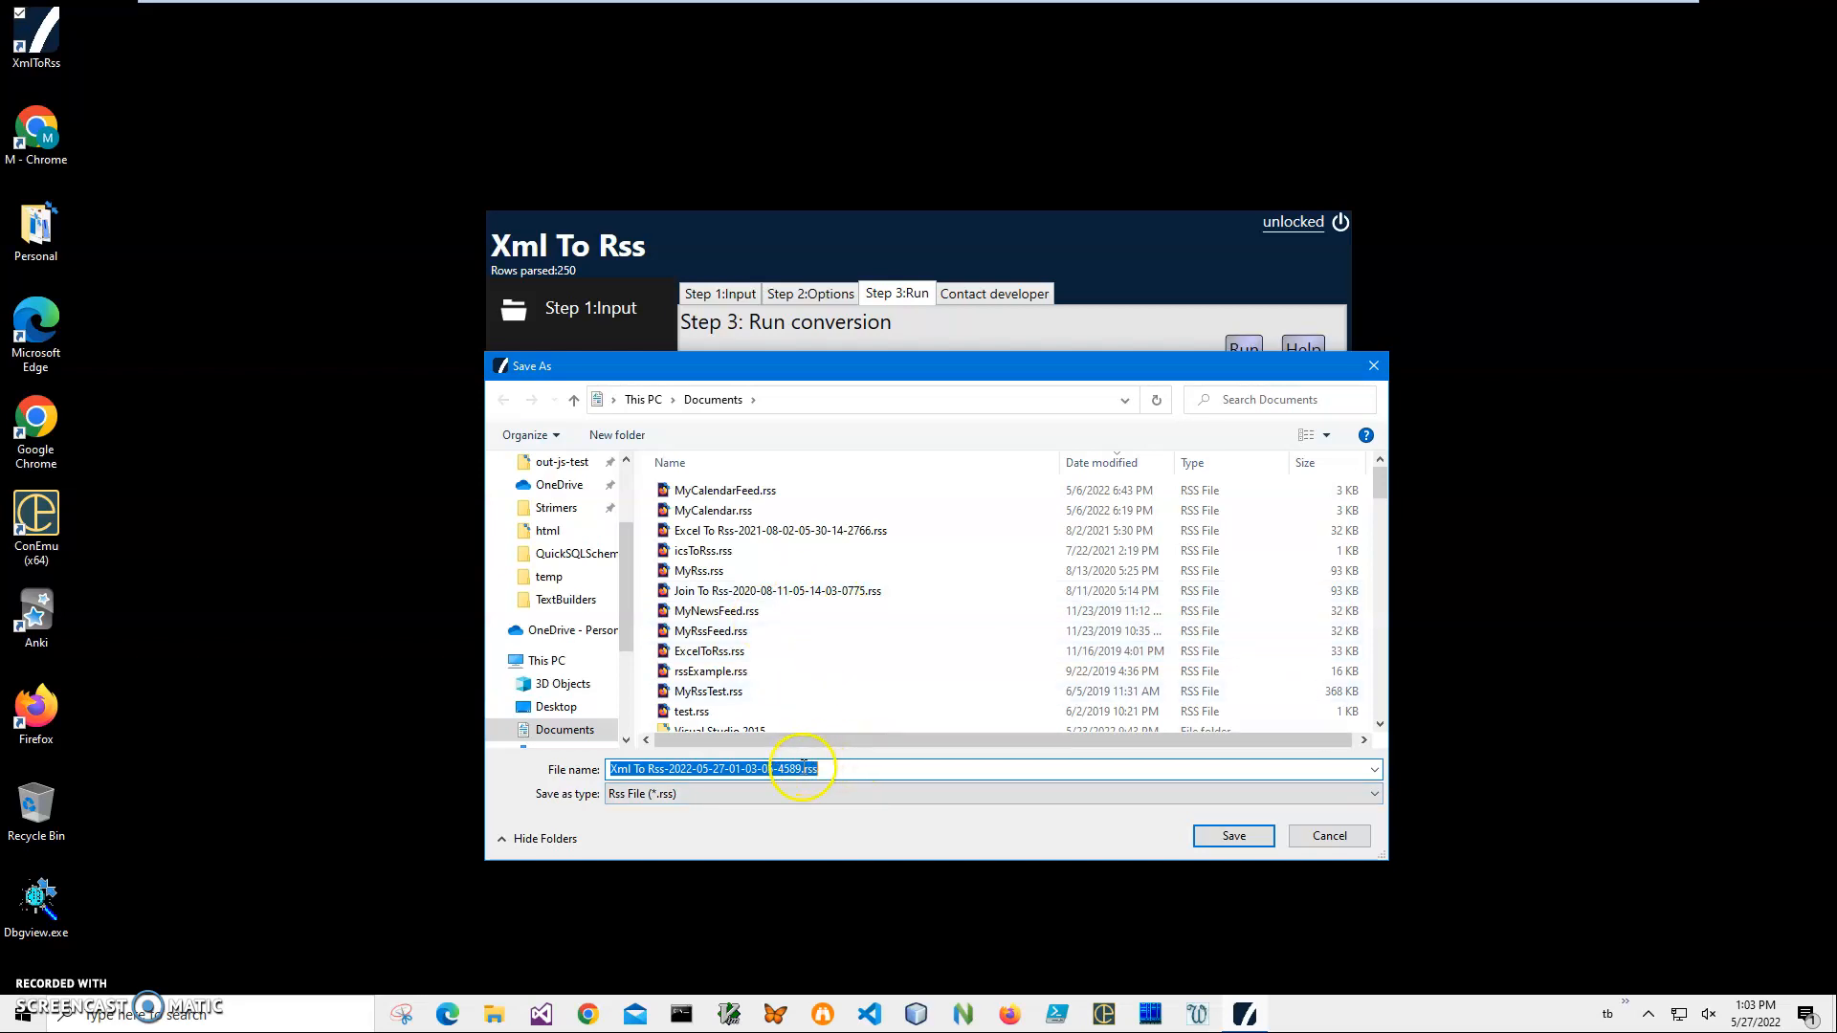
left_click(917, 768)
type("M")
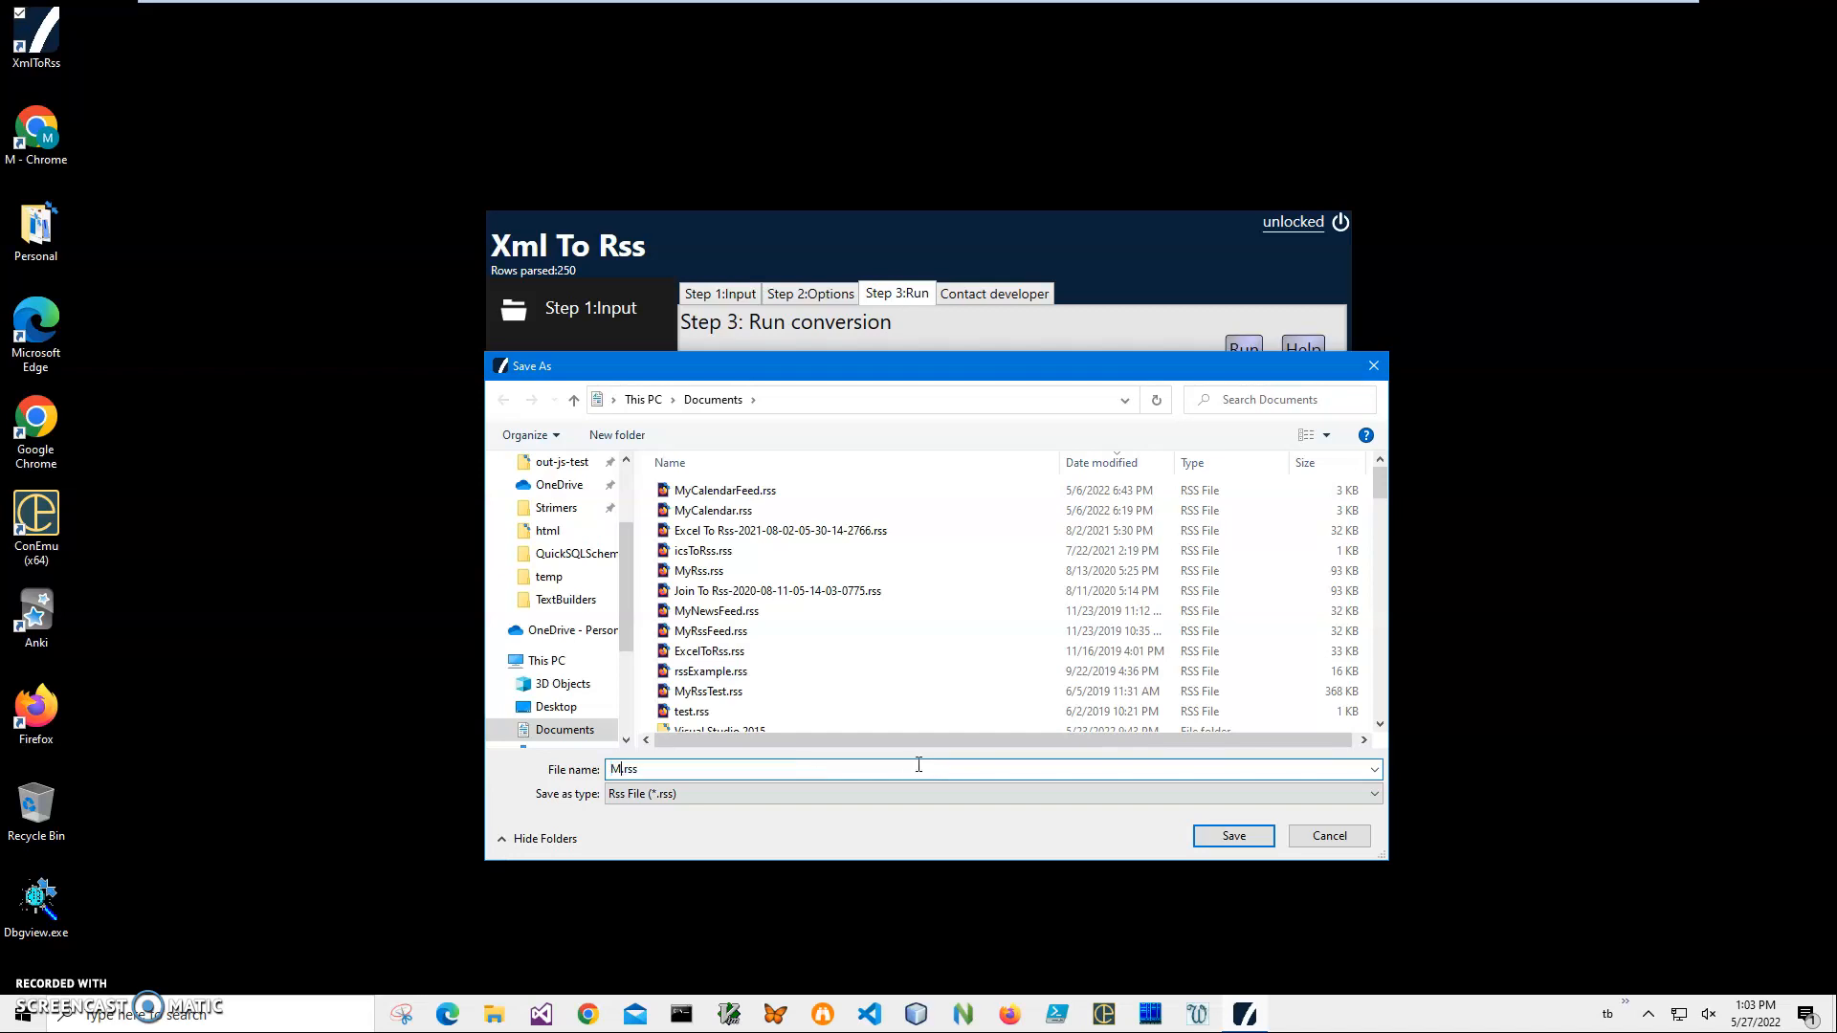
left_click(1231, 835)
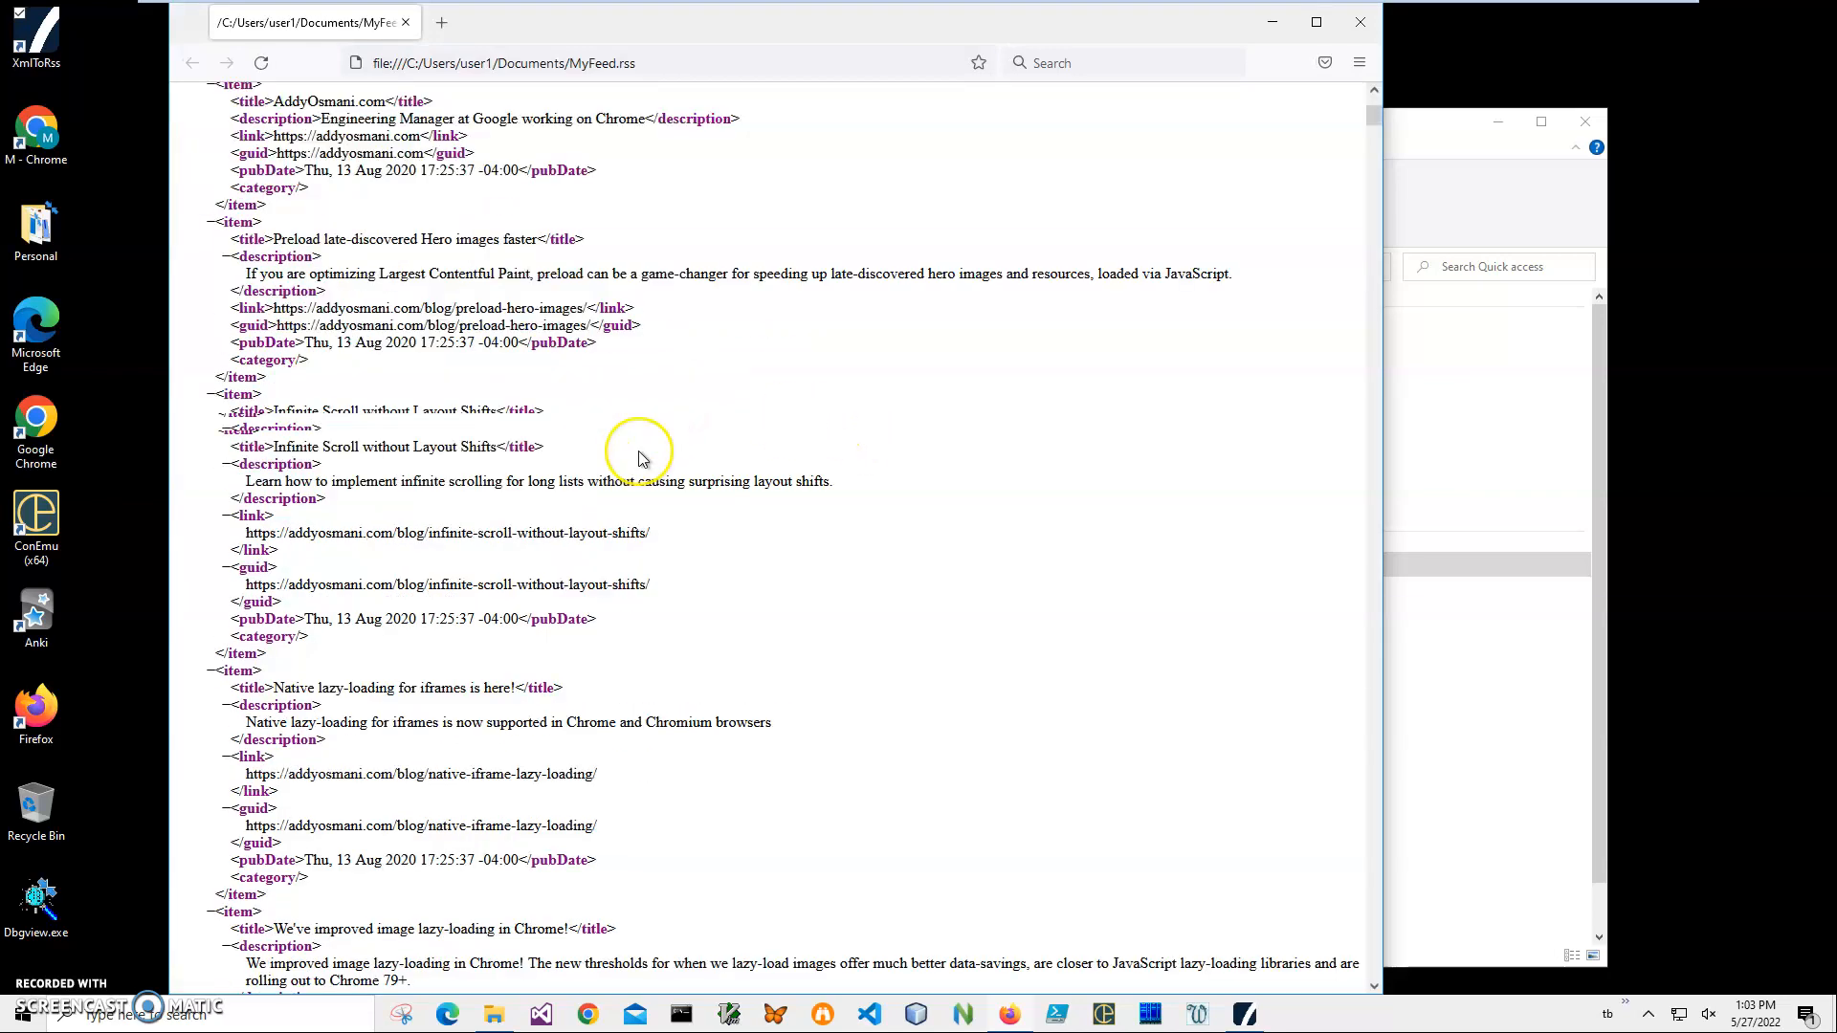
Scroll through MyFeed.rss items in Firefox, then back up to the 'mytest rss' channel header.
scroll("down", 3)
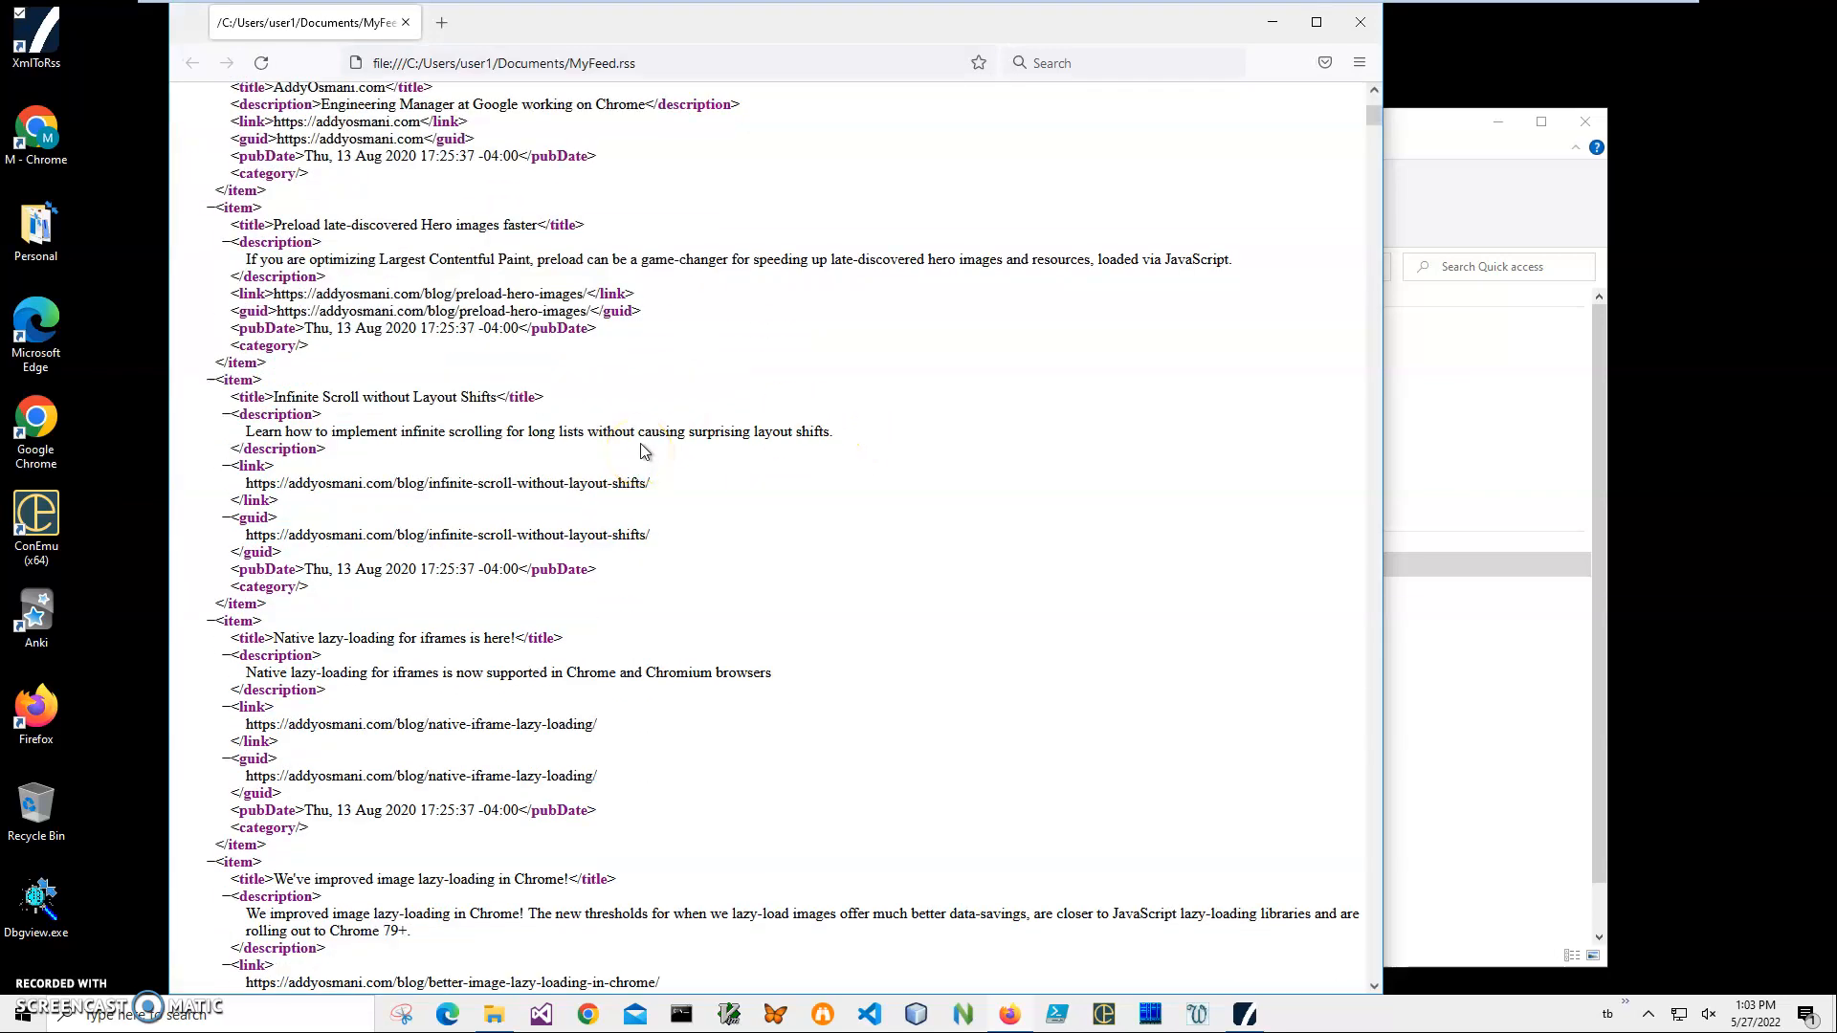
scroll("down", 3)
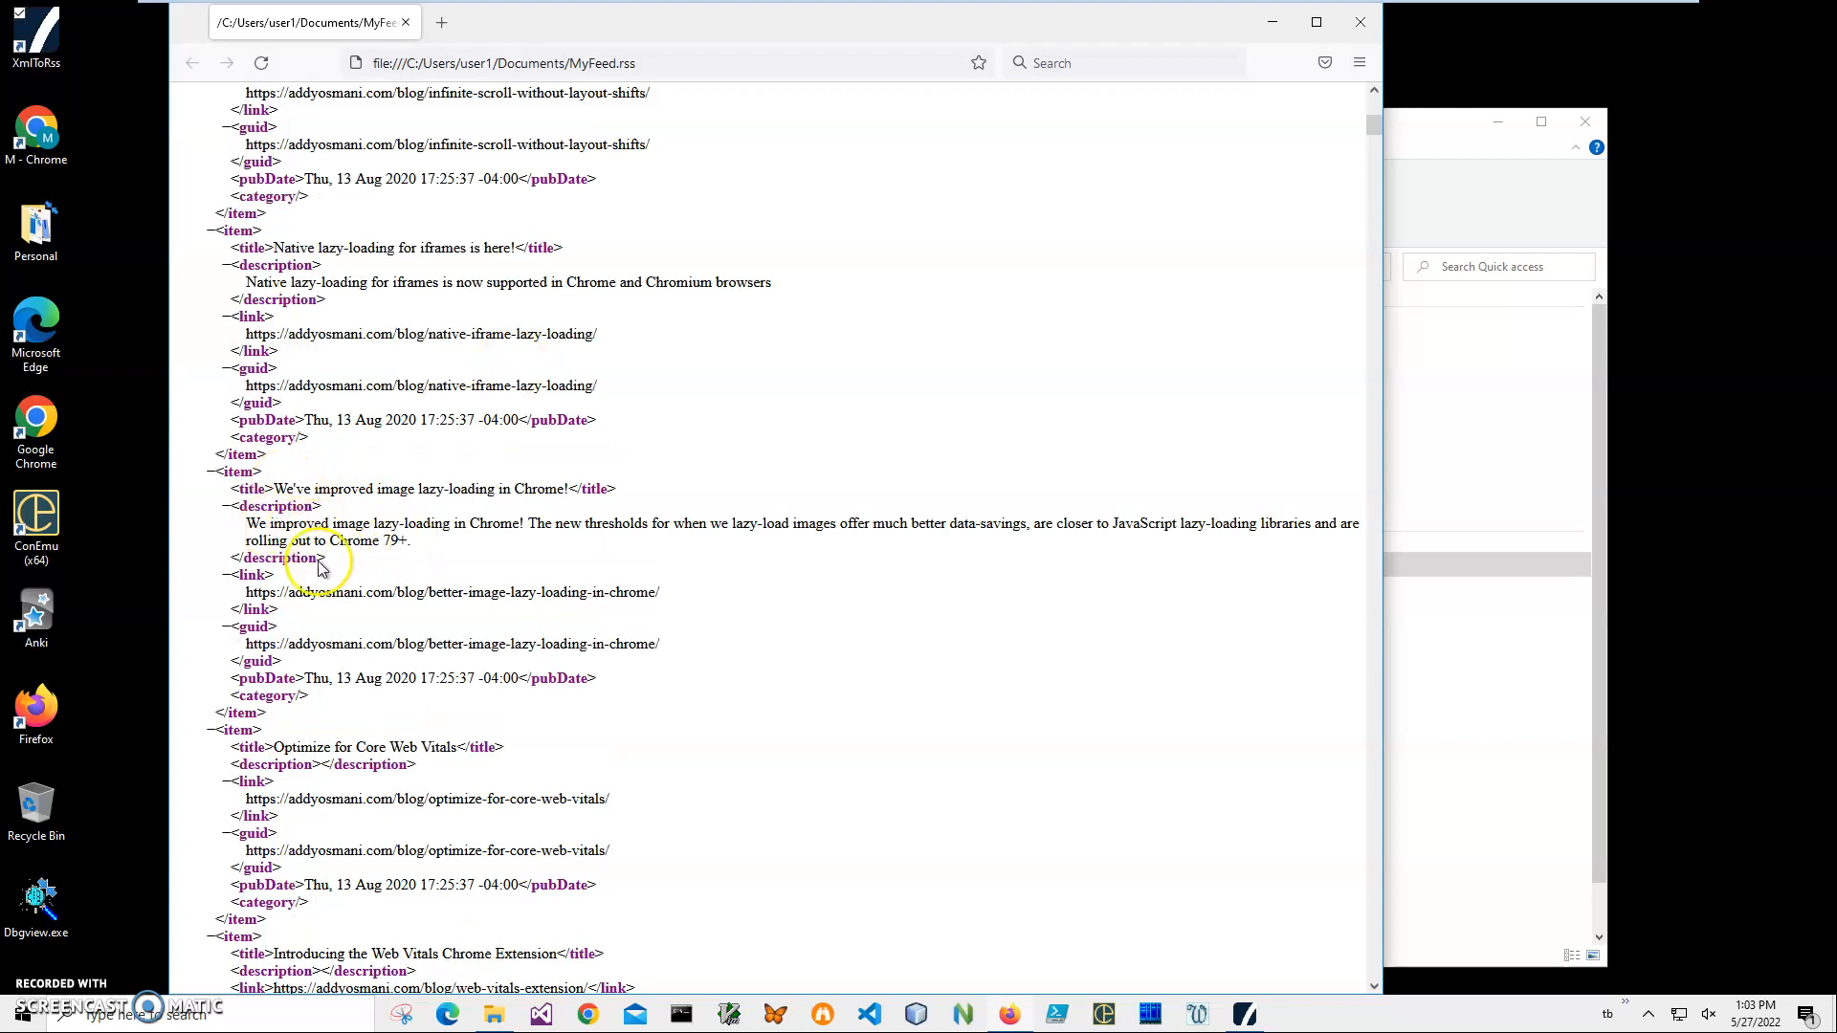
scroll("down", 3)
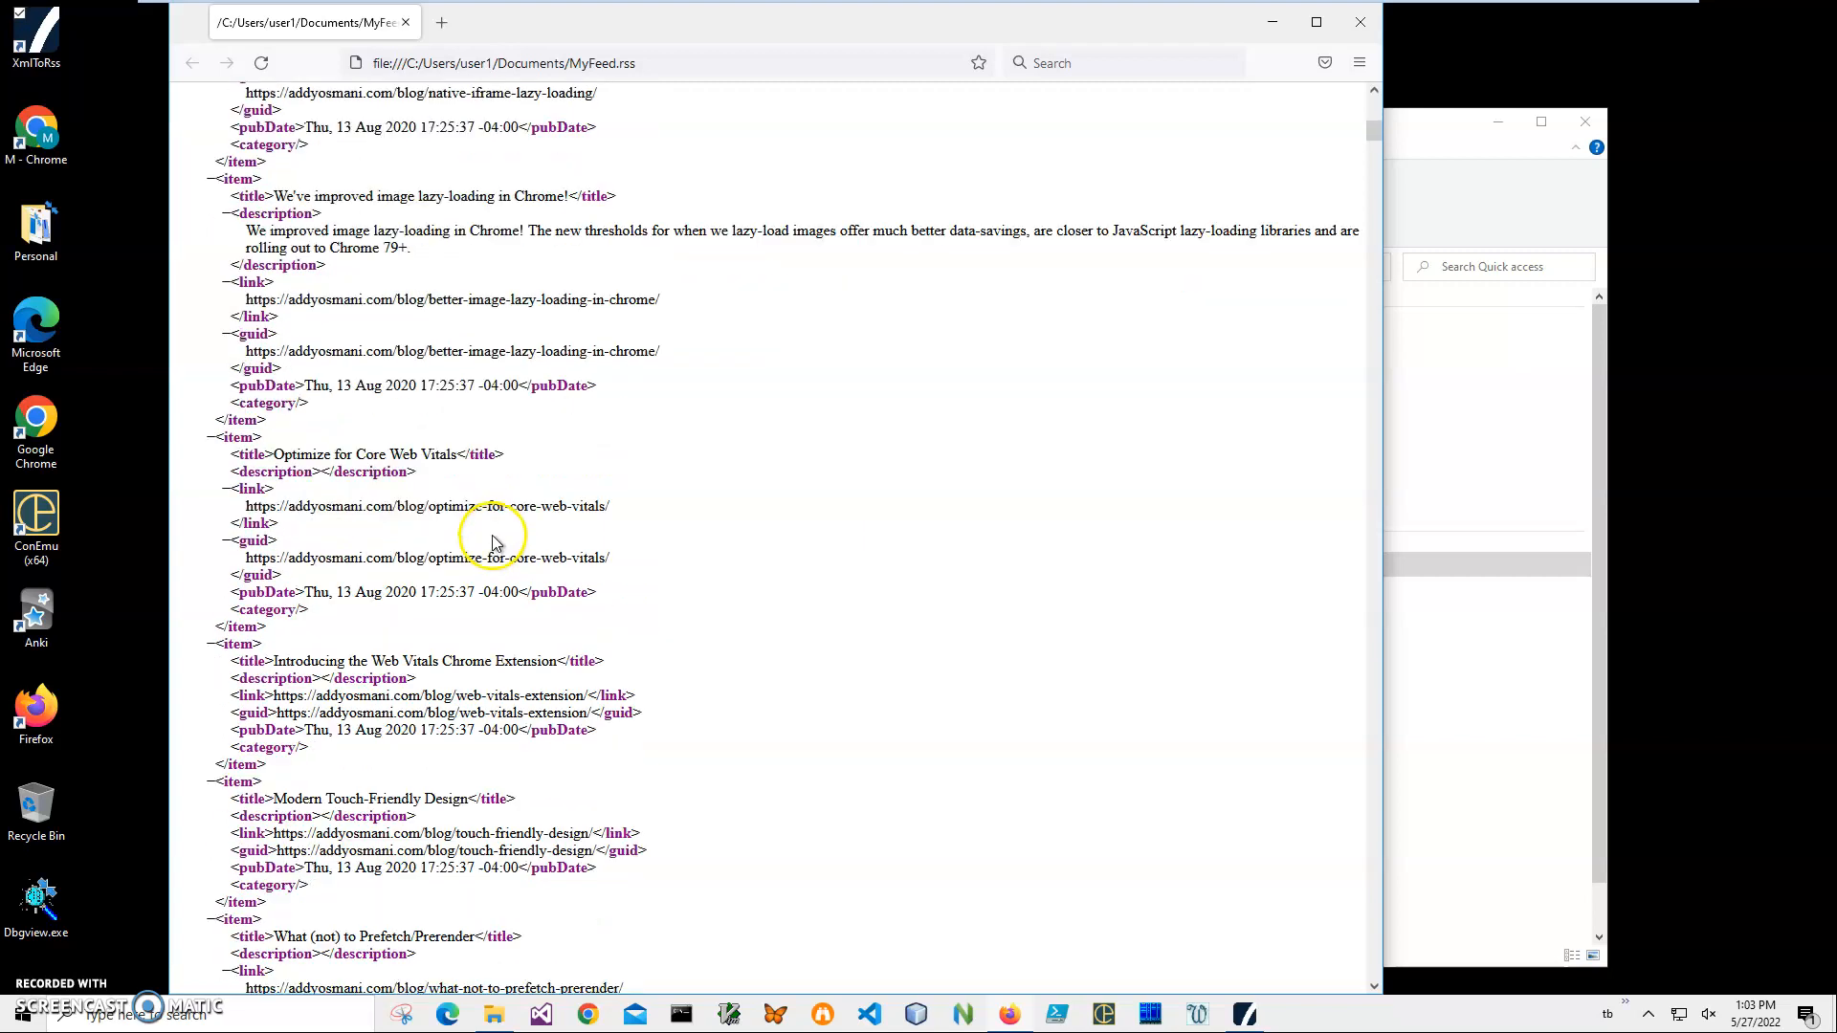
scroll("down", 3)
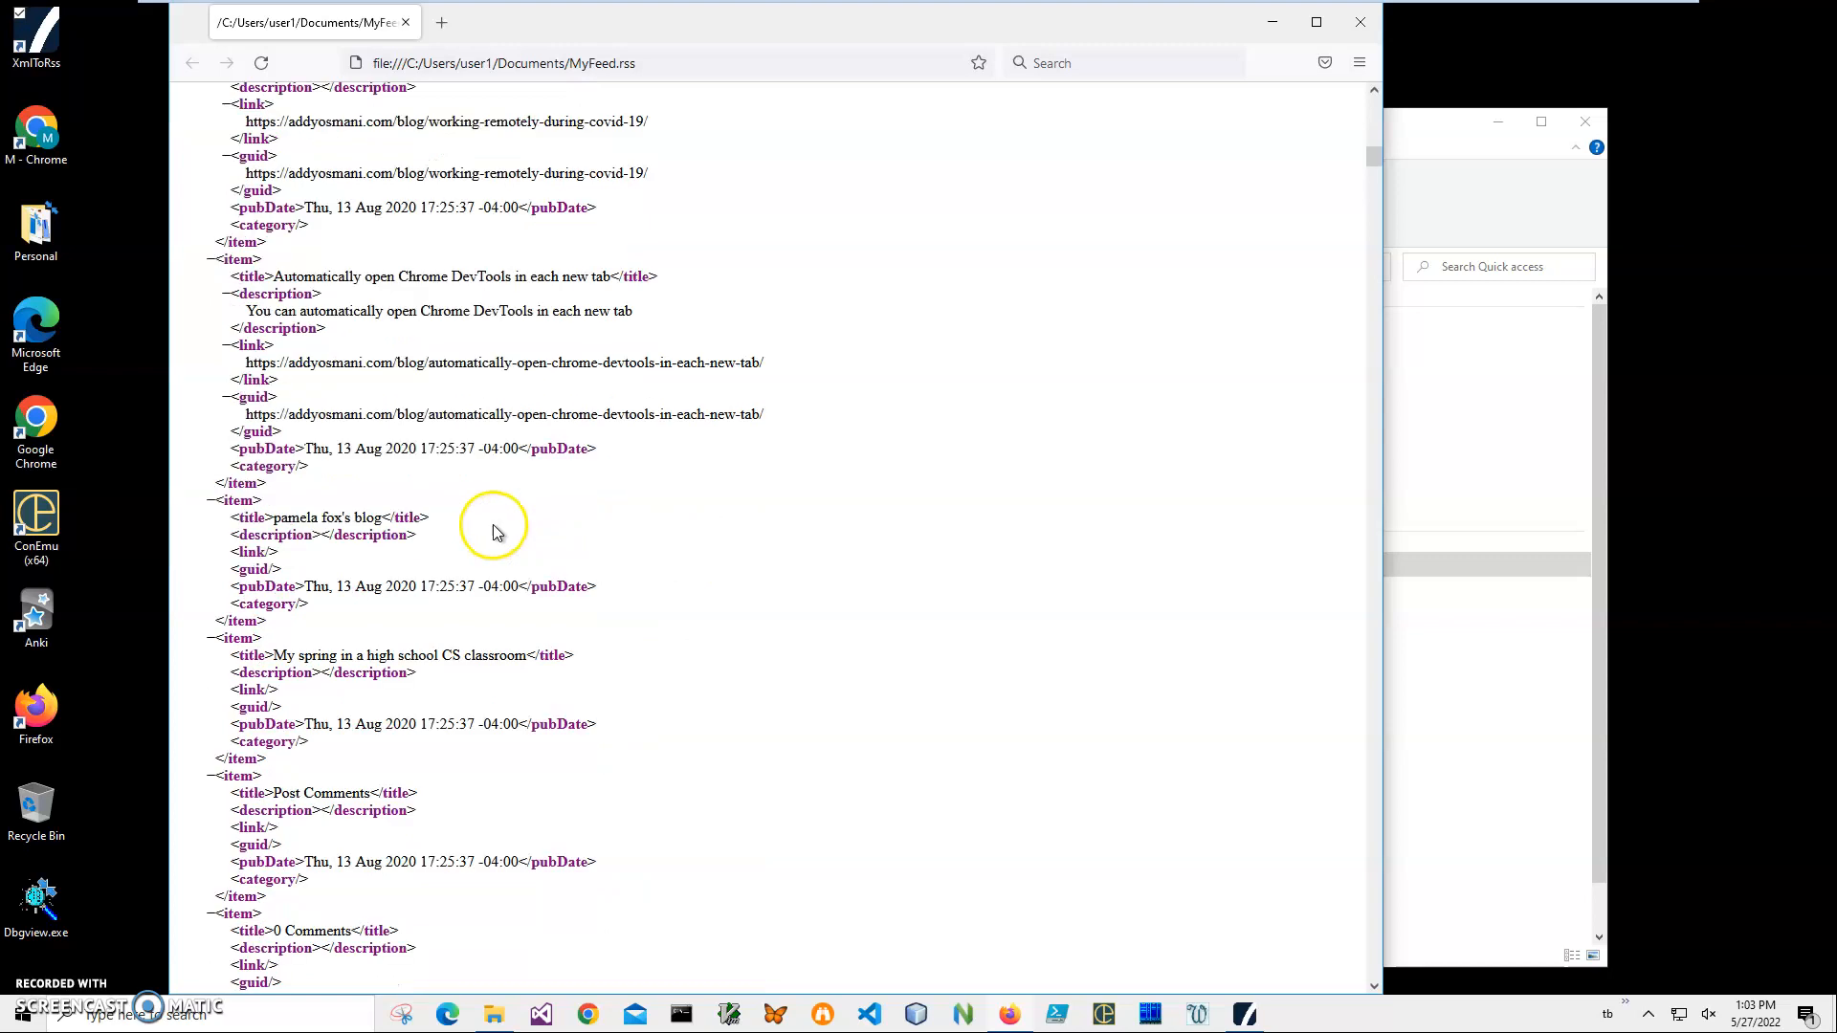
scroll("down", 3)
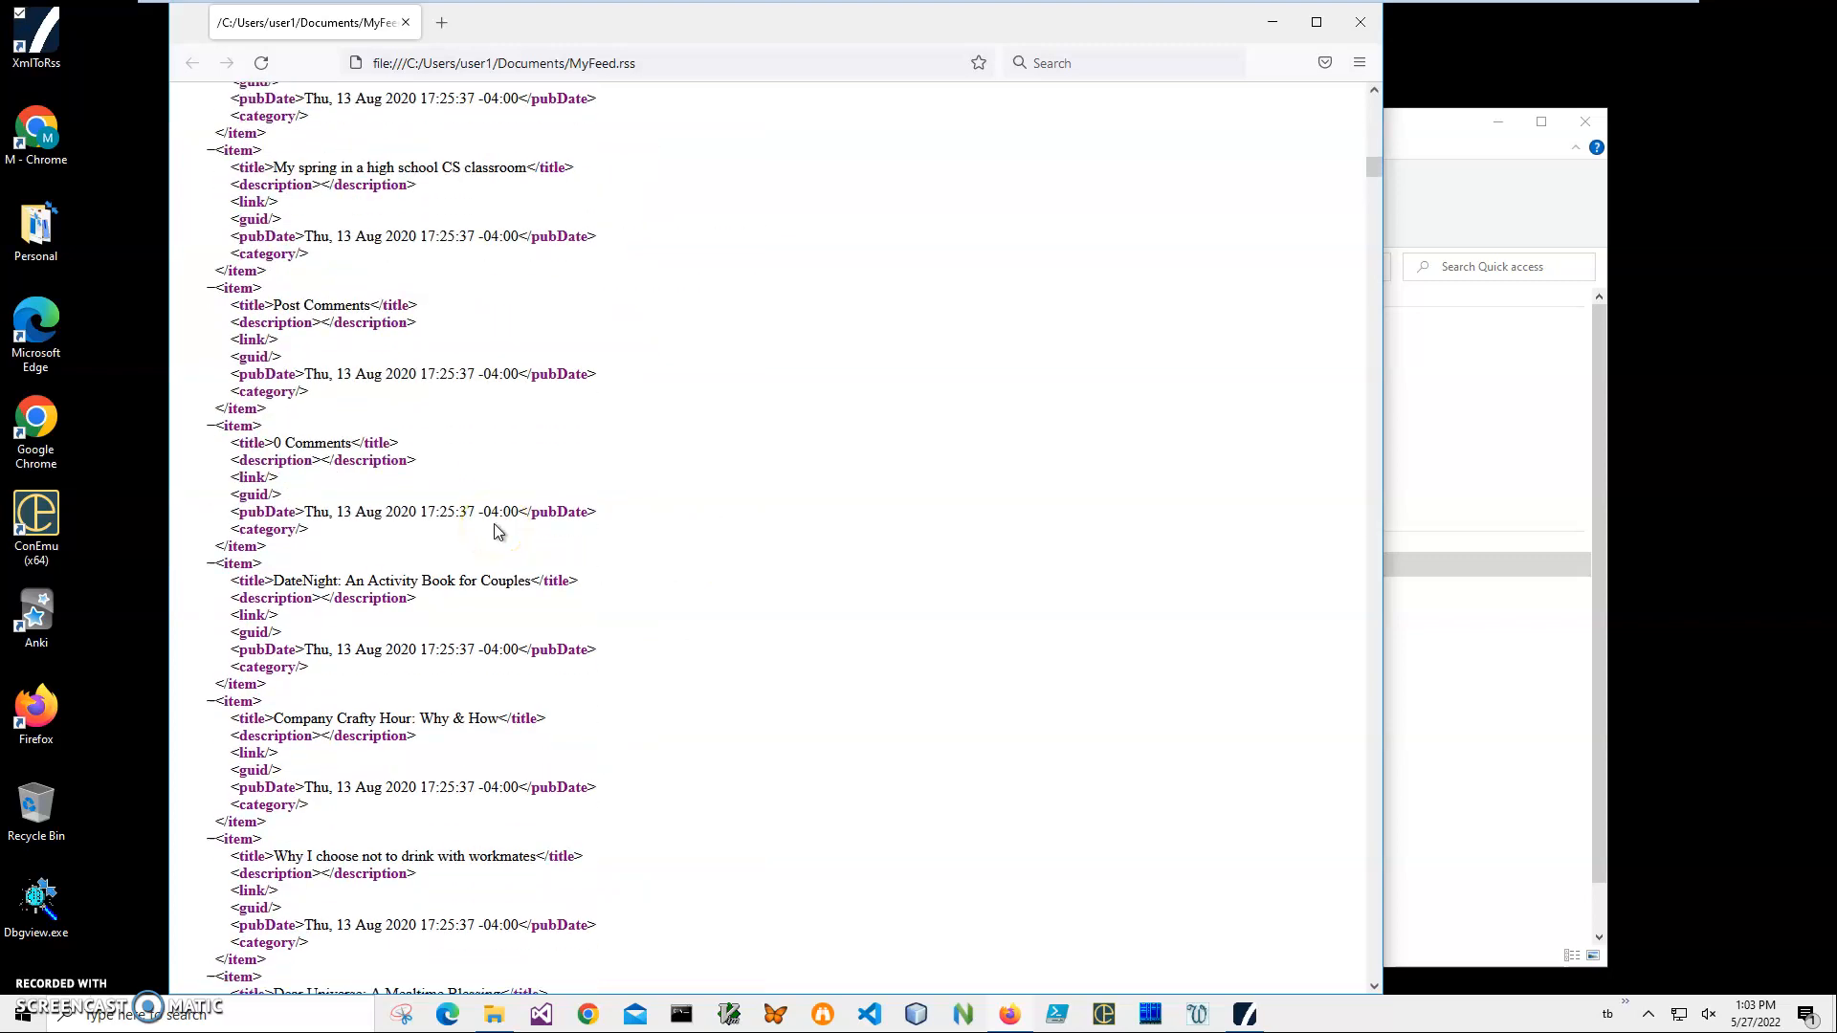
scroll("down", 3)
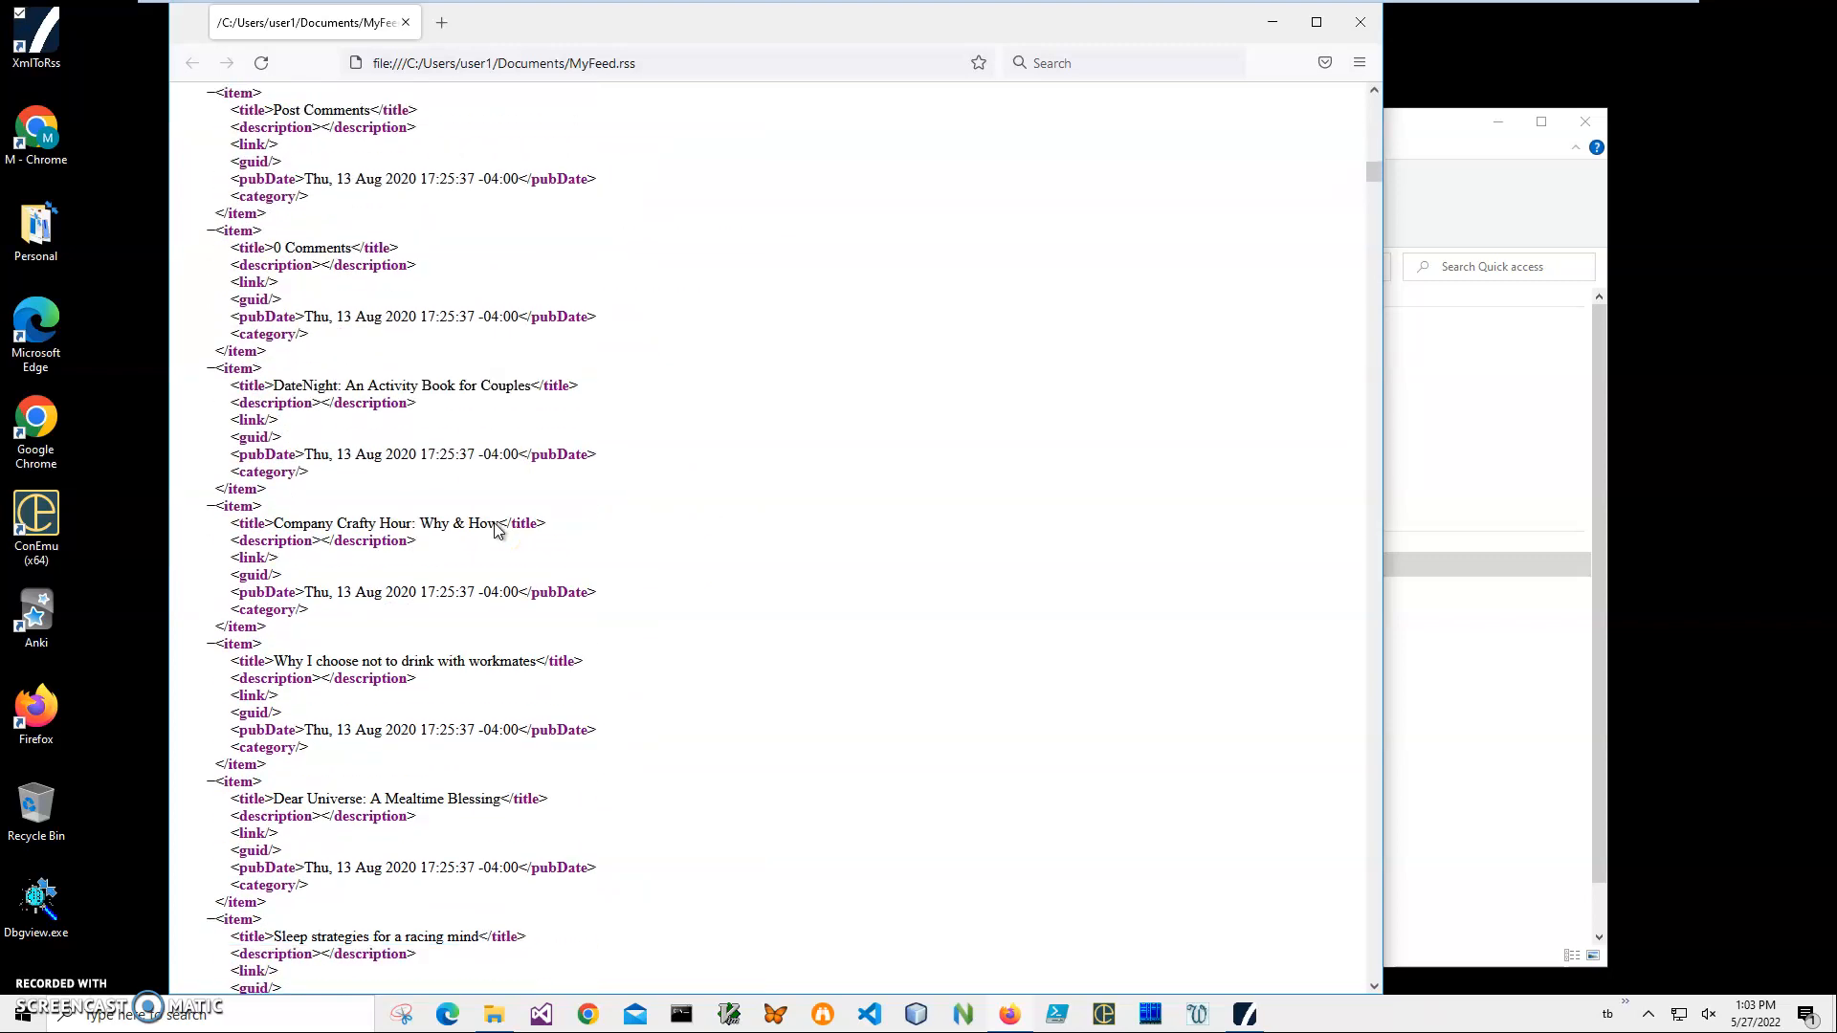
scroll("down", 3)
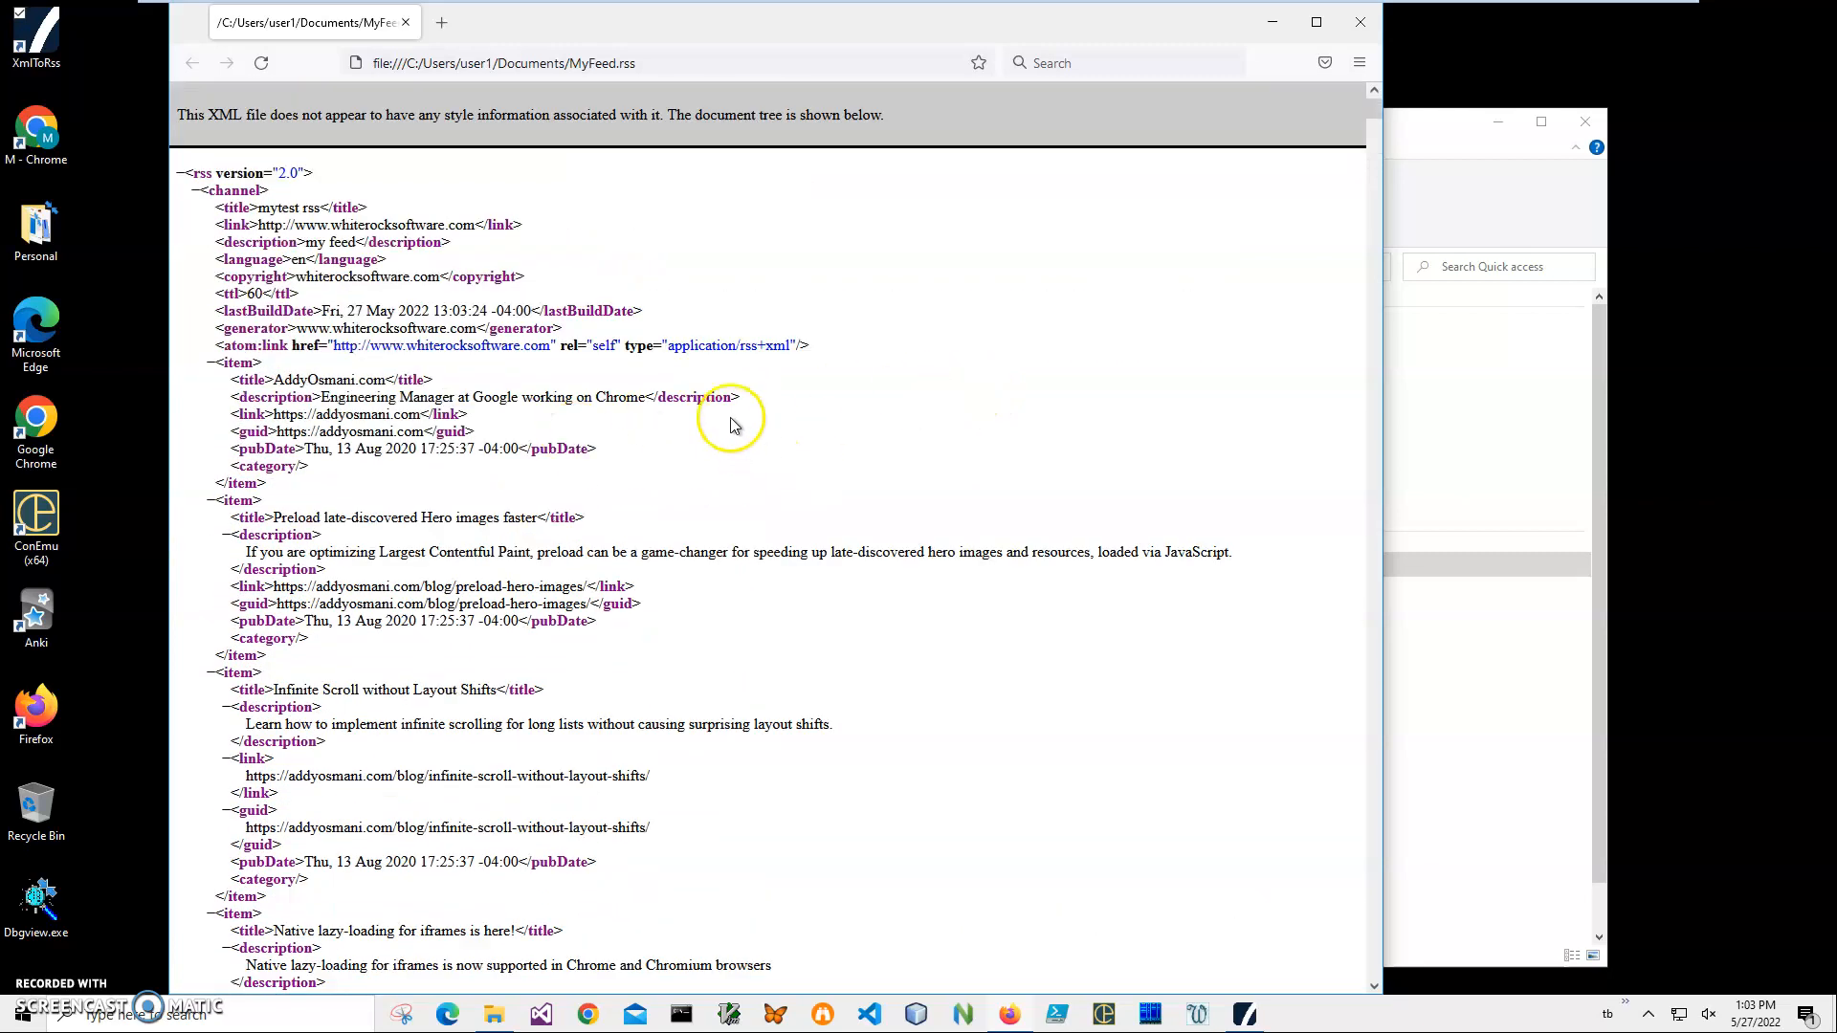
mouse_move(56, 990)
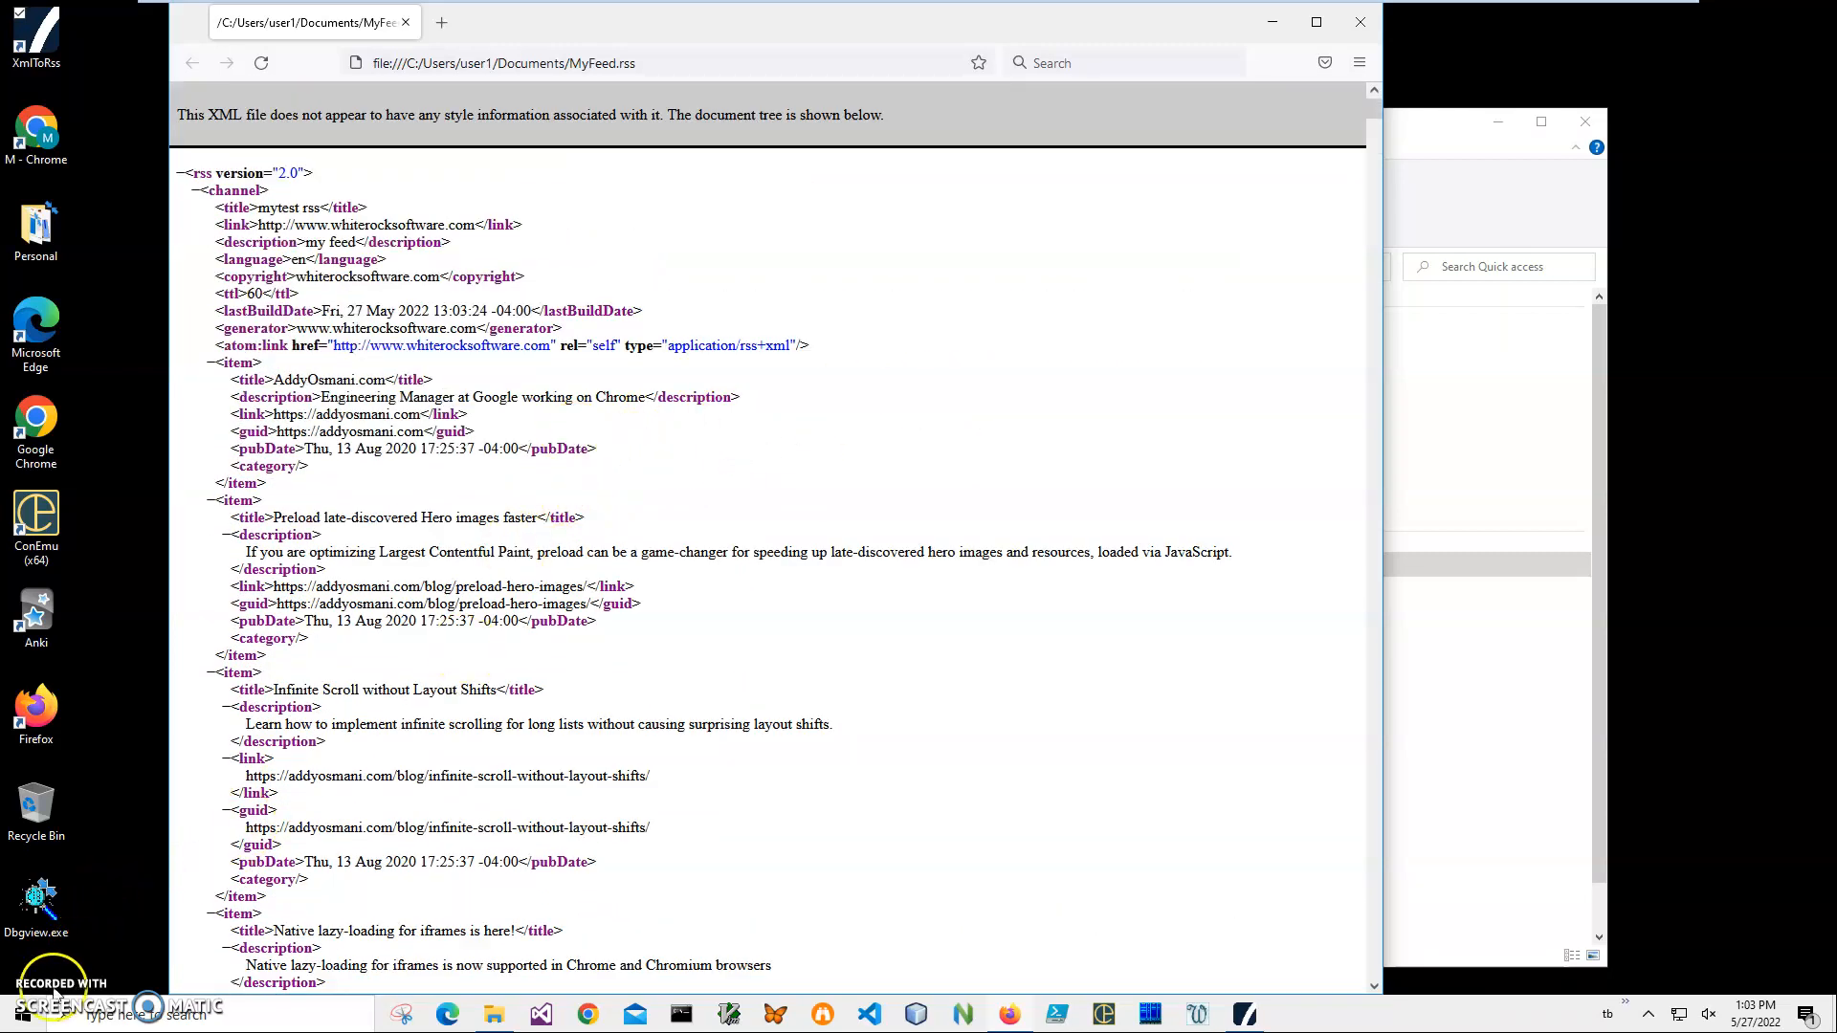